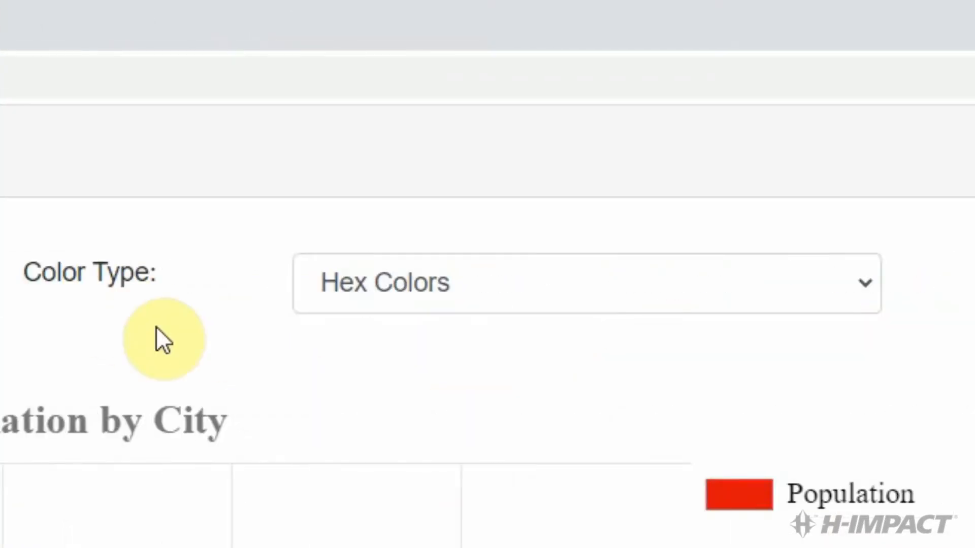
mouse_move(370, 345)
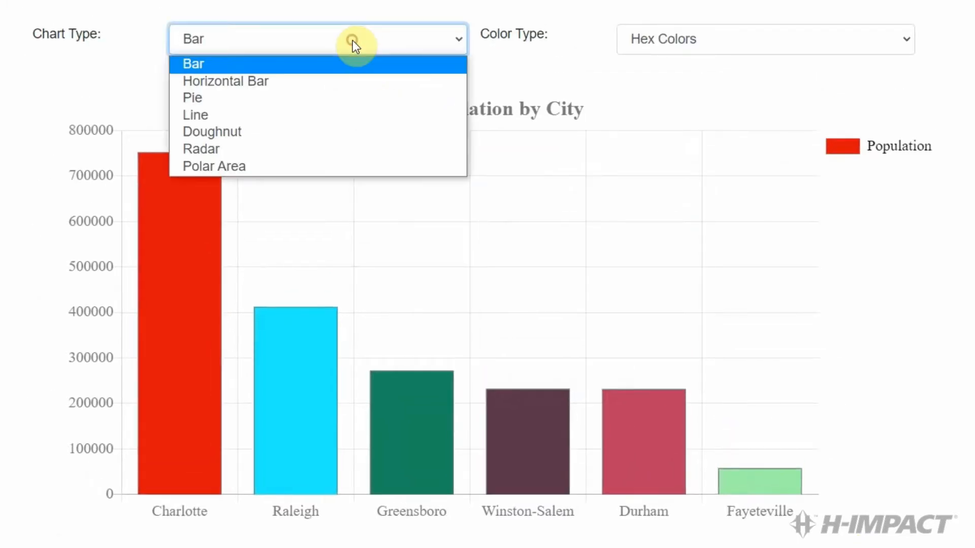
Show the city populations as horizontal bars, checking tooltips such as Raleigh's 412,311.
left_click(226, 81)
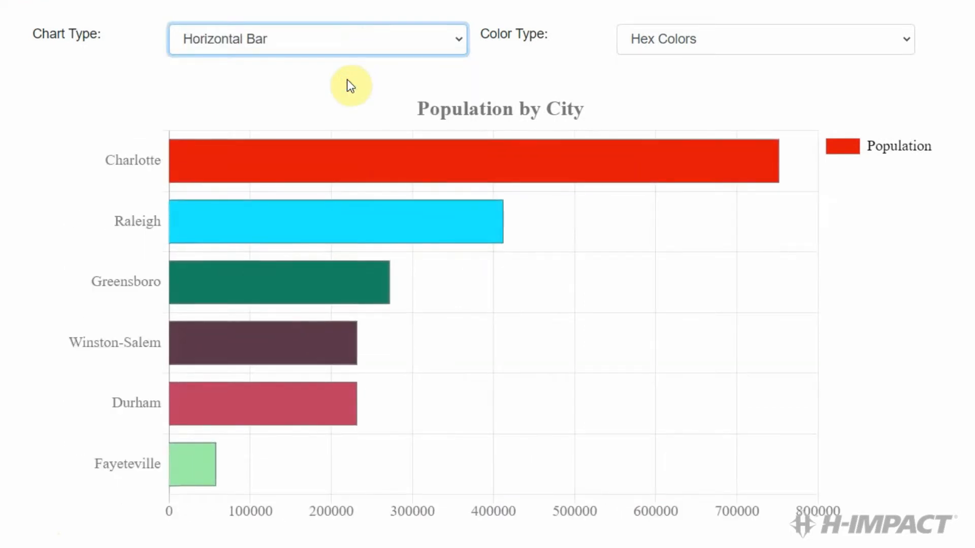
mouse_move(311, 280)
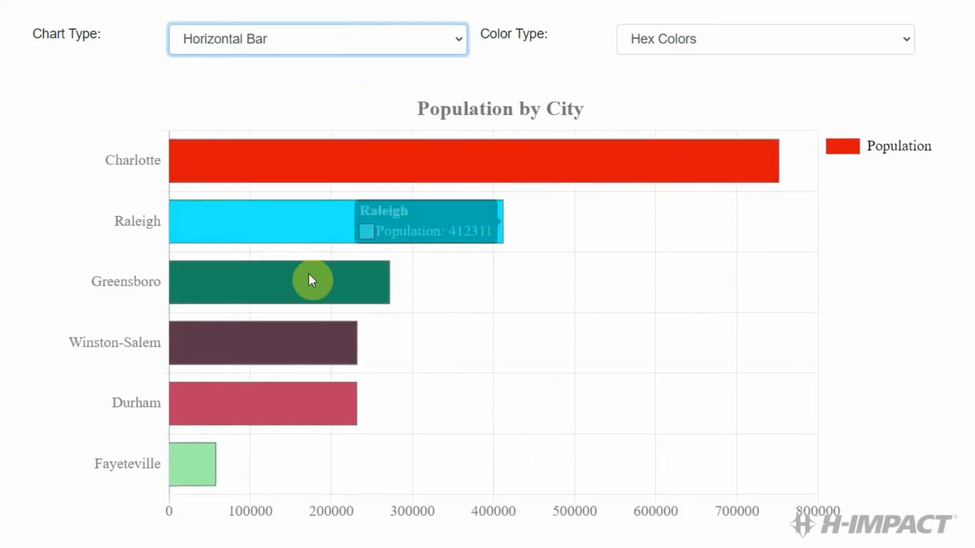
mouse_move(193, 464)
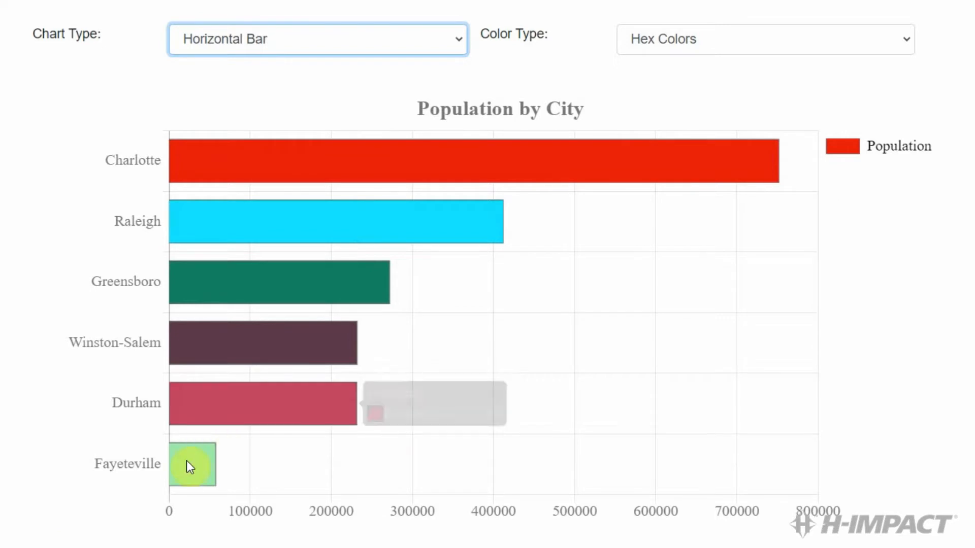
left_click(317, 39)
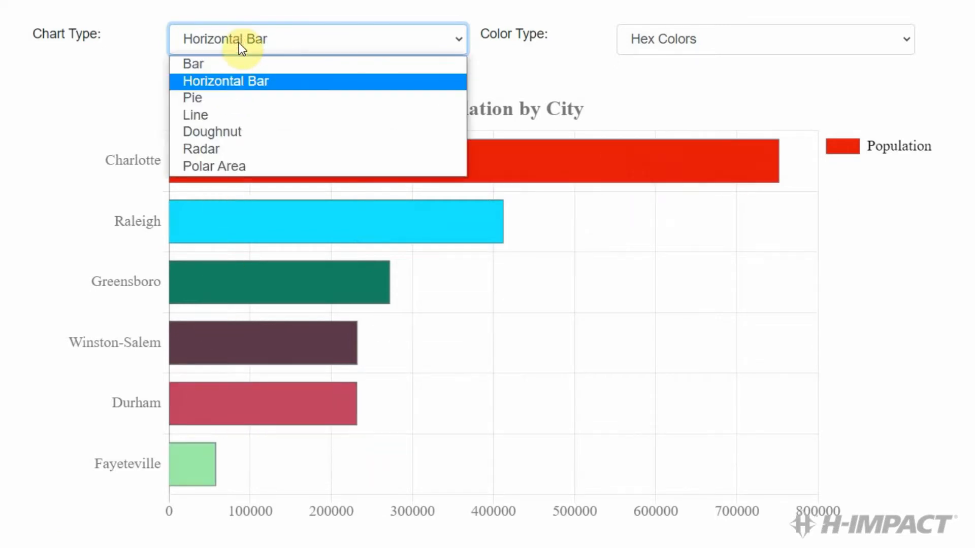
Show a pie chart, hide Raleigh's slice via its legend entry and restore it.
left_click(192, 97)
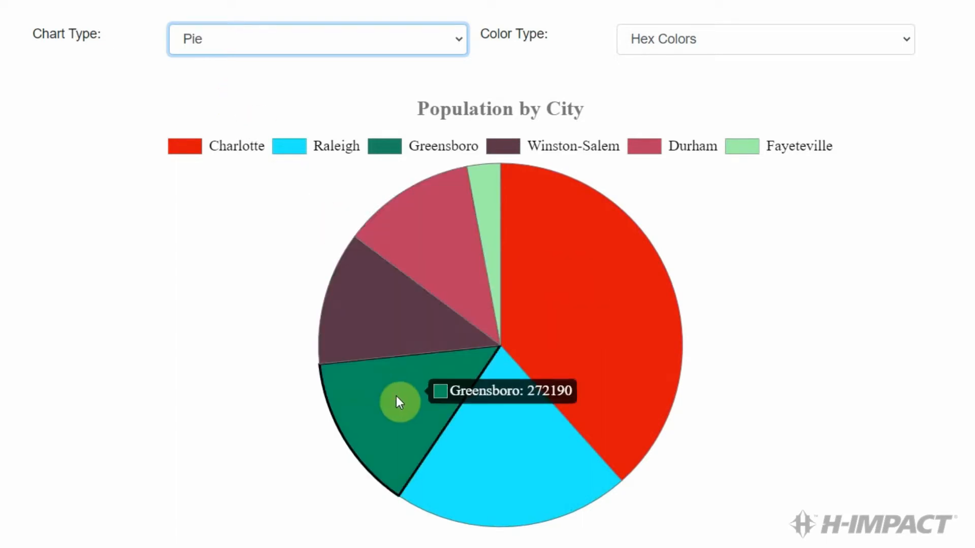
mouse_move(480, 242)
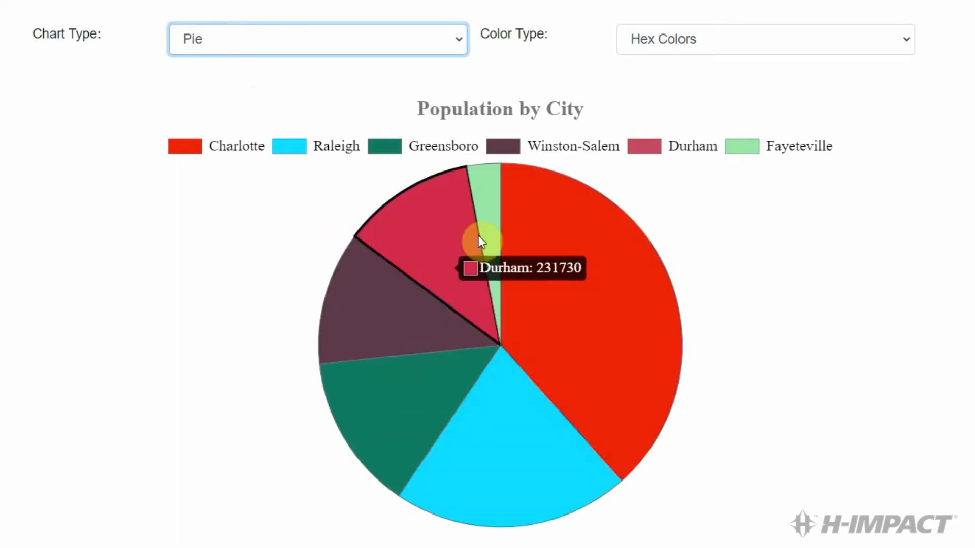
mouse_move(340, 191)
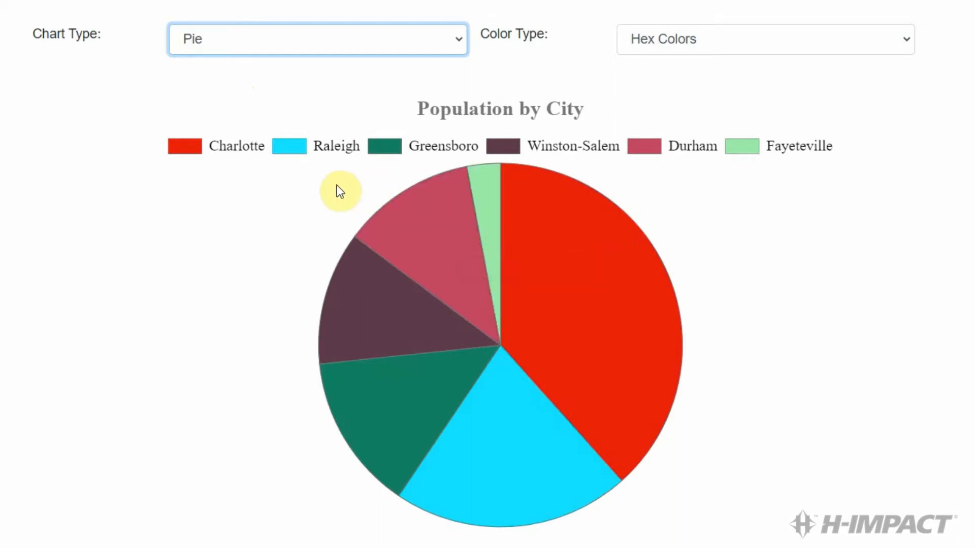
mouse_move(268, 190)
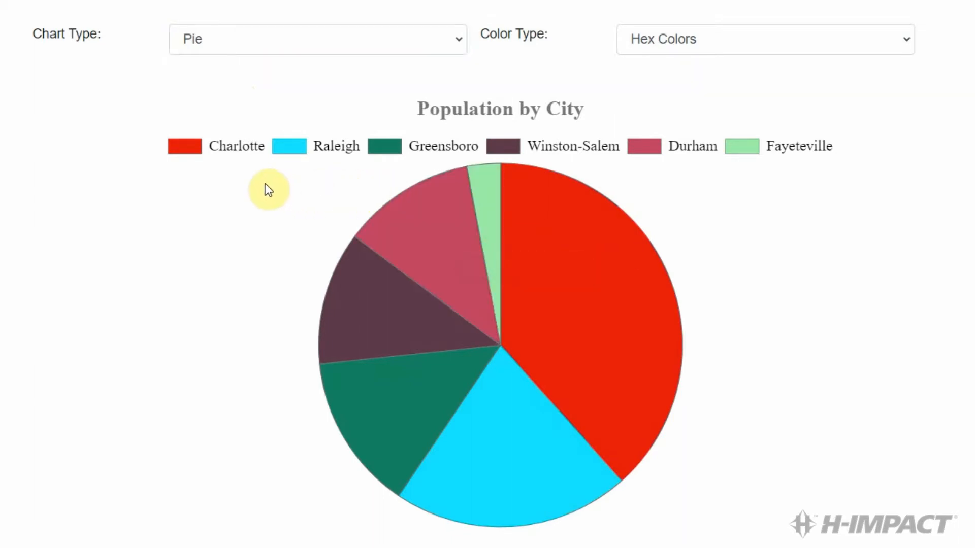
mouse_move(274, 178)
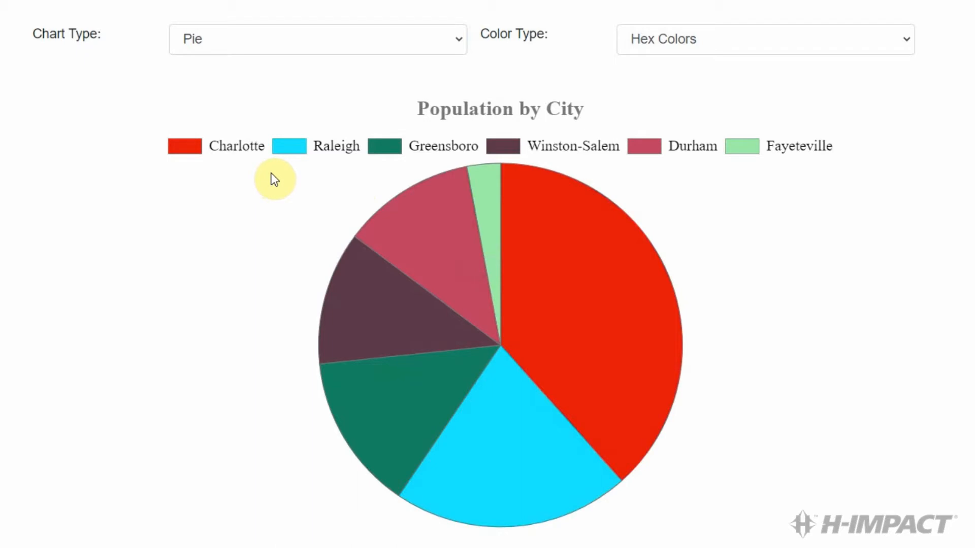
mouse_move(287, 163)
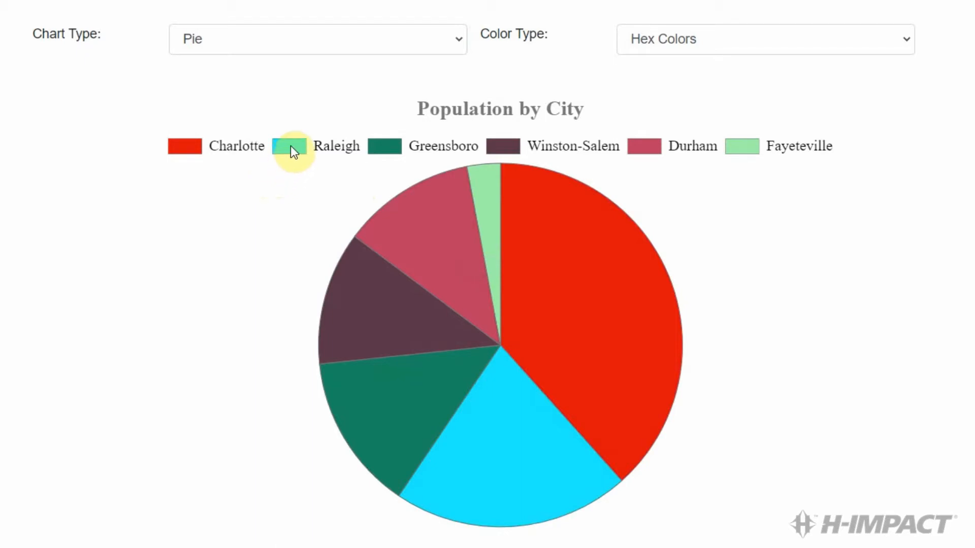
left_click(293, 146)
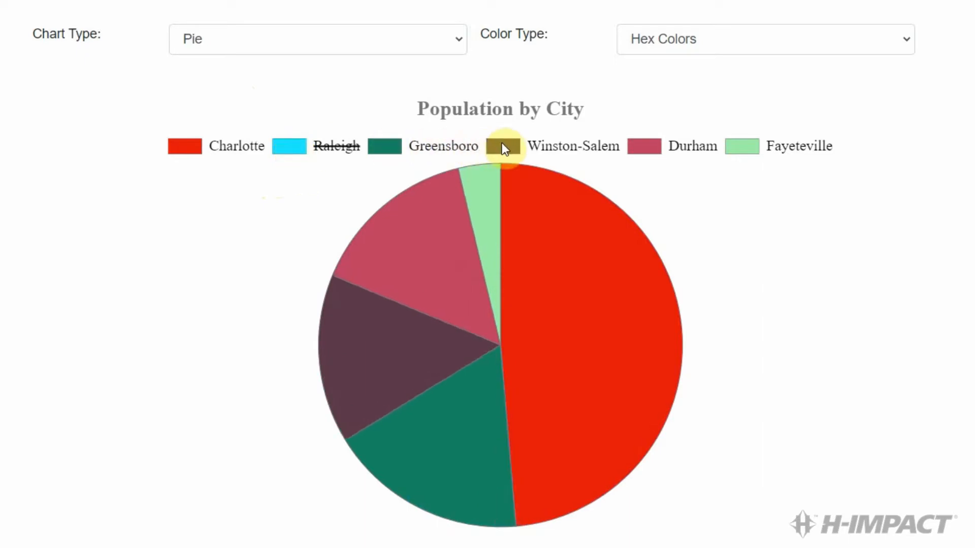
left_click(504, 147)
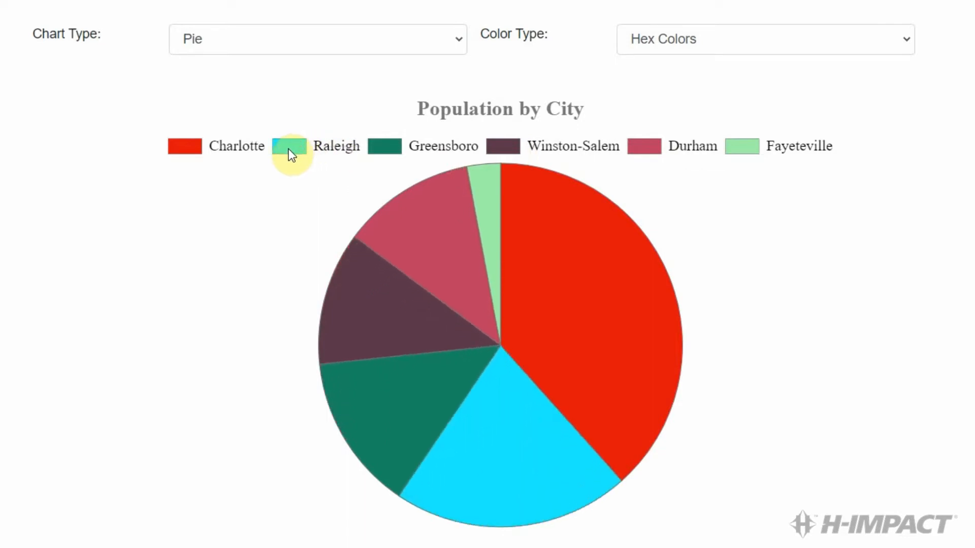
left_click(317, 38)
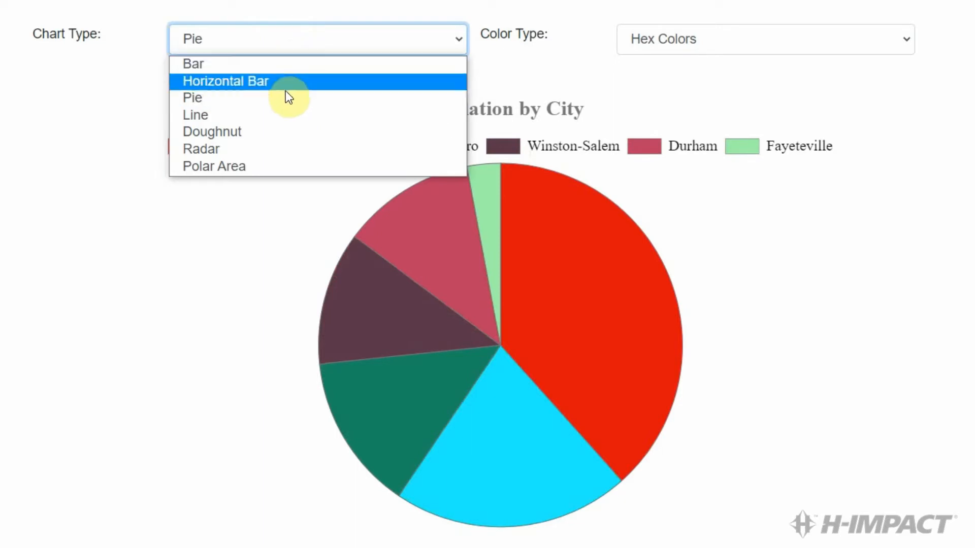
Show a line chart and read tooltips like Charlotte's 751,999 and Greensboro's 272,190.
left_click(195, 114)
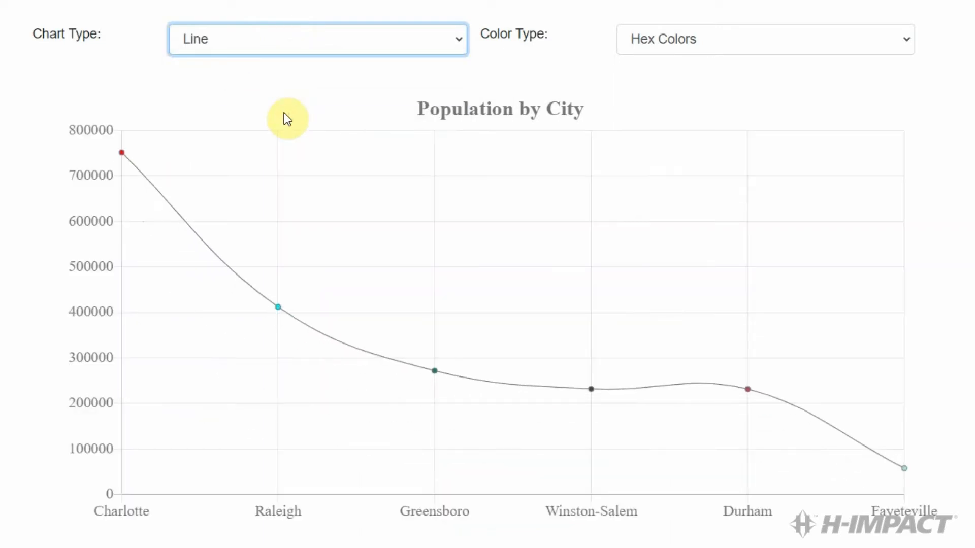
mouse_move(120, 152)
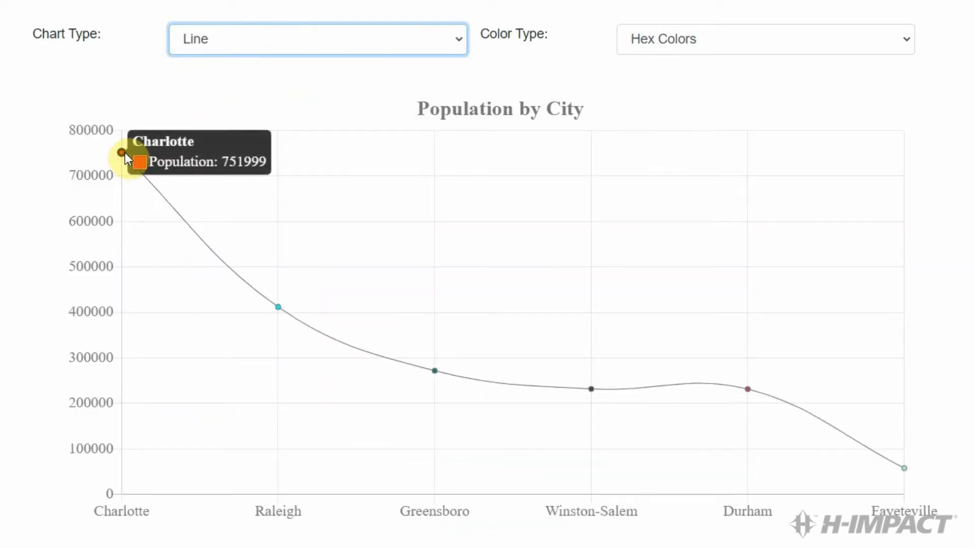
mouse_move(356, 340)
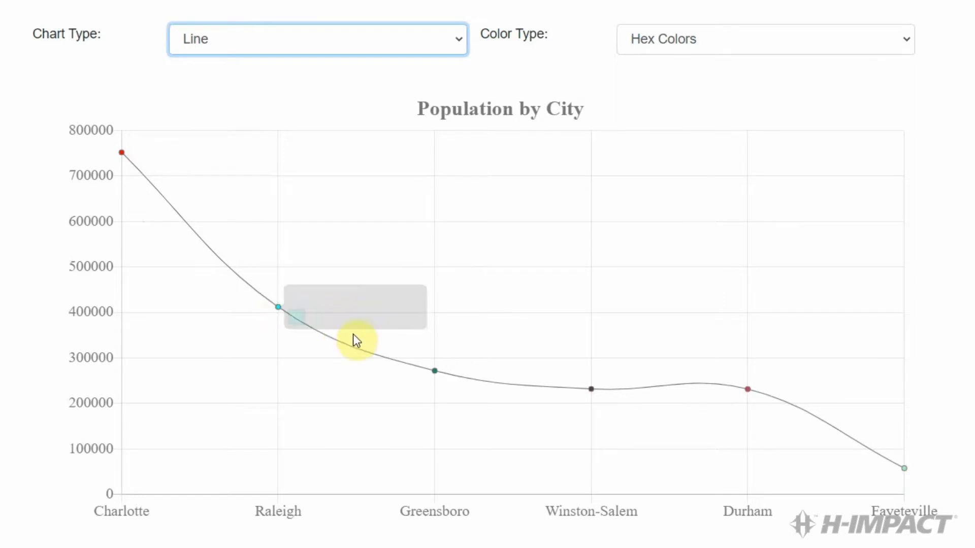
mouse_move(434, 372)
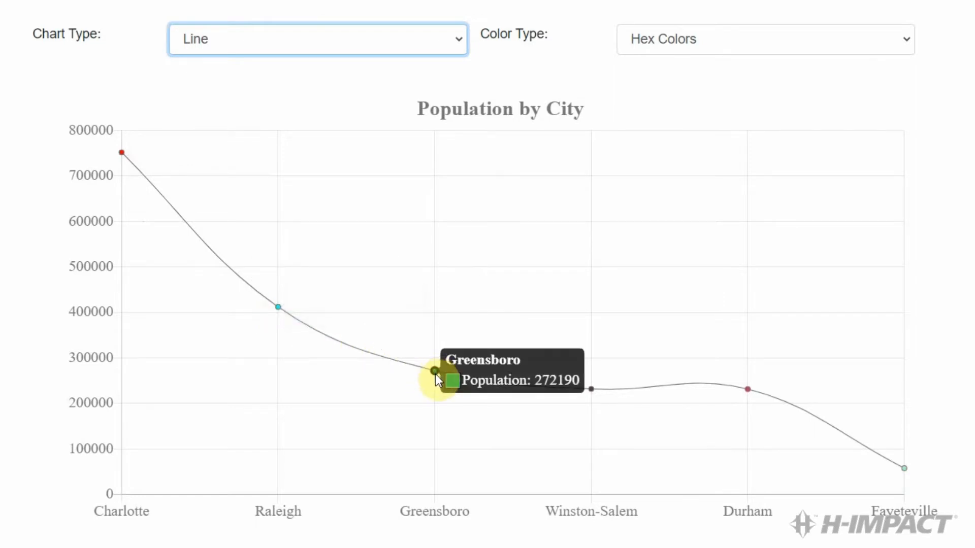
mouse_move(589, 394)
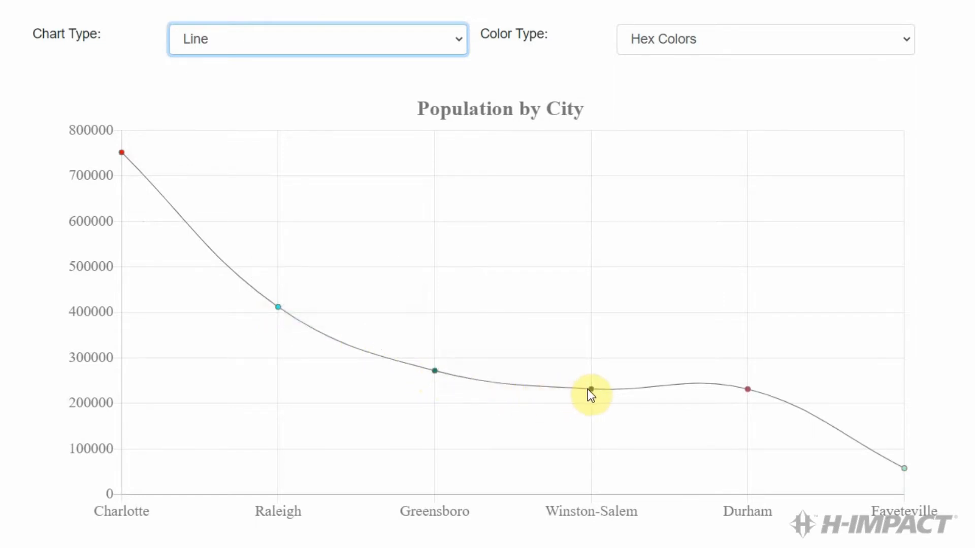
mouse_move(749, 390)
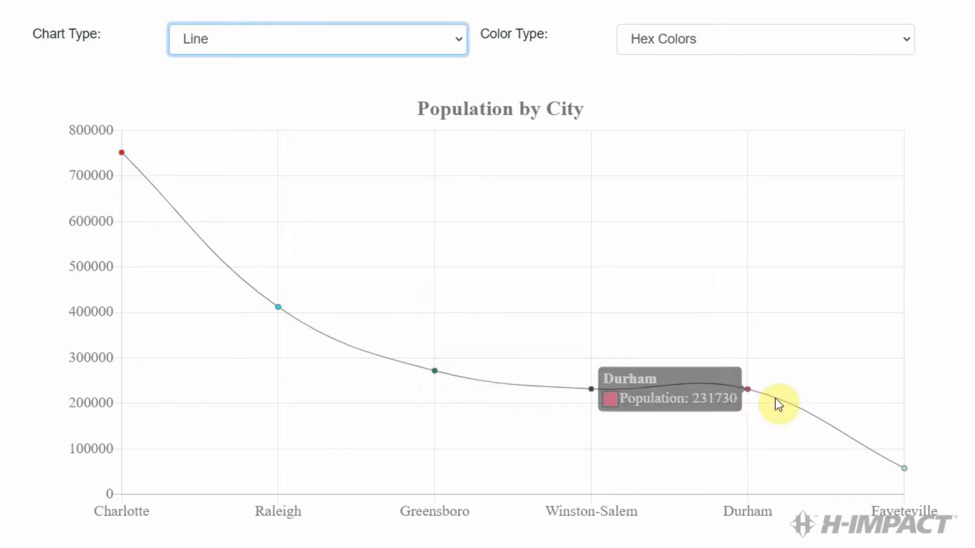
left_click(317, 38)
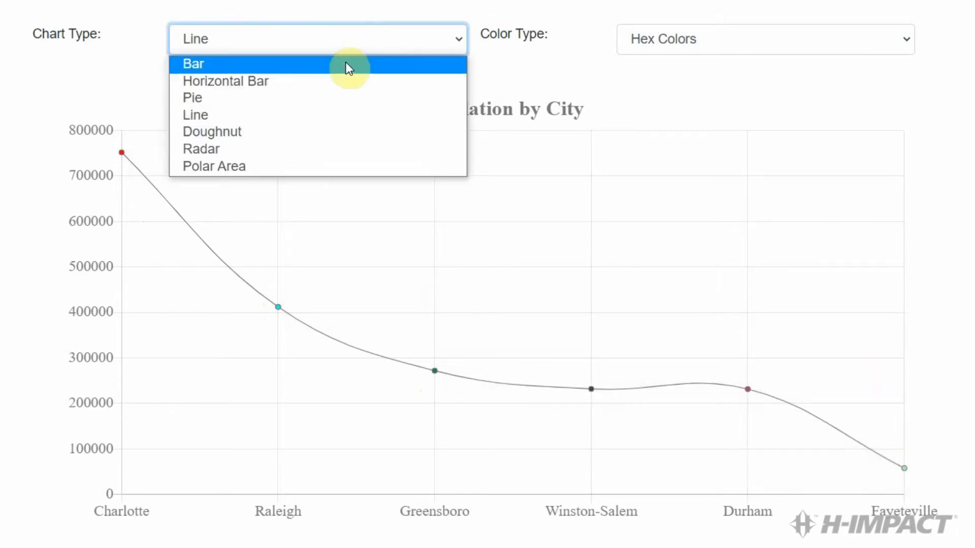
Show a doughnut chart, toggling Raleigh's slice and reading Fayetteville's 57,996.
left_click(211, 131)
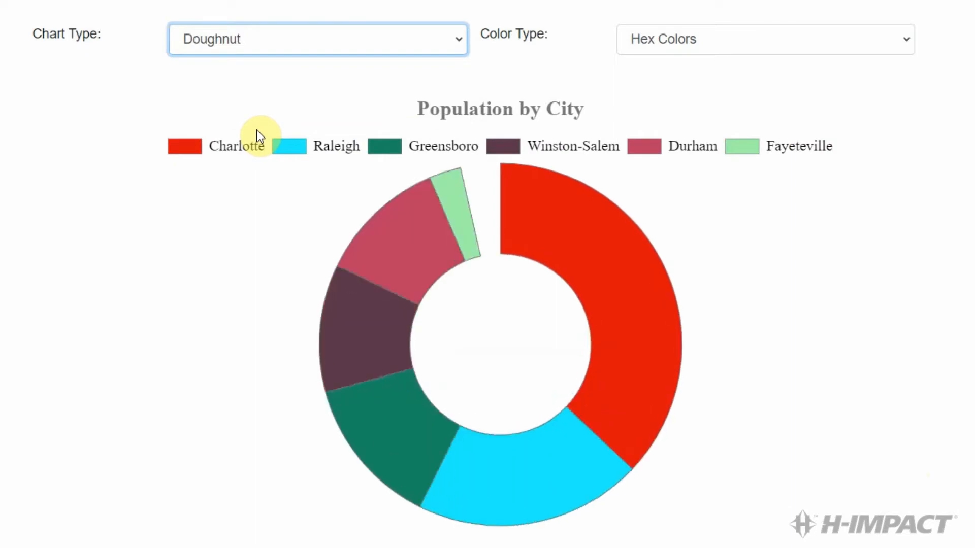
mouse_move(409, 245)
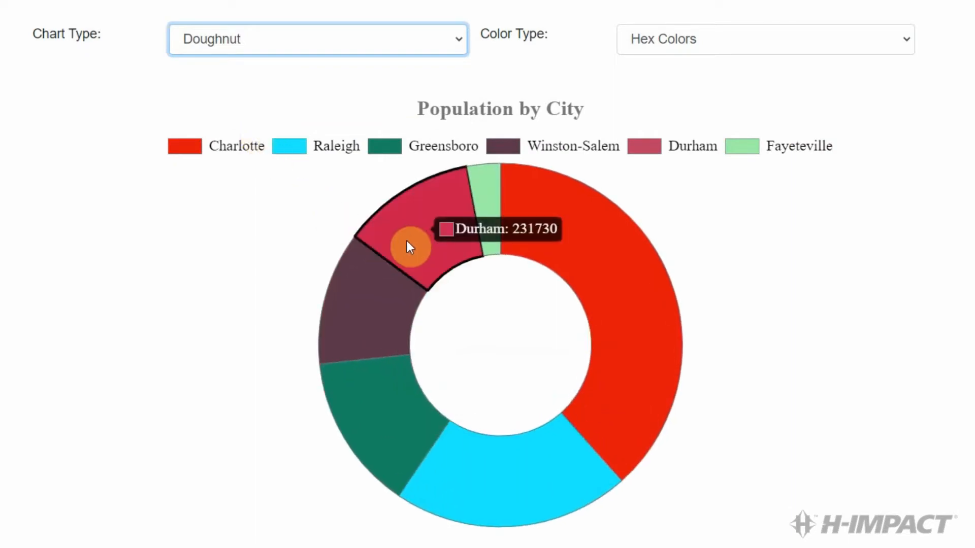
mouse_move(432, 439)
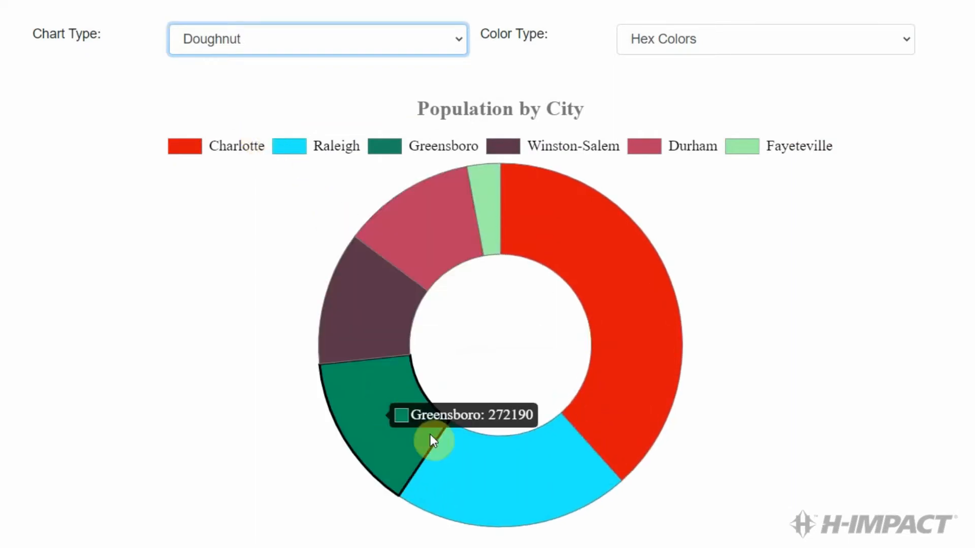
mouse_move(491, 224)
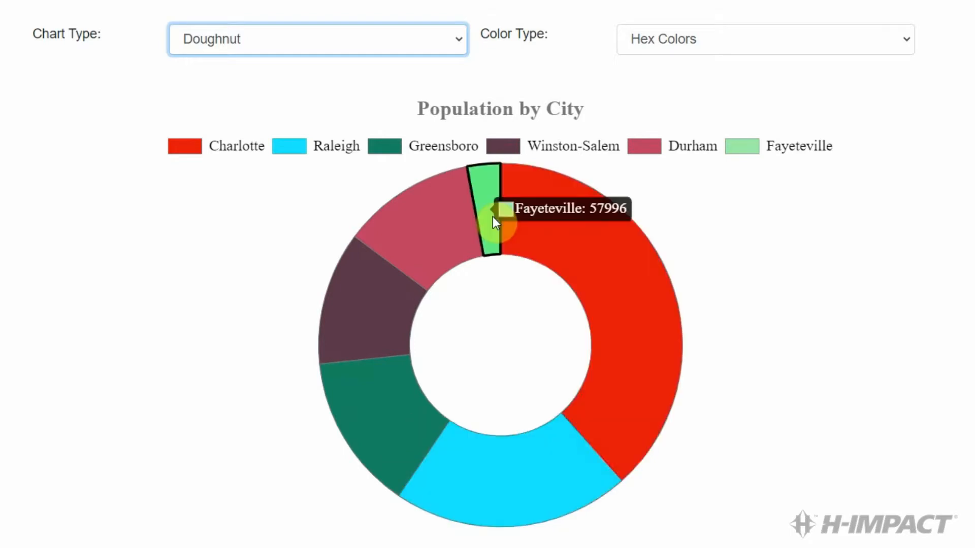
mouse_move(298, 205)
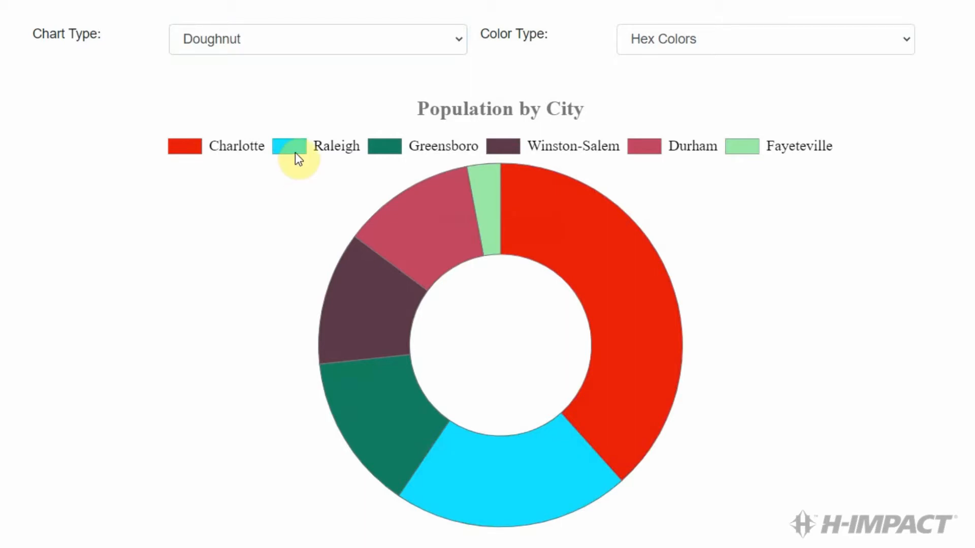
left_click(336, 146)
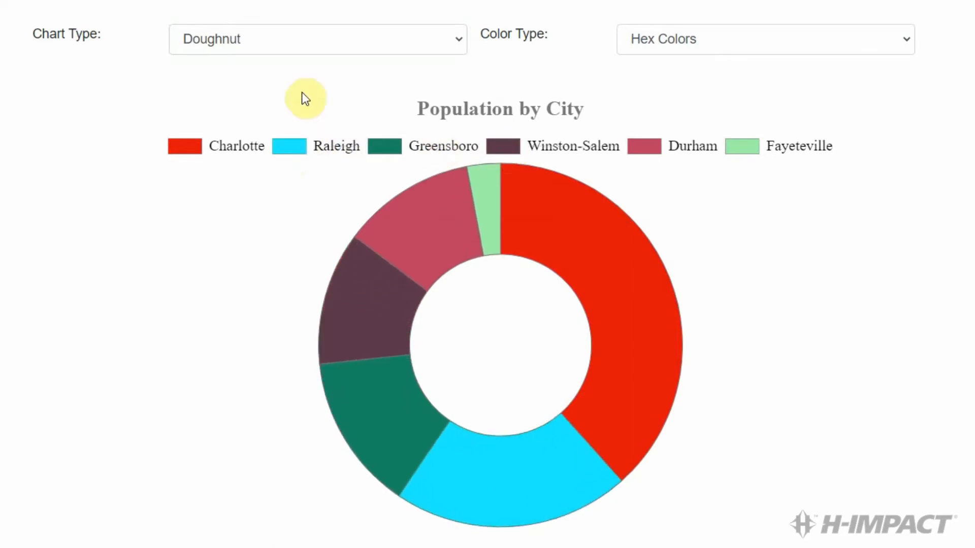
left_click(317, 38)
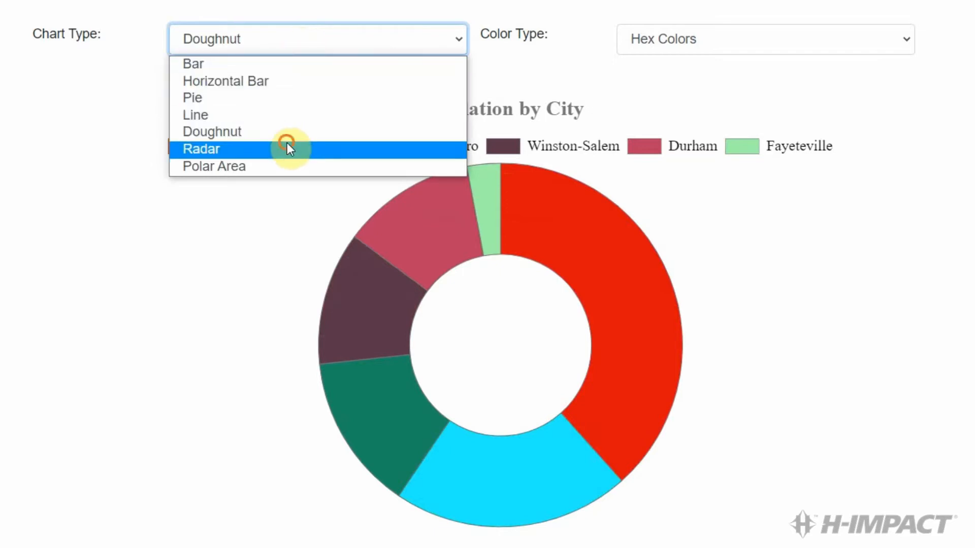
Show a radar chart and check the Charlotte and Fayetteville tooltips.
left_click(201, 148)
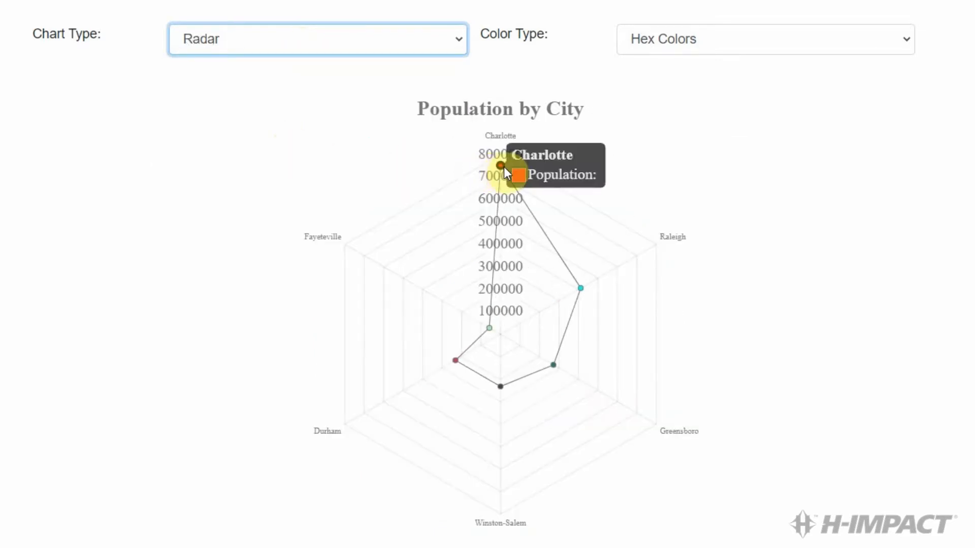
mouse_move(489, 328)
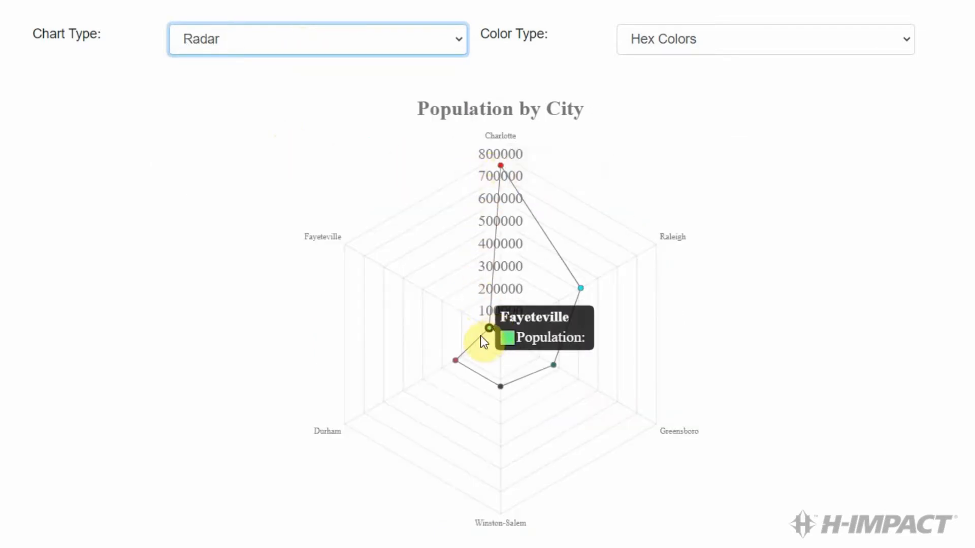
mouse_move(500, 387)
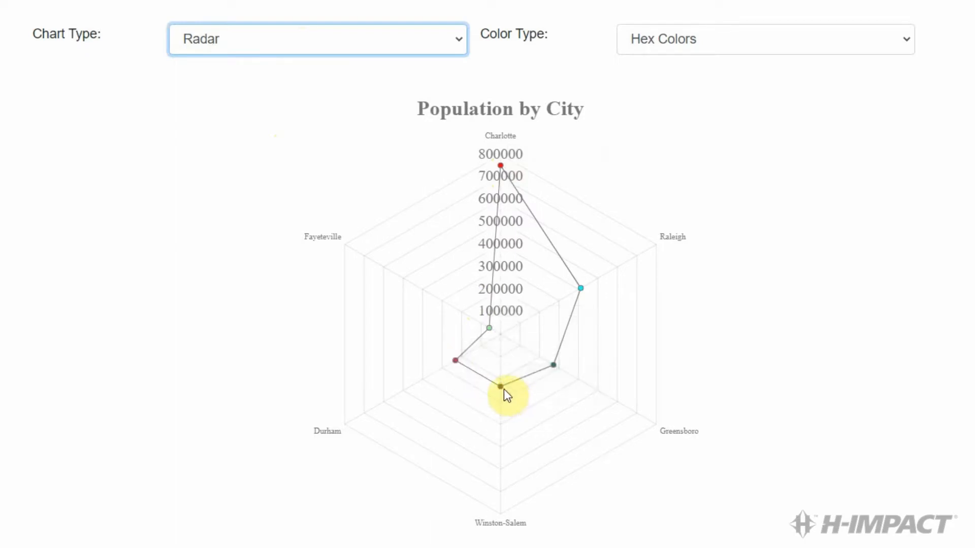
mouse_move(581, 308)
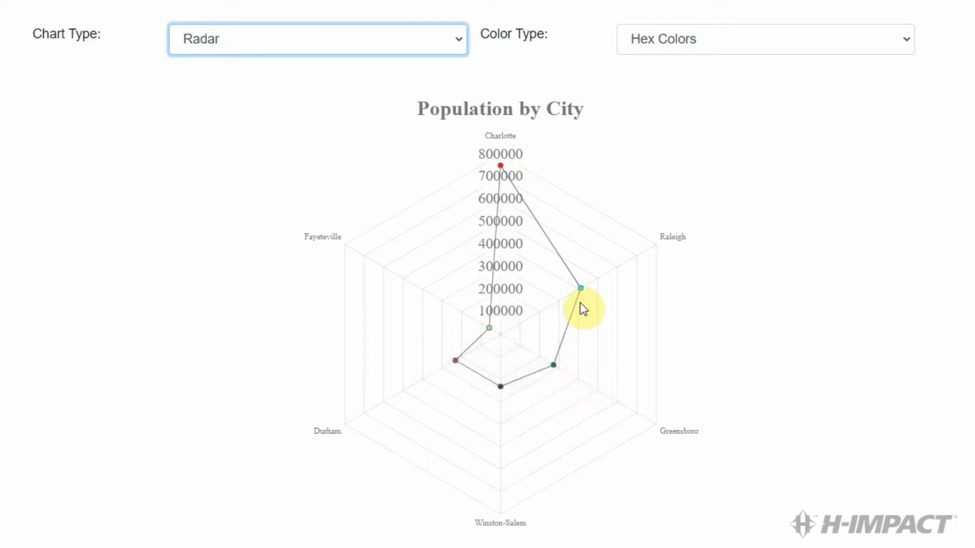
mouse_move(500, 166)
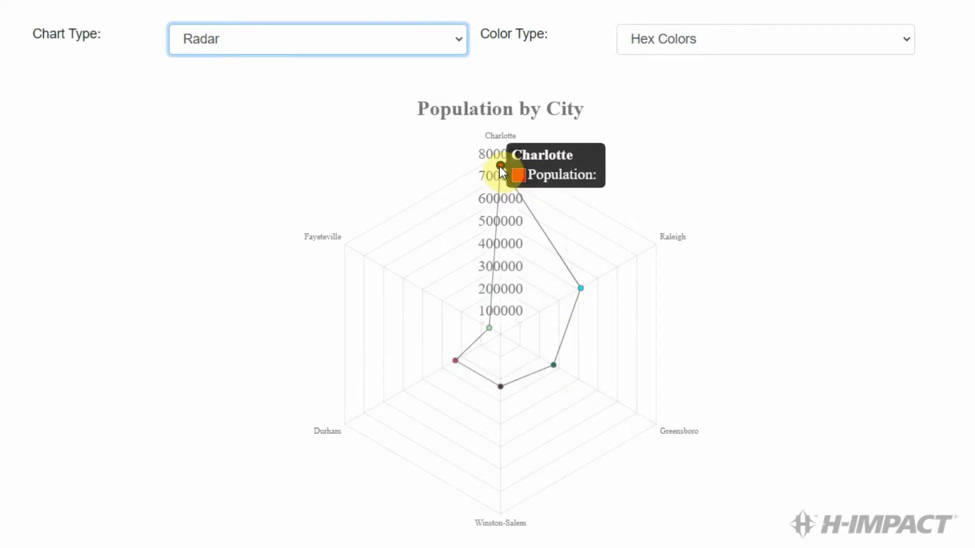
left_click(317, 38)
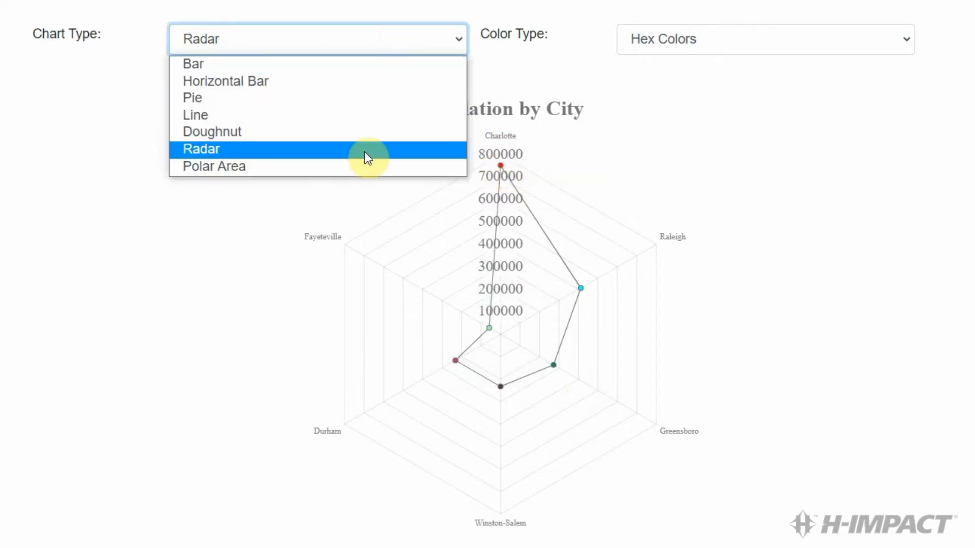
Show Population by City as a polar area chart, still in hex colours.
left_click(213, 165)
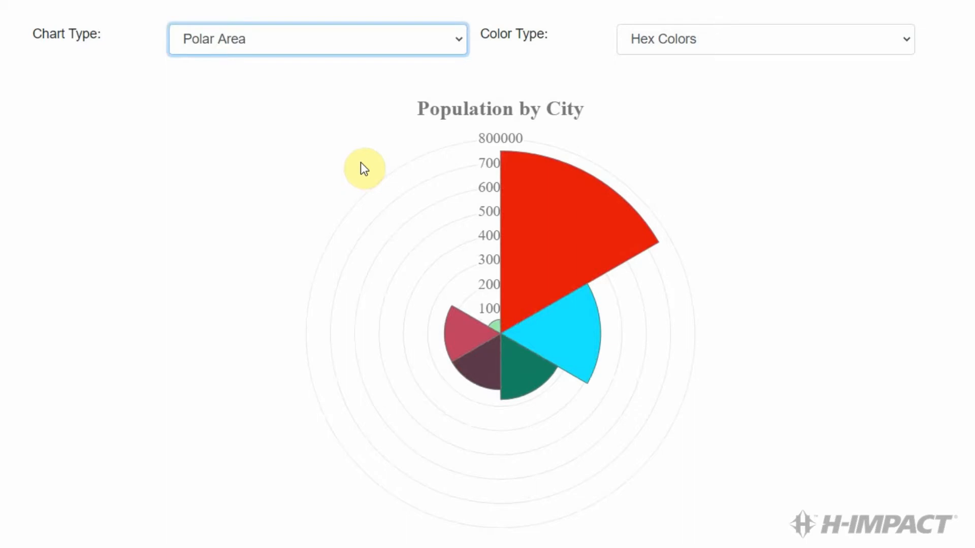
mouse_move(560, 333)
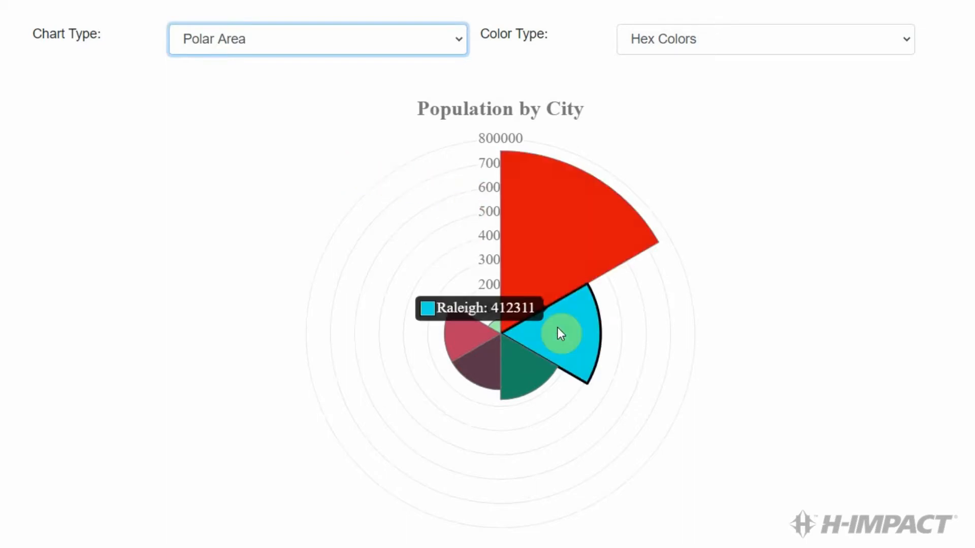
mouse_move(463, 339)
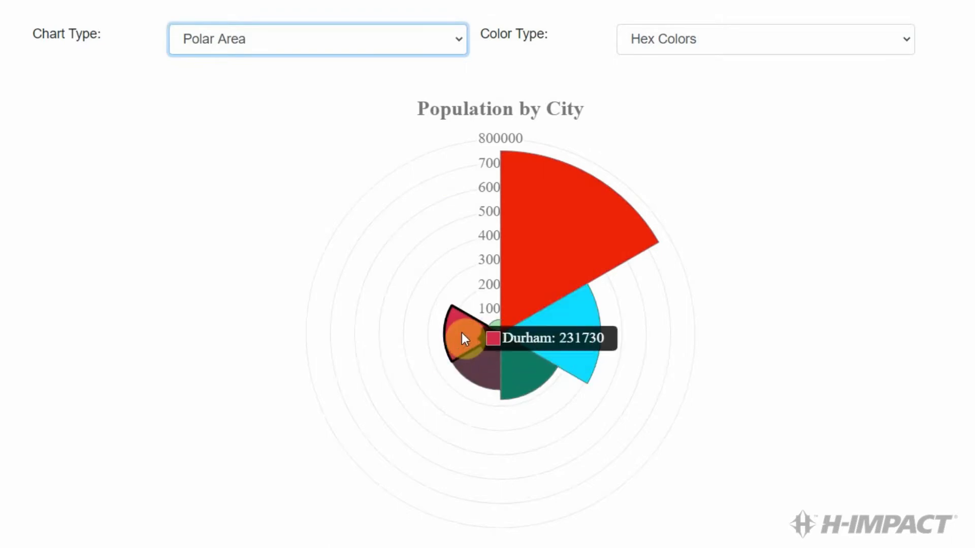
mouse_move(498, 328)
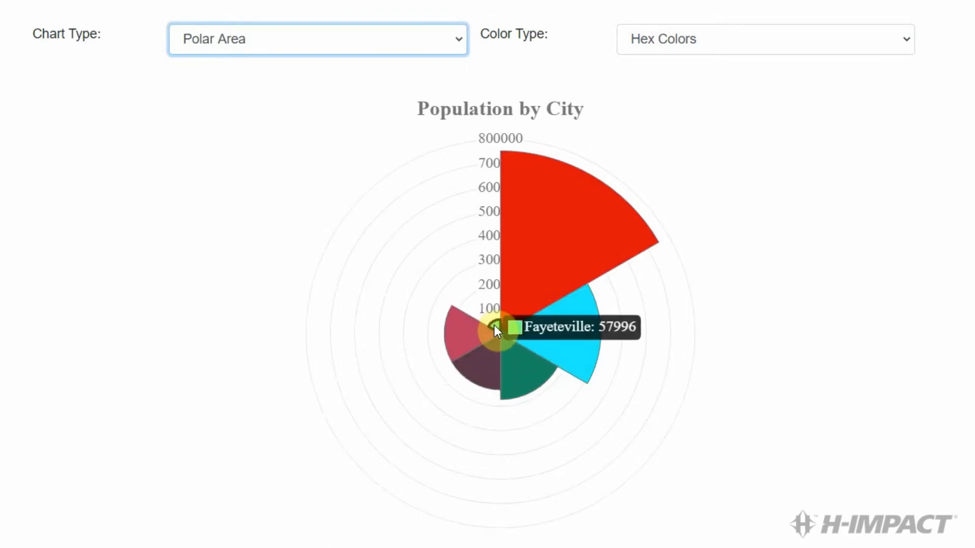
mouse_move(609, 99)
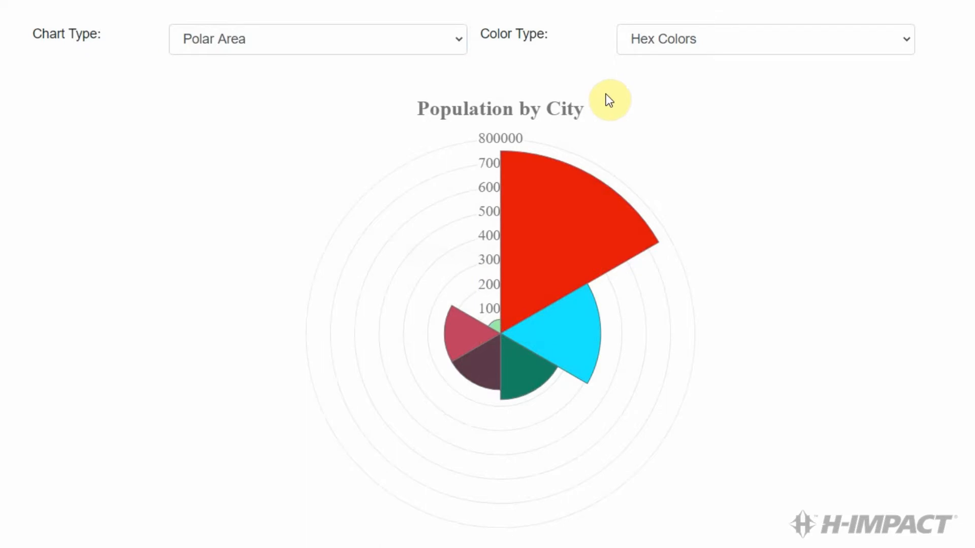
mouse_move(460, 49)
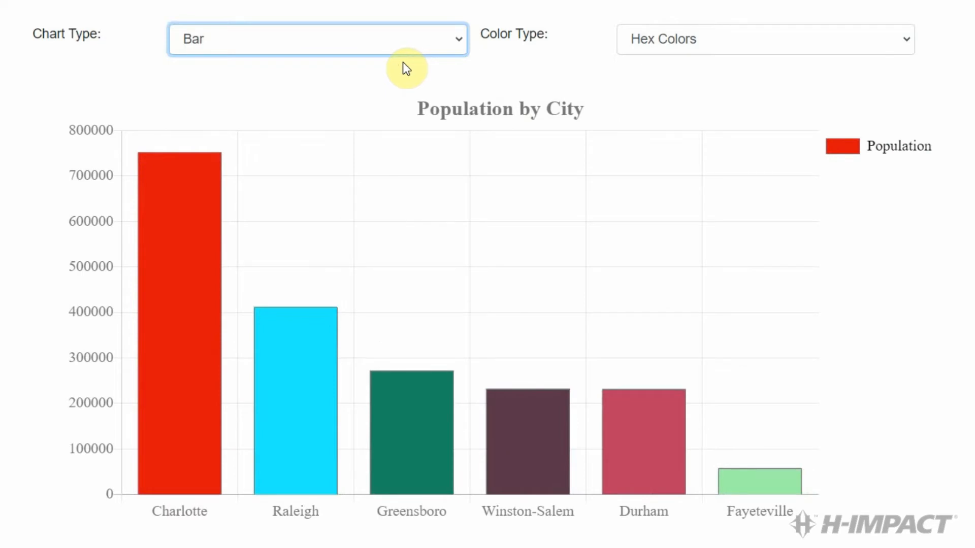
mouse_move(498, 70)
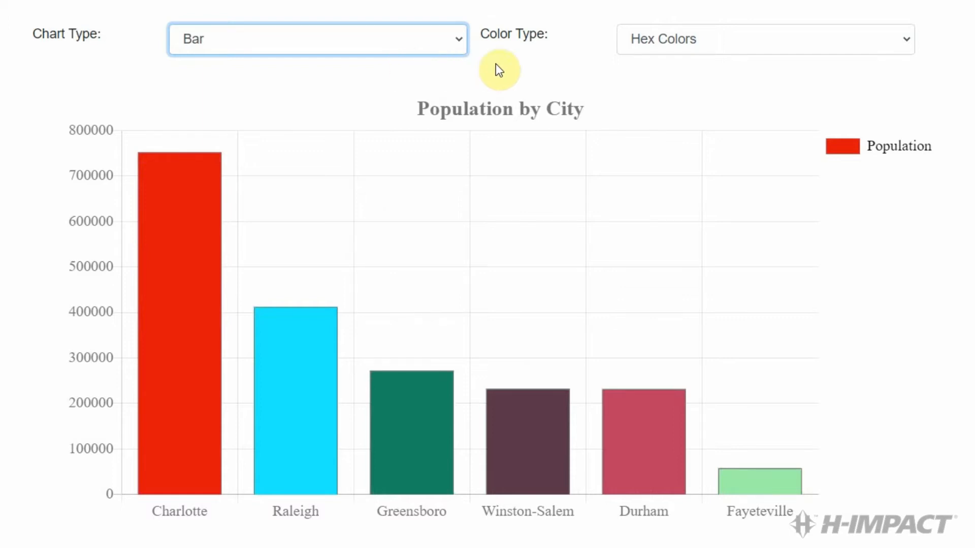
Switch the bar chart to semi-transparent RGBA colours and check the Winston-Salem bar.
left_click(764, 38)
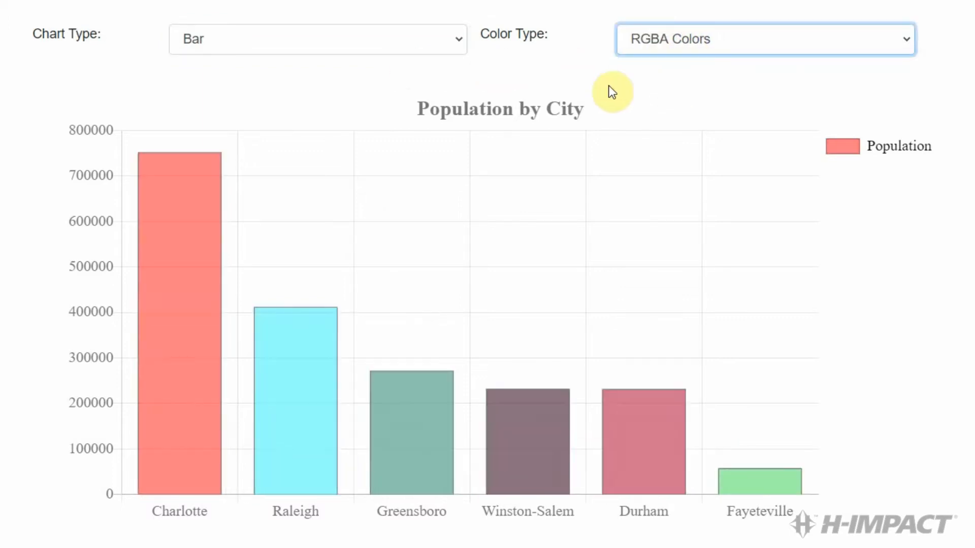
mouse_move(515, 408)
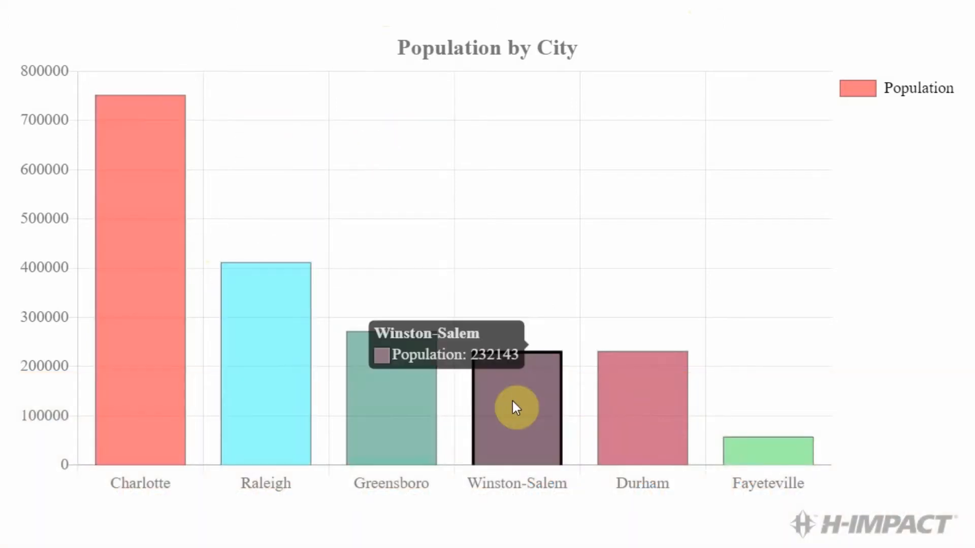
left_click(315, 38)
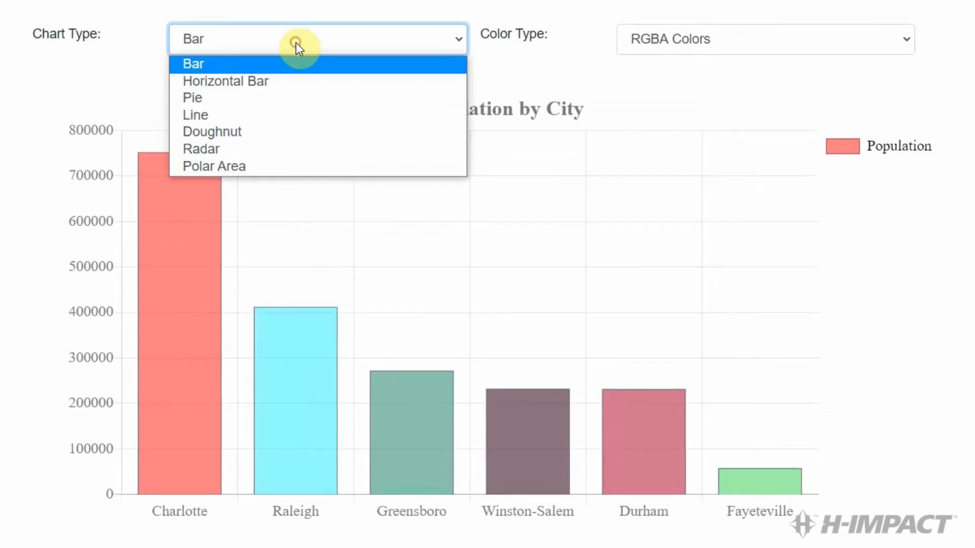
Cycle the RGBA chart through horizontal bar, pie, line, doughnut, radar and polar area.
left_click(225, 81)
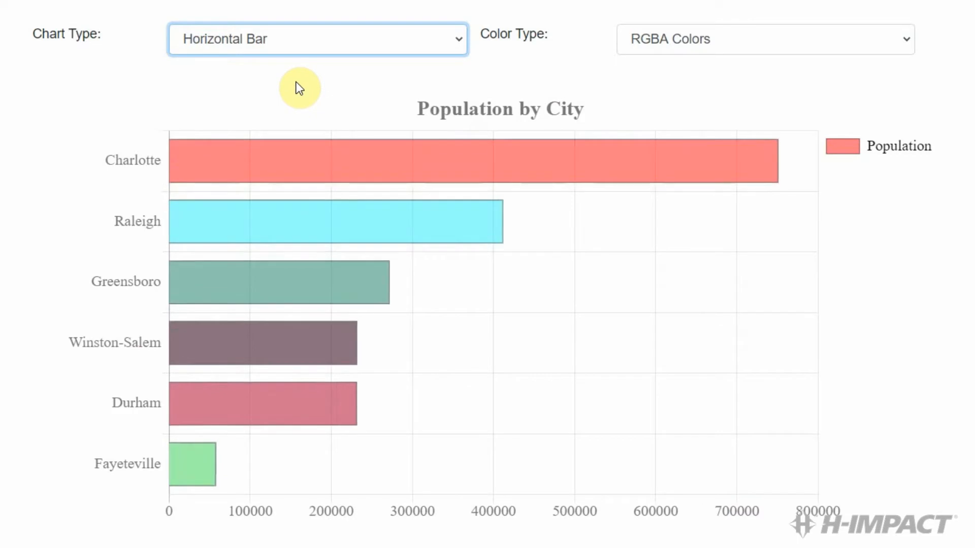
left_click(316, 38)
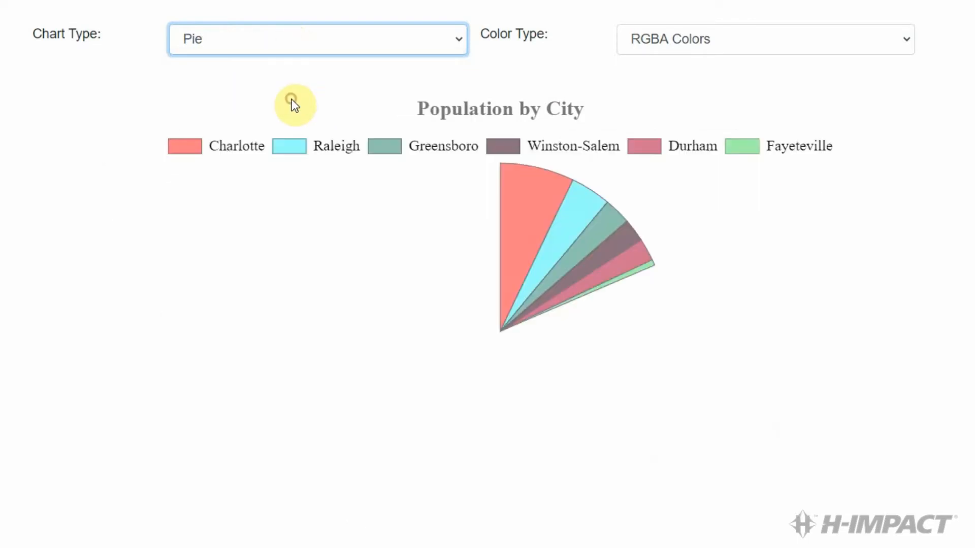
left_click(316, 38)
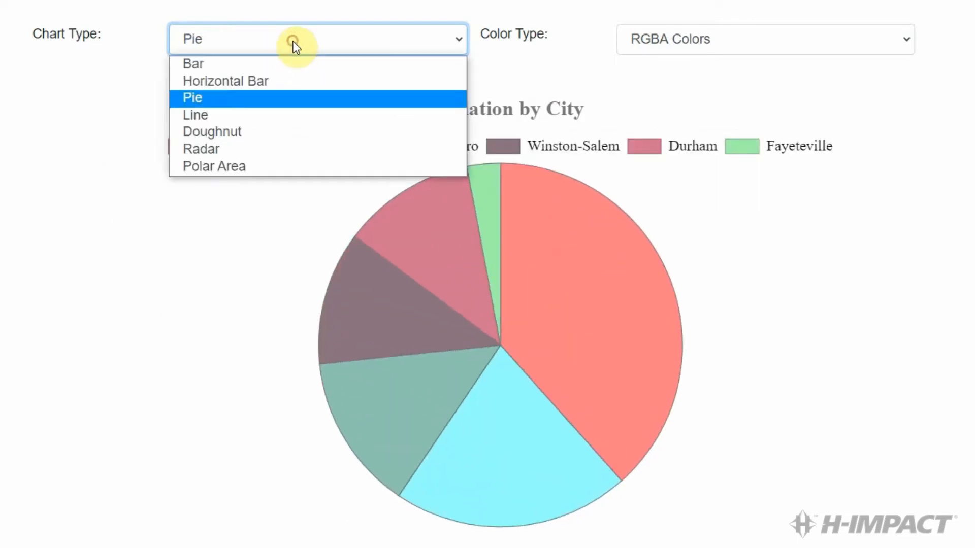
left_click(195, 115)
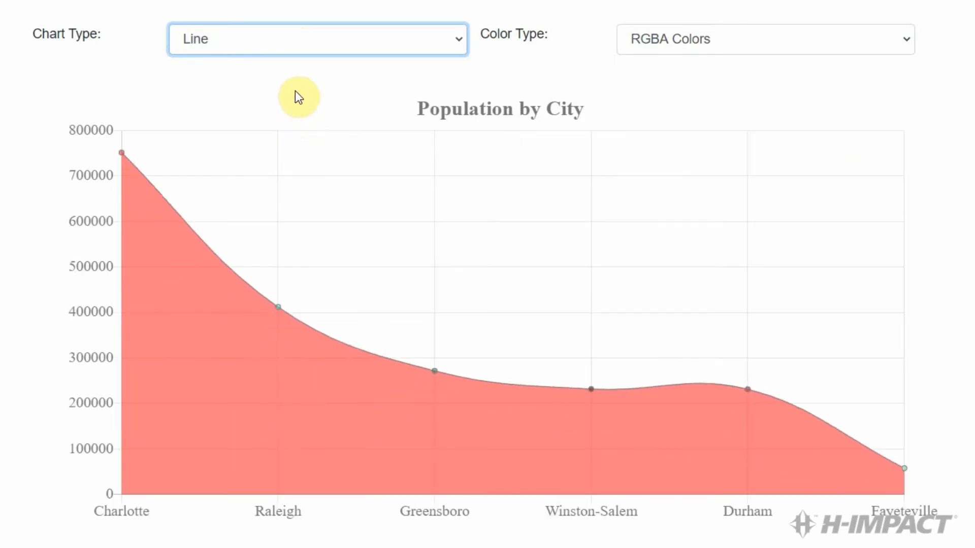
left_click(317, 39)
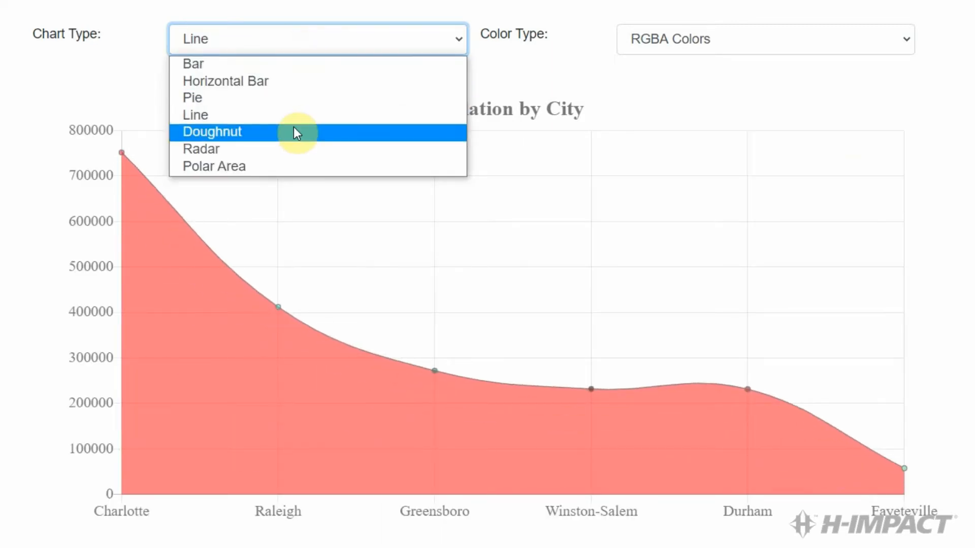
left_click(211, 132)
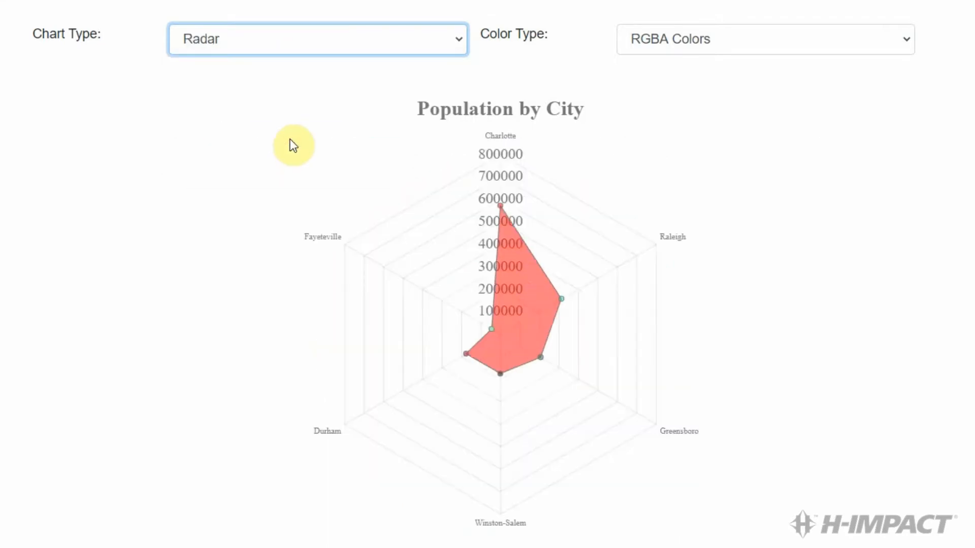
left_click(317, 39)
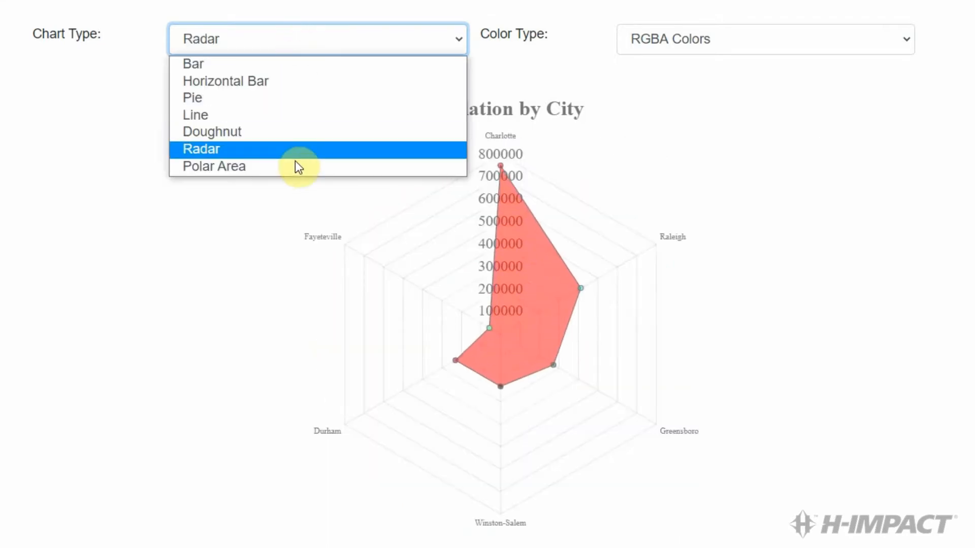
left_click(213, 166)
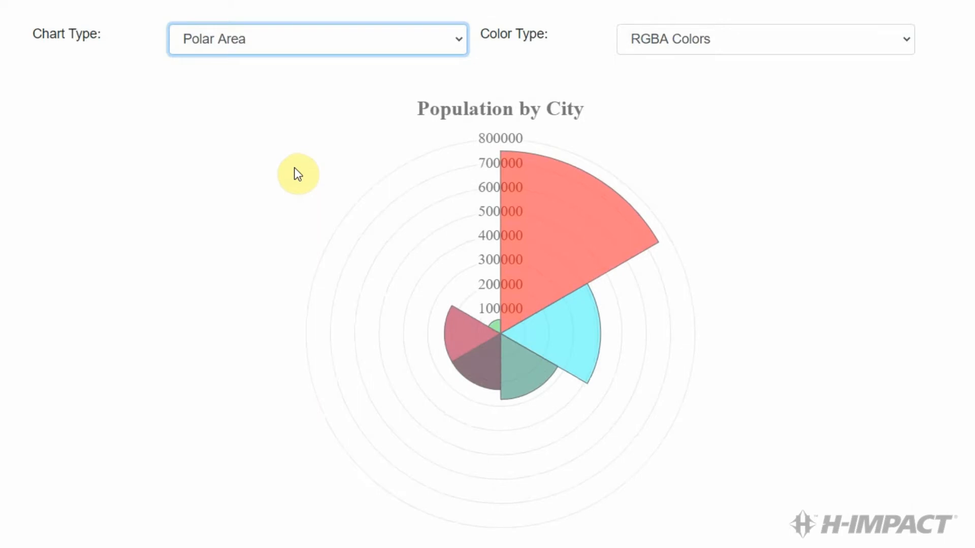
mouse_move(298, 170)
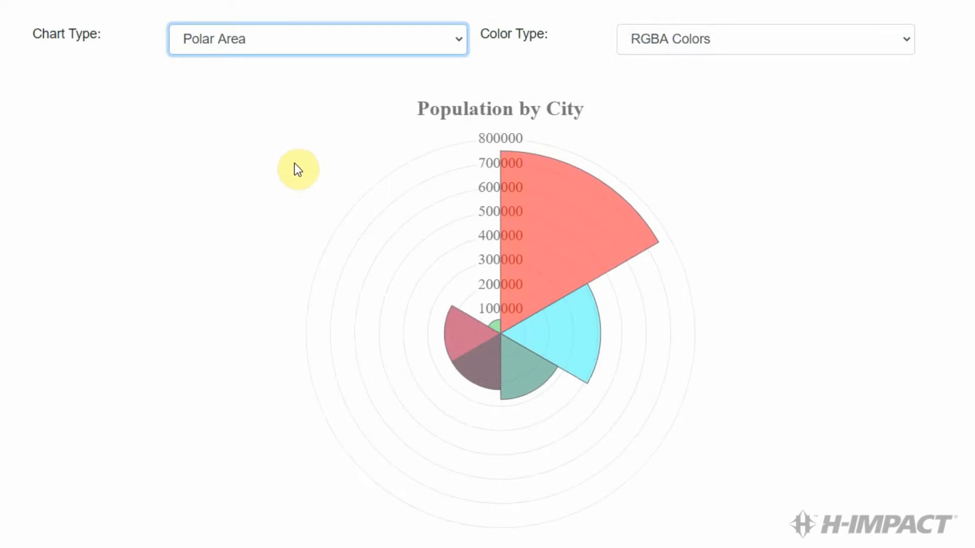
mouse_move(298, 159)
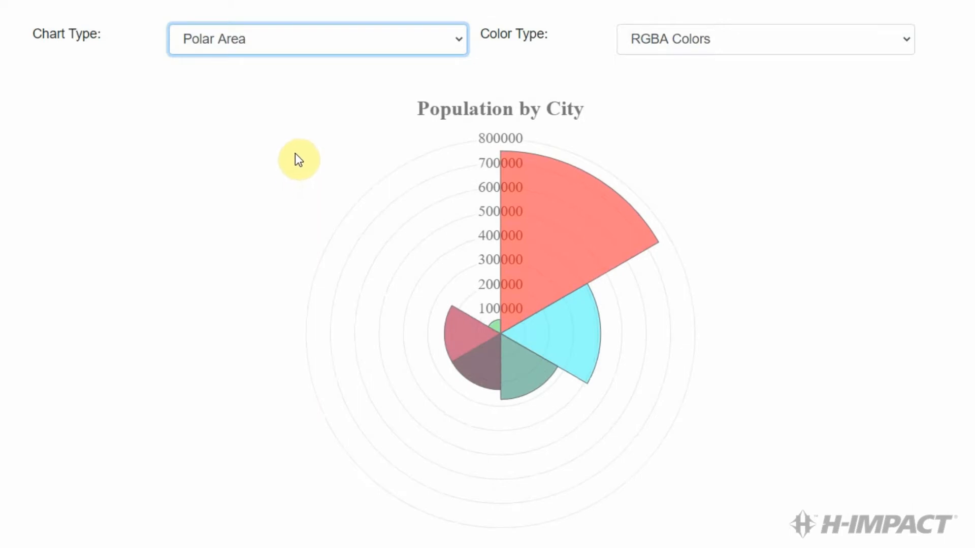
left_click(317, 39)
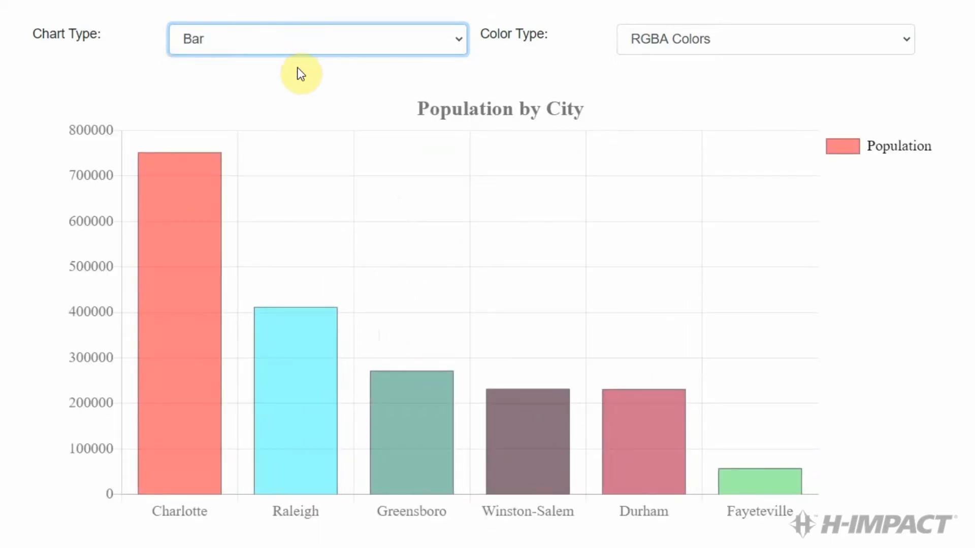
mouse_move(546, 246)
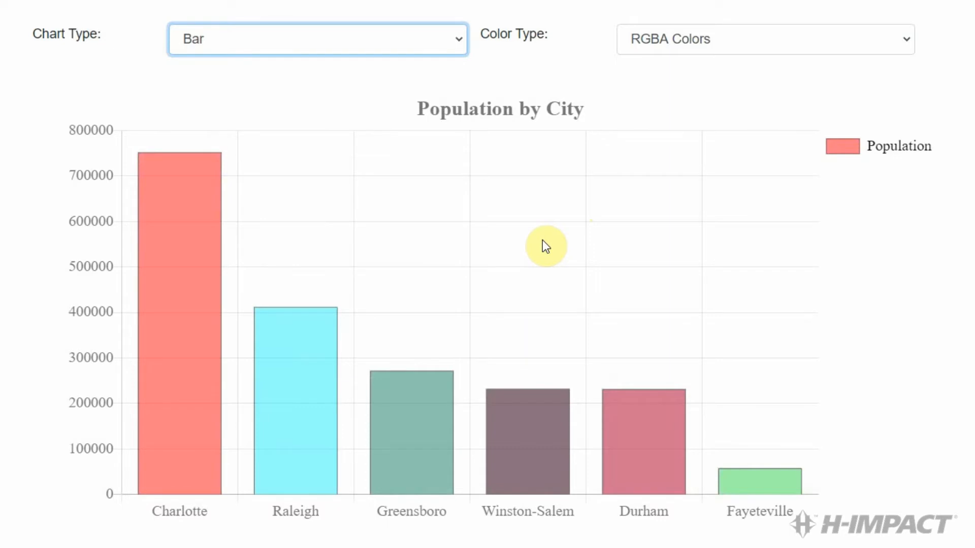
mouse_move(656, 243)
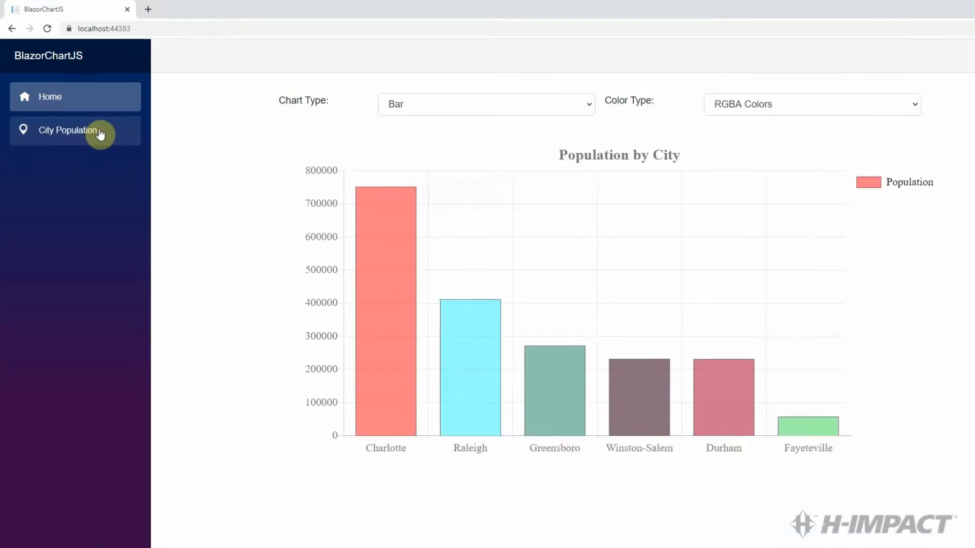
key("ctrl+plus")
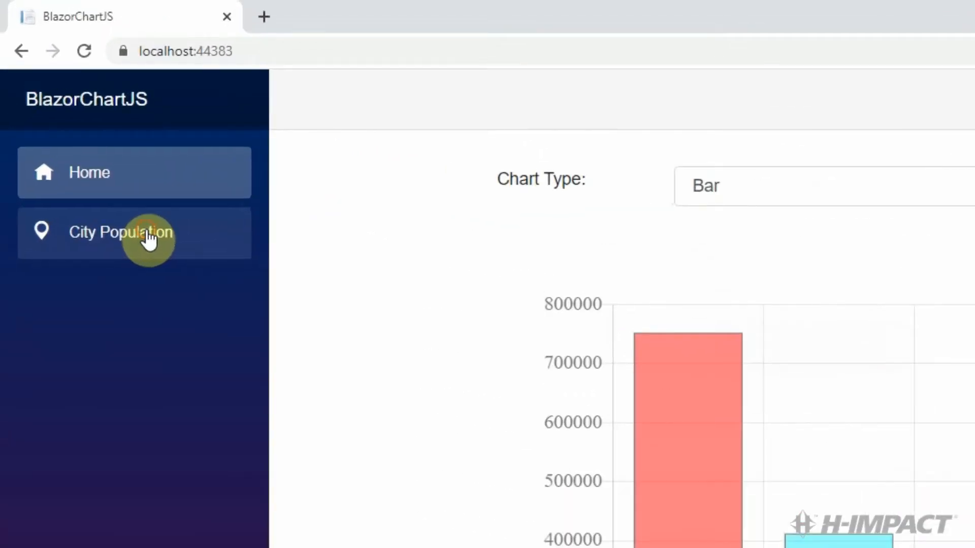
left_click(120, 231)
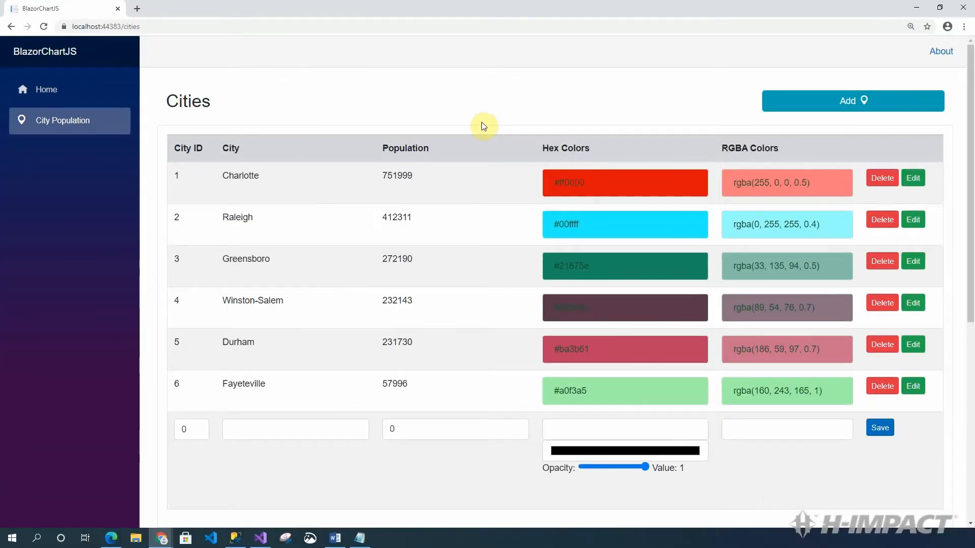
mouse_move(487, 121)
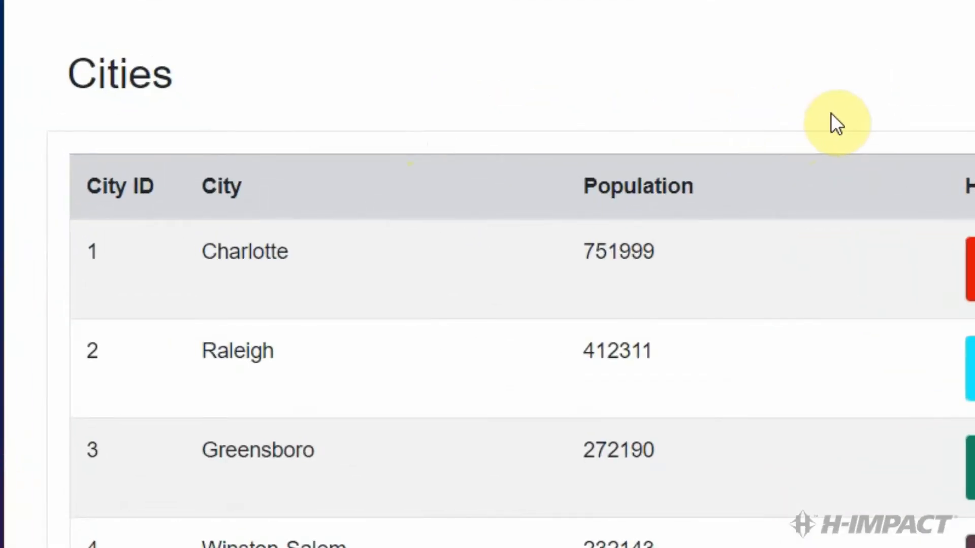
mouse_move(304, 128)
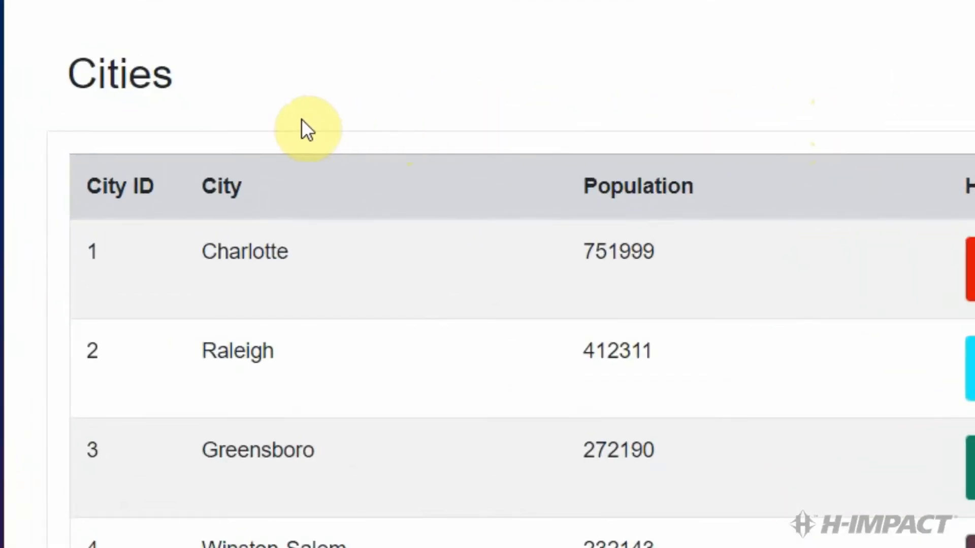
mouse_move(612, 134)
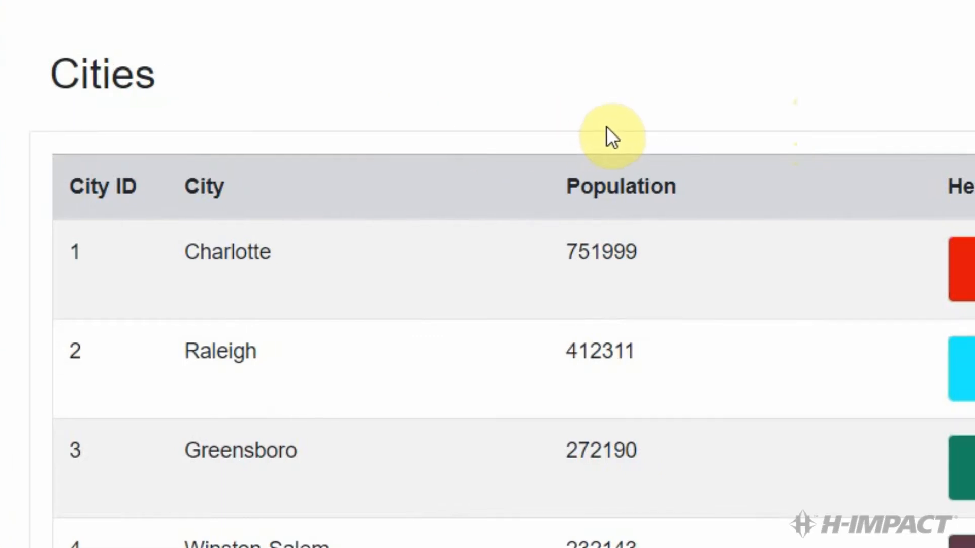
scroll("right", 3)
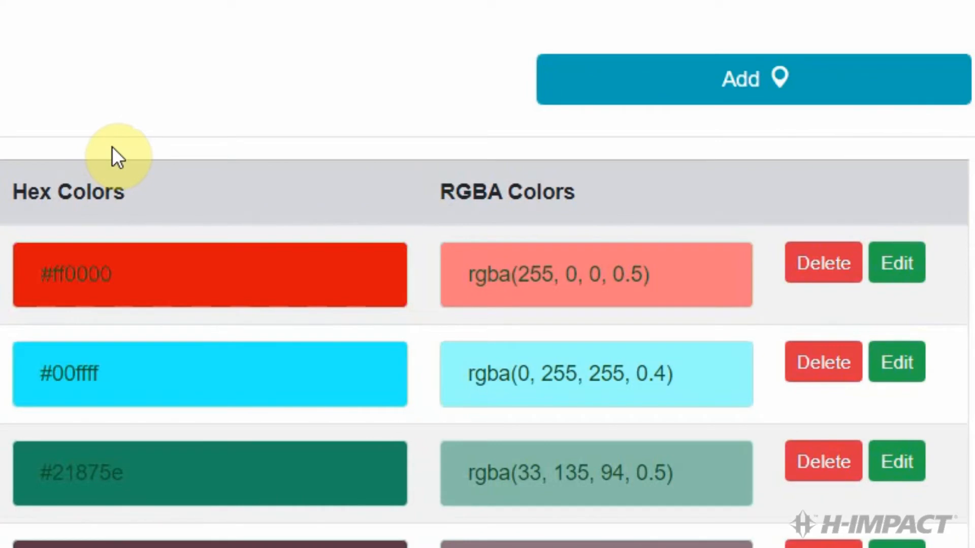
mouse_move(445, 152)
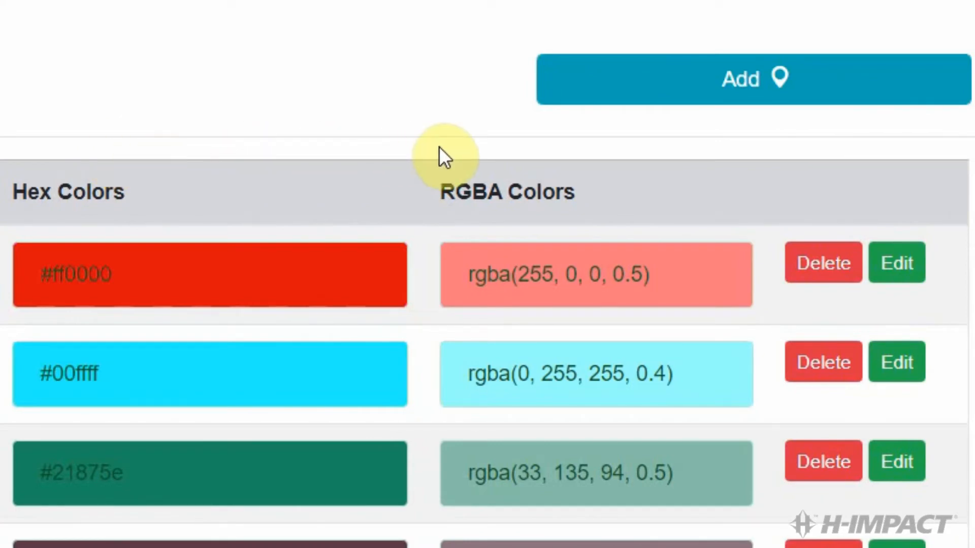
mouse_move(820, 208)
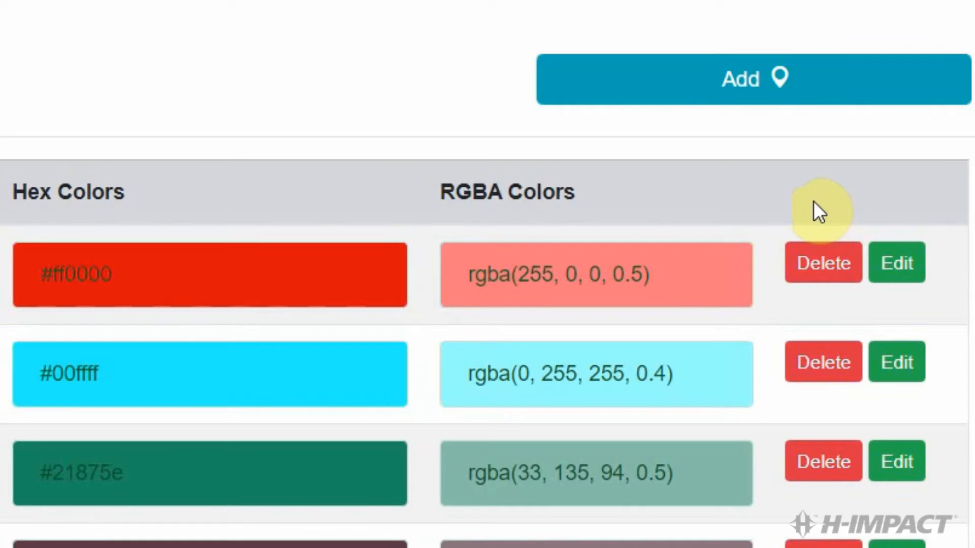
mouse_move(891, 225)
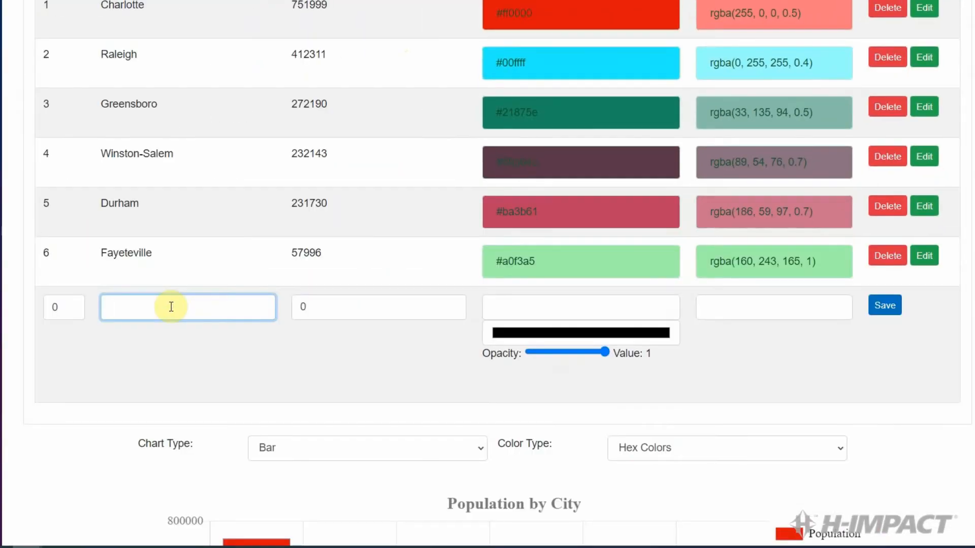
mouse_move(215, 306)
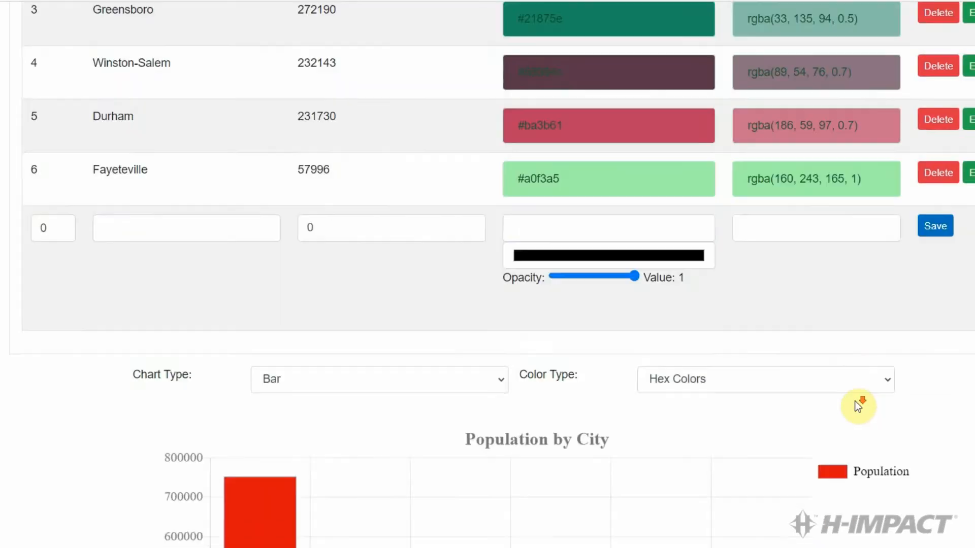
scroll("down", 3)
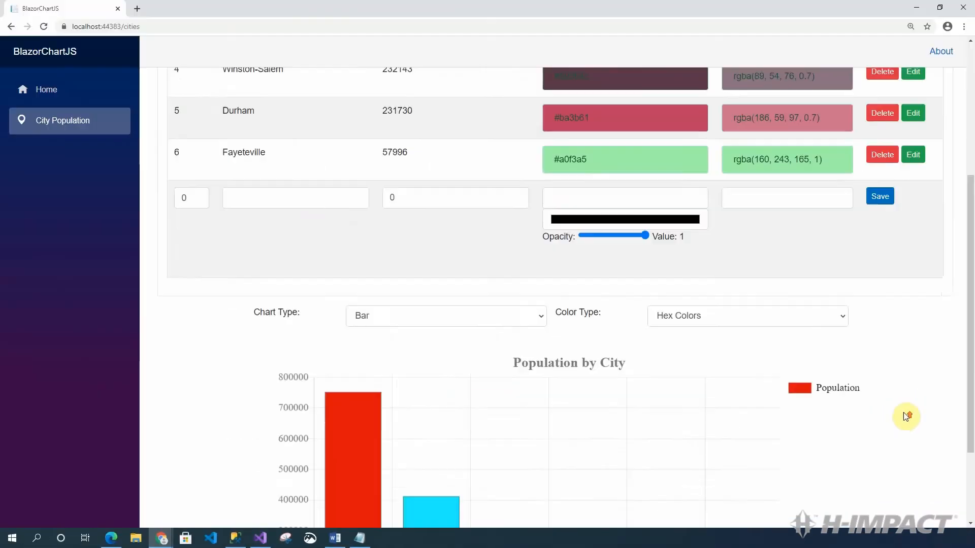
scroll("up", 3)
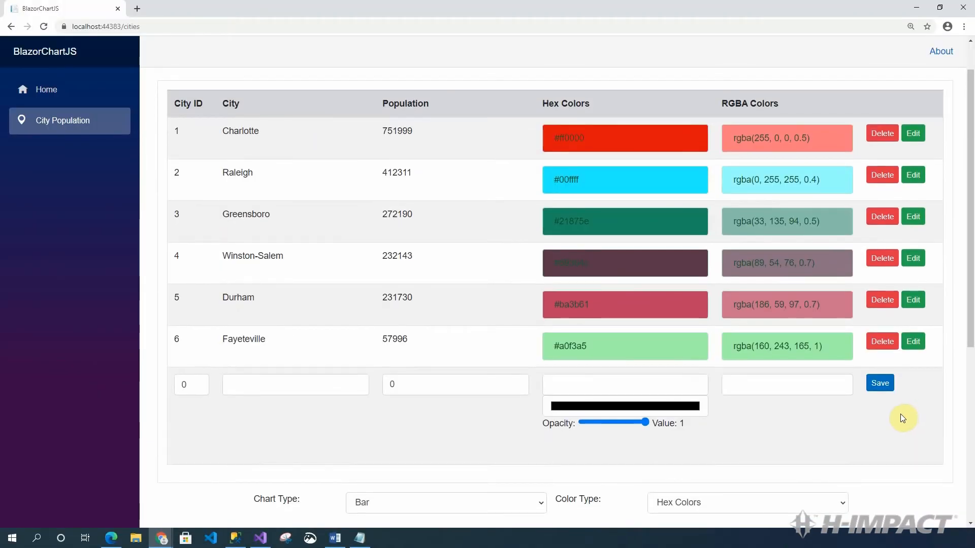
scroll("down", 3)
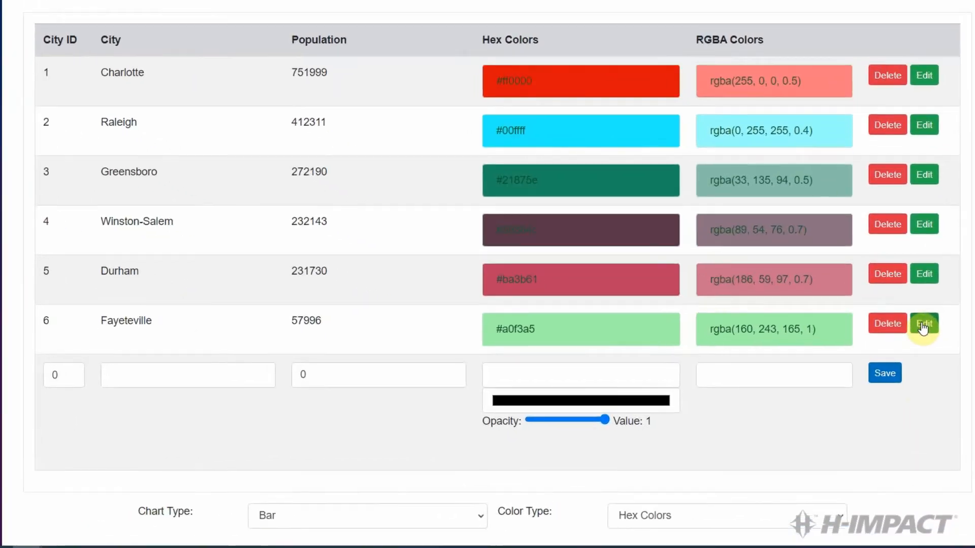
Edit Fayetteville's record, changing its population from 57996 to 207996.
left_click(924, 322)
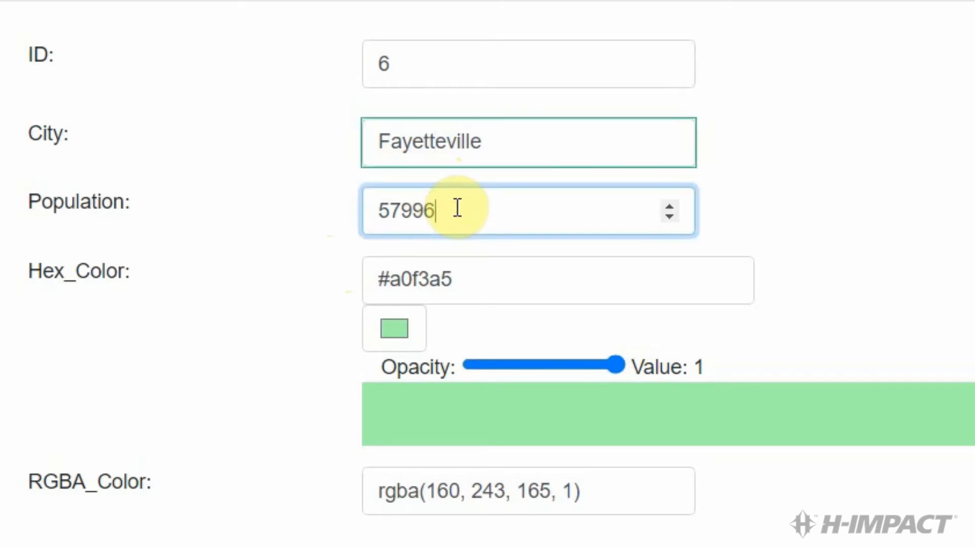
mouse_move(379, 211)
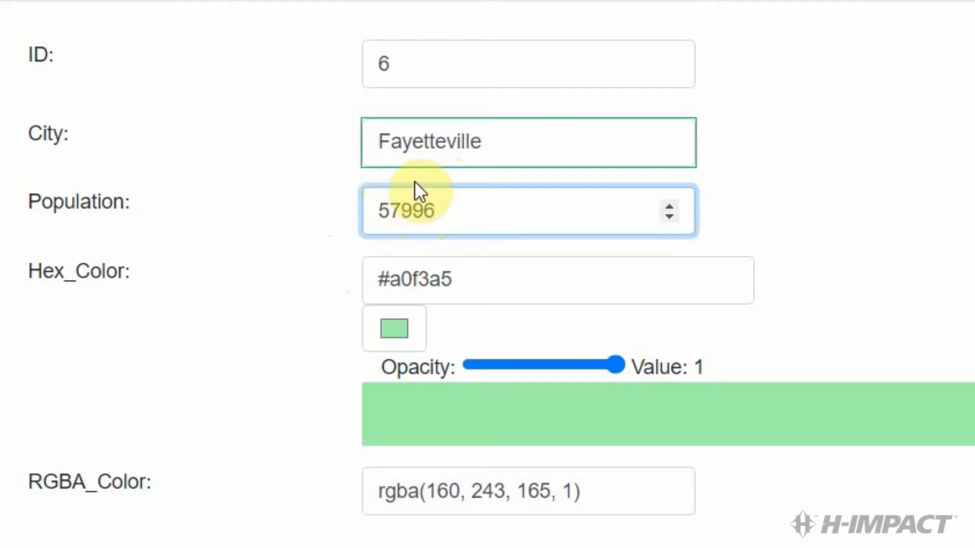
type("20")
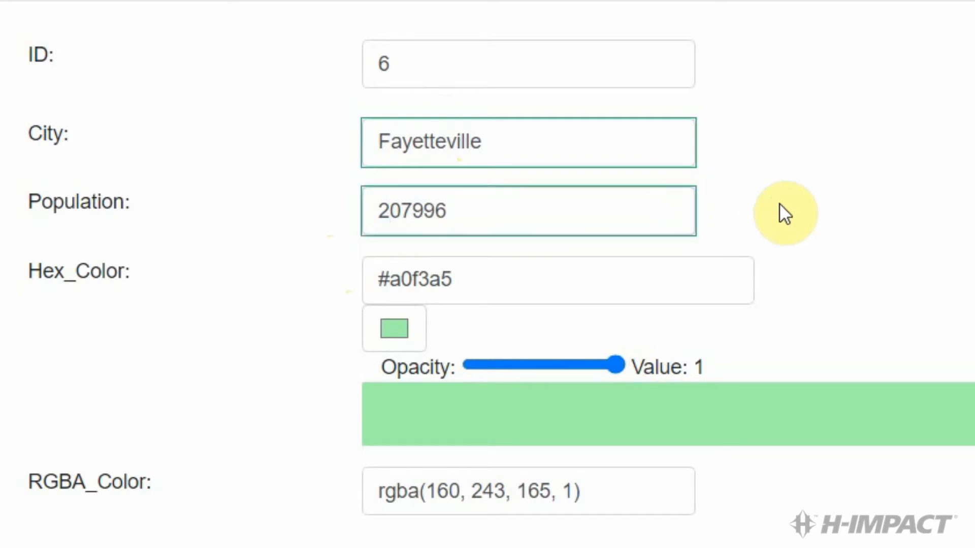
mouse_move(468, 282)
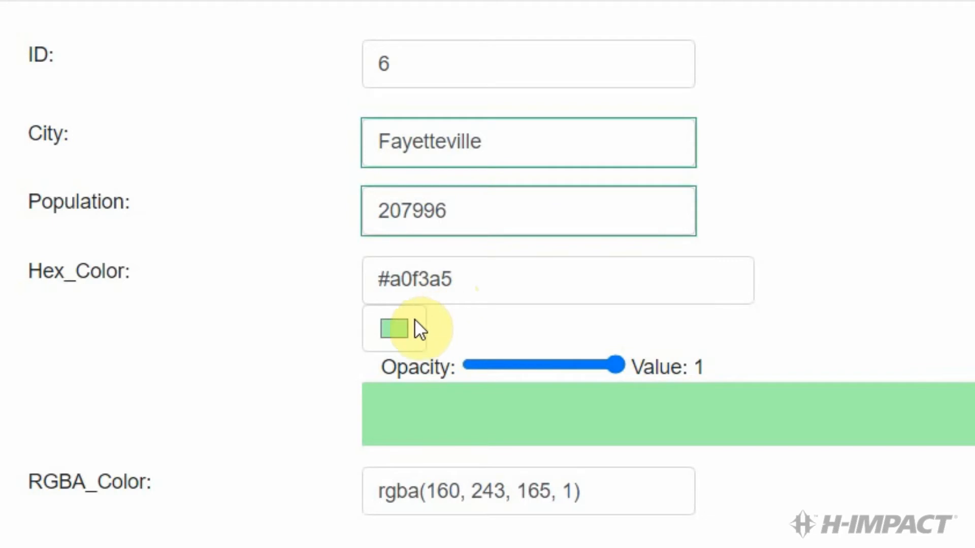
Set Fayetteville's opacity slider to 0.4, giving rgba(160, 243, 165, 0.4).
left_click(395, 328)
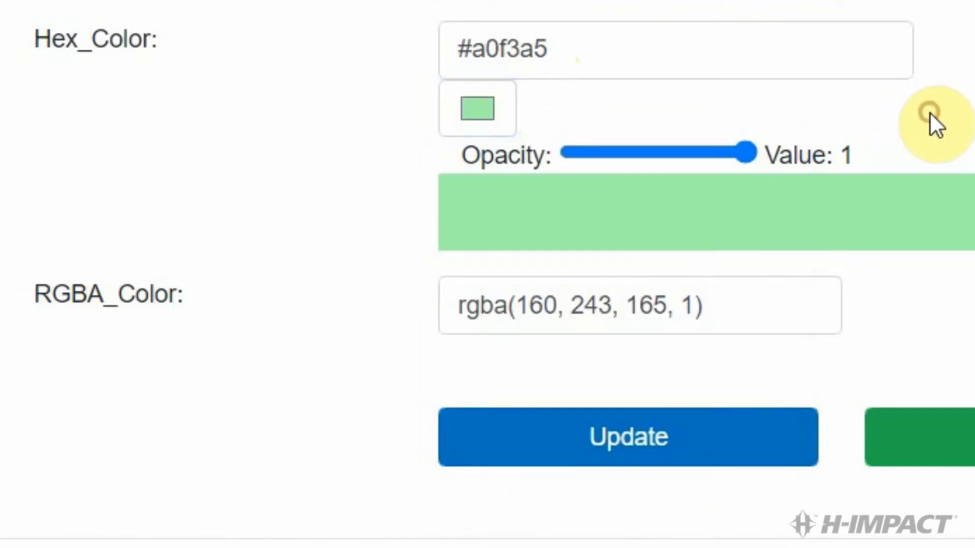
scroll("up", 3)
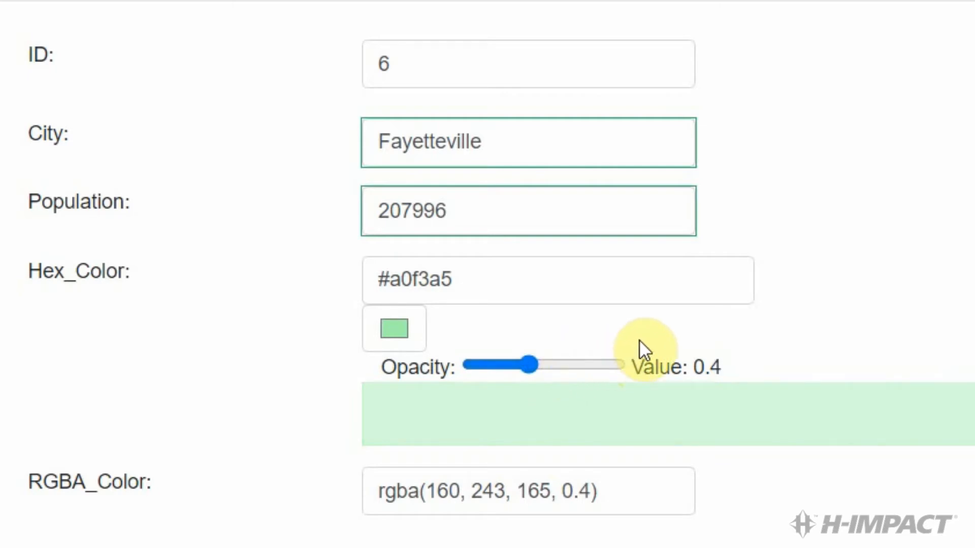
mouse_move(454, 407)
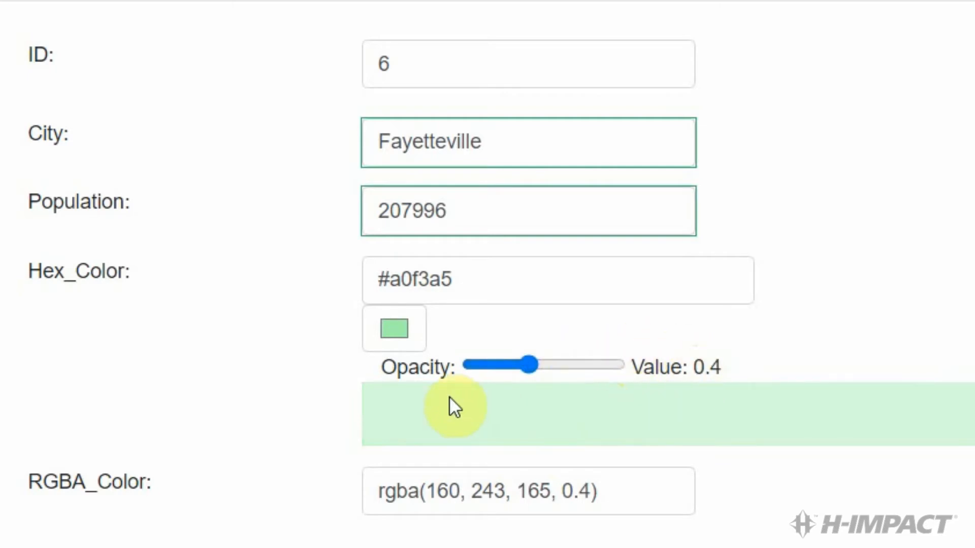
mouse_move(527, 397)
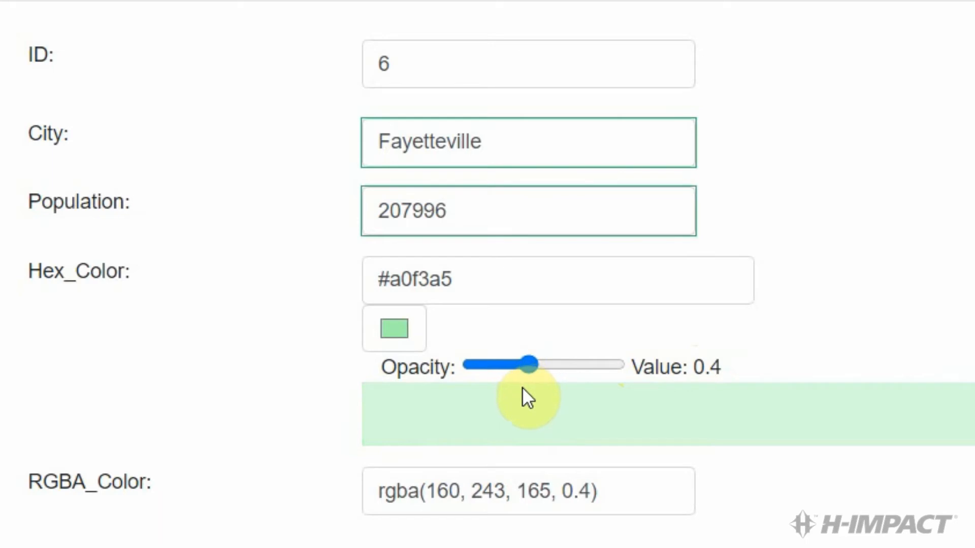
mouse_move(572, 500)
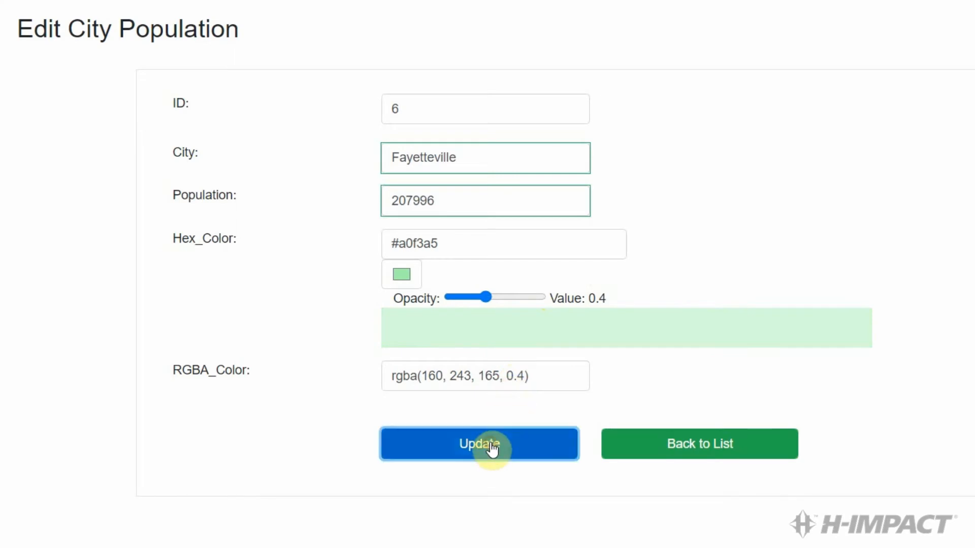
Save the corrected Fayetteville record (207996, rgba(160, 243, 165, 0.4)) and return to the city list.
left_click(478, 444)
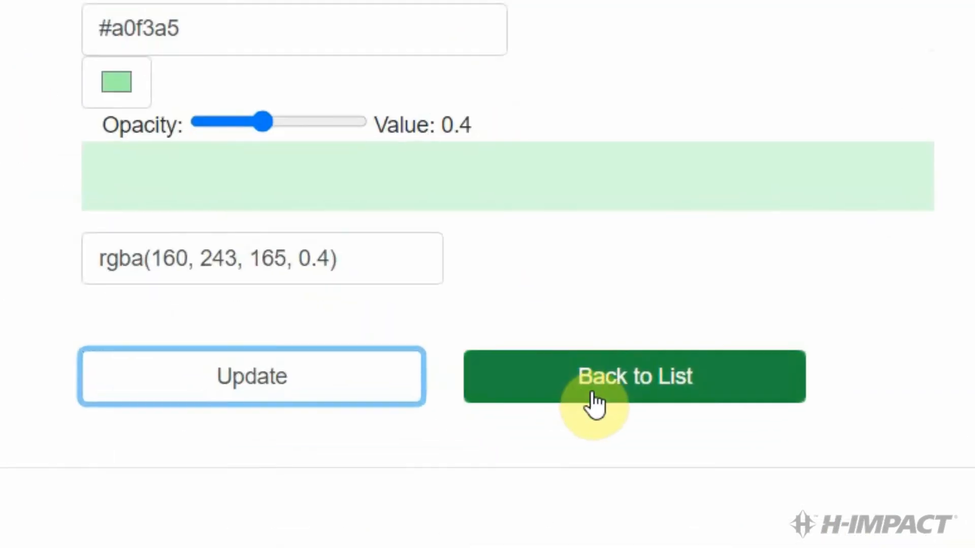
left_click(633, 376)
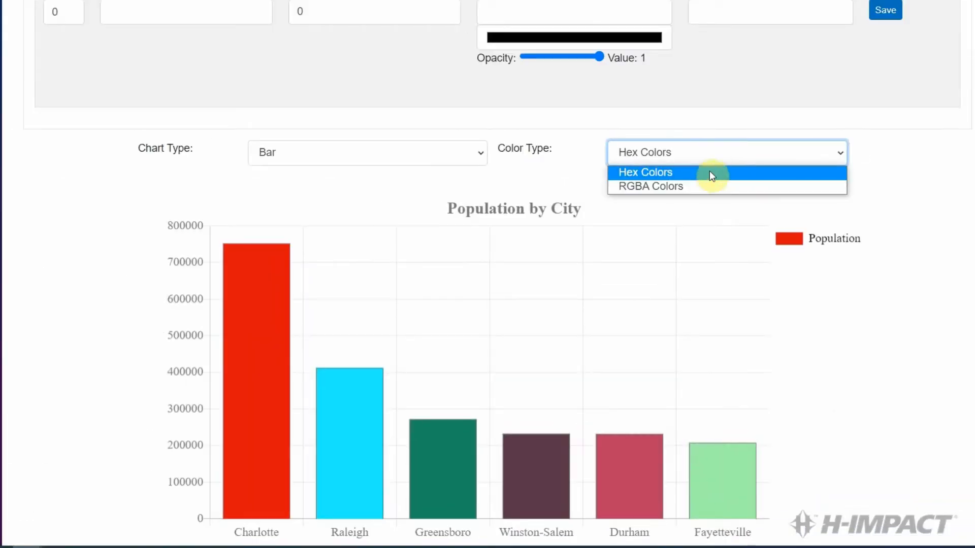
Switch the chart Color Type to RGBA Colors and bring the Cities table back into view.
left_click(650, 186)
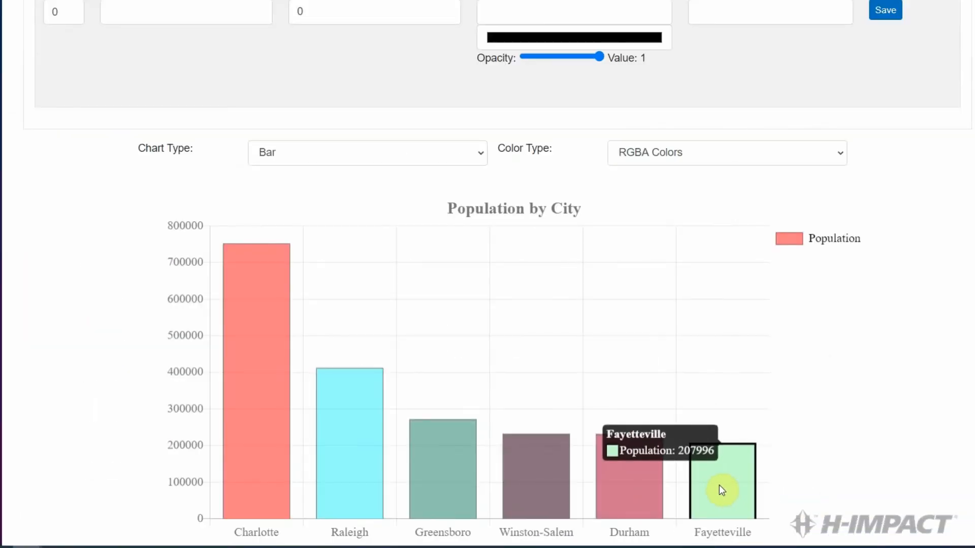
scroll("up", 3)
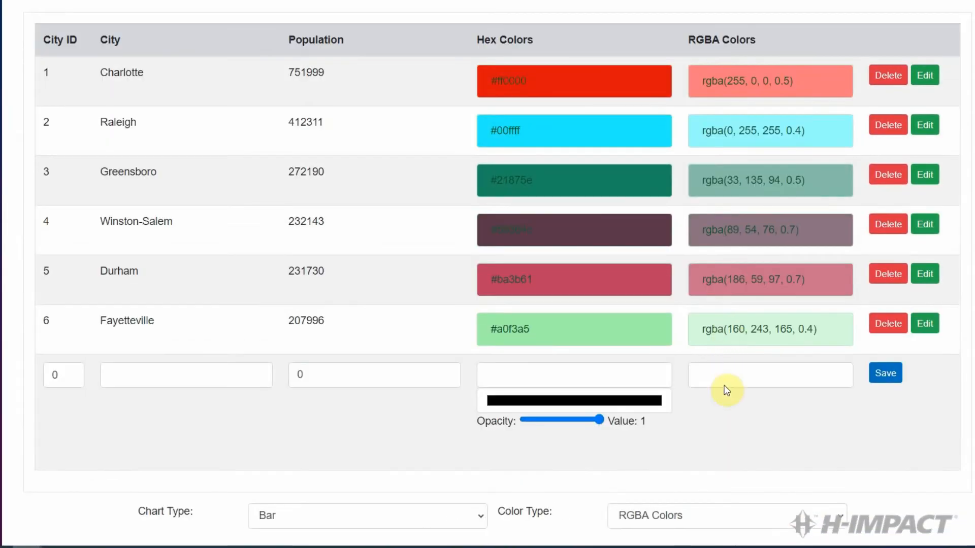
scroll("up", 3)
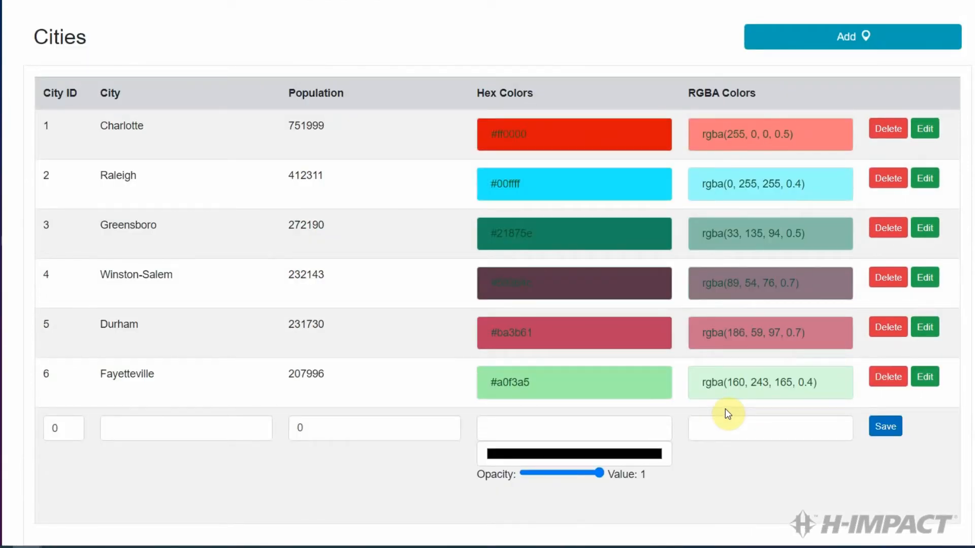
mouse_move(726, 386)
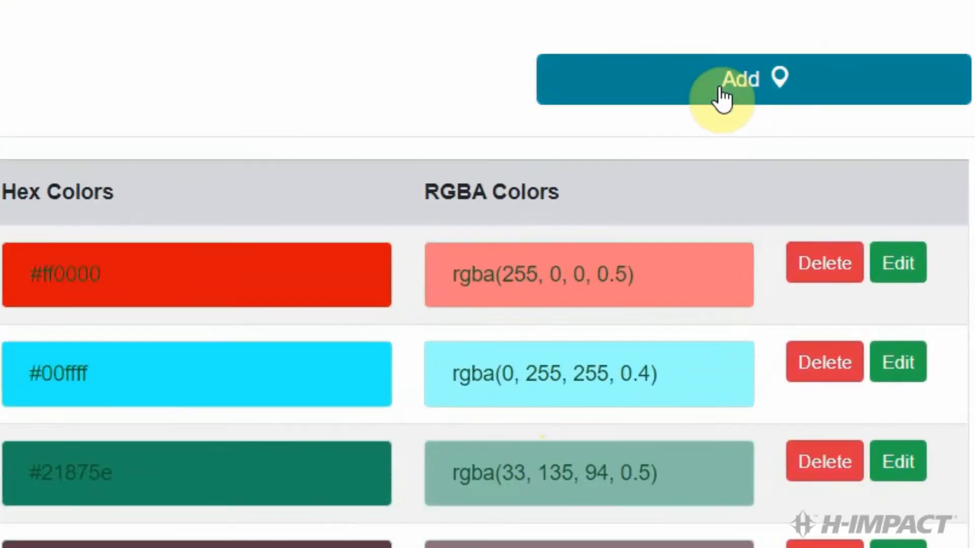
Visit the add-city form, then return to the list's new-row inputs.
left_click(739, 79)
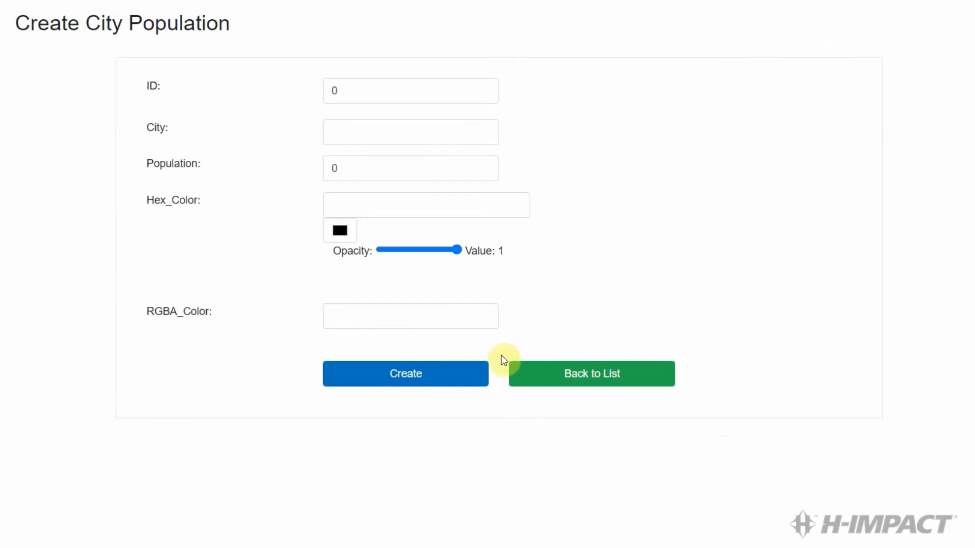
left_click(591, 374)
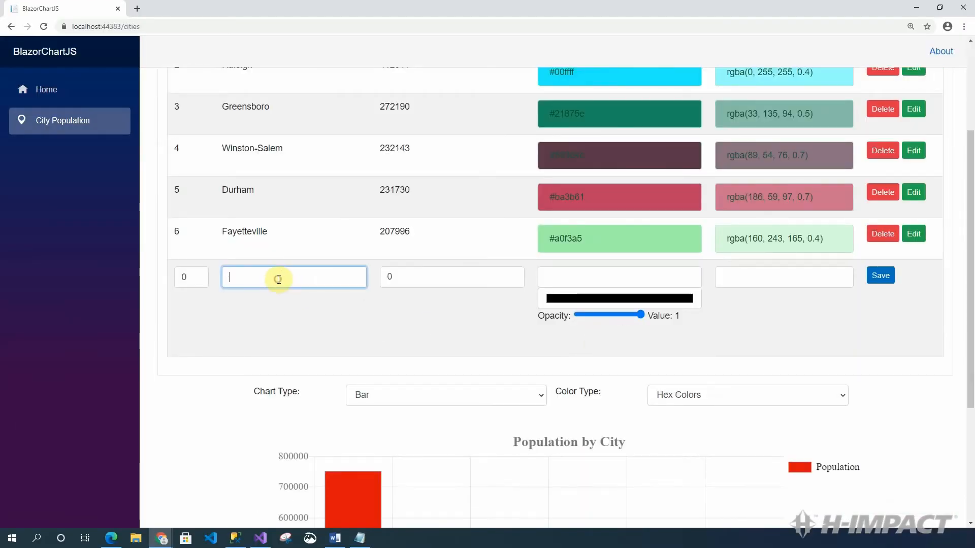
scroll("up", 3)
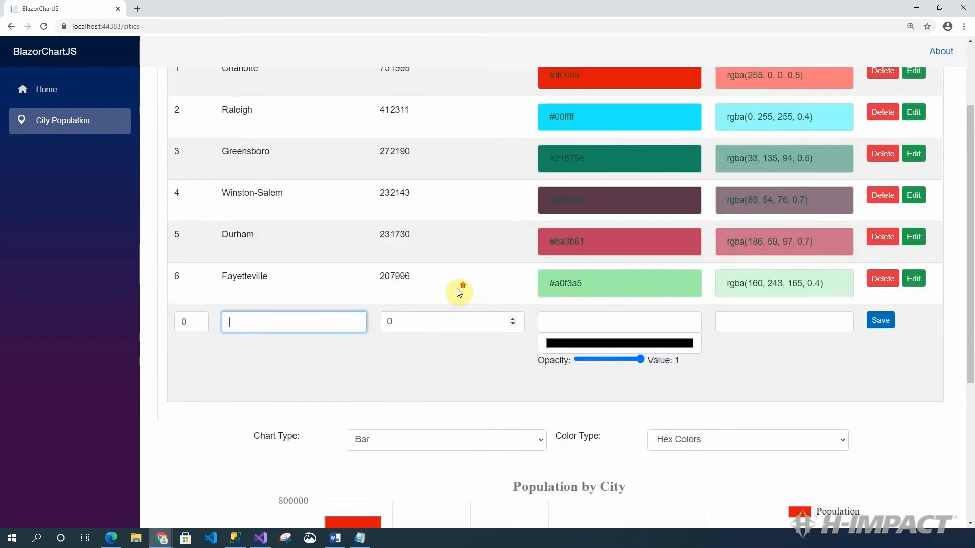
scroll("up", 3)
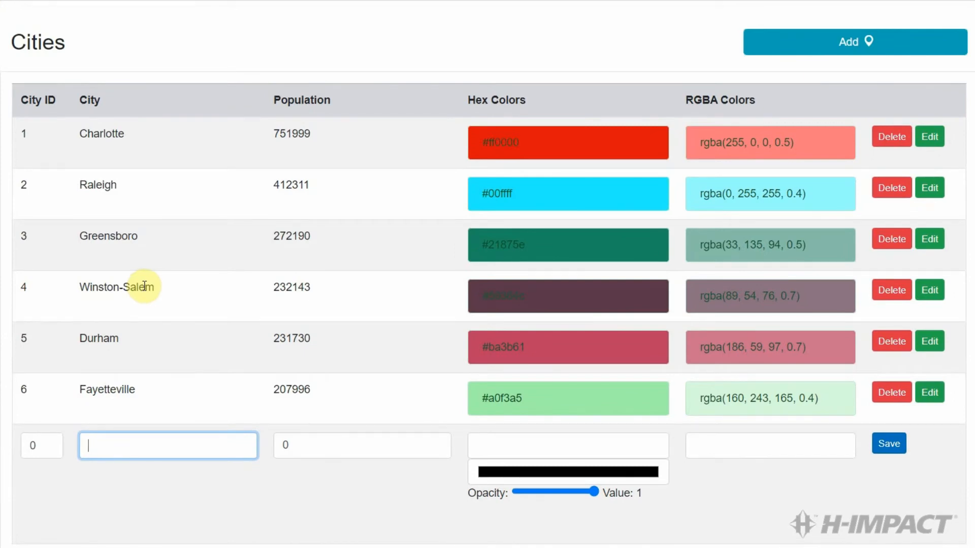
Enter Cary as the new city name with population 170282.
type("Ca")
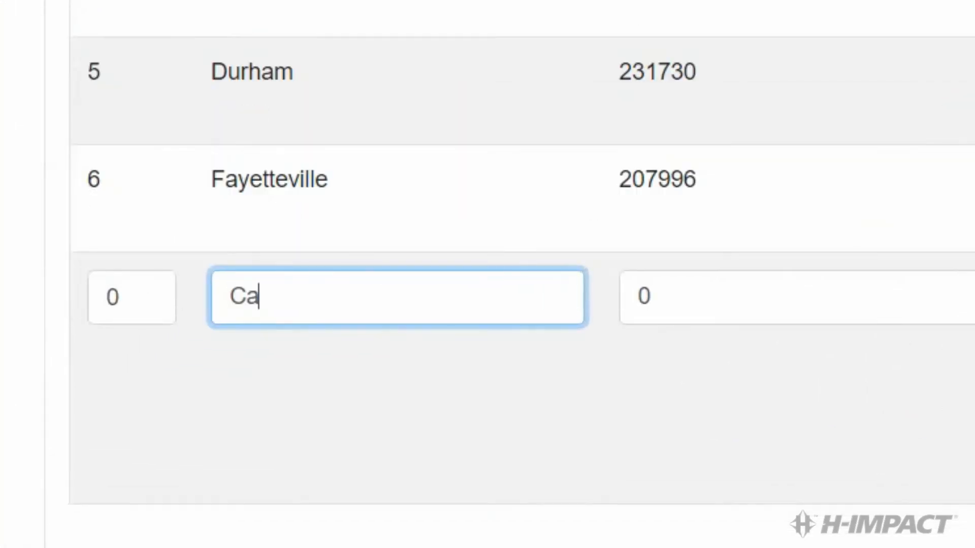
type("ry")
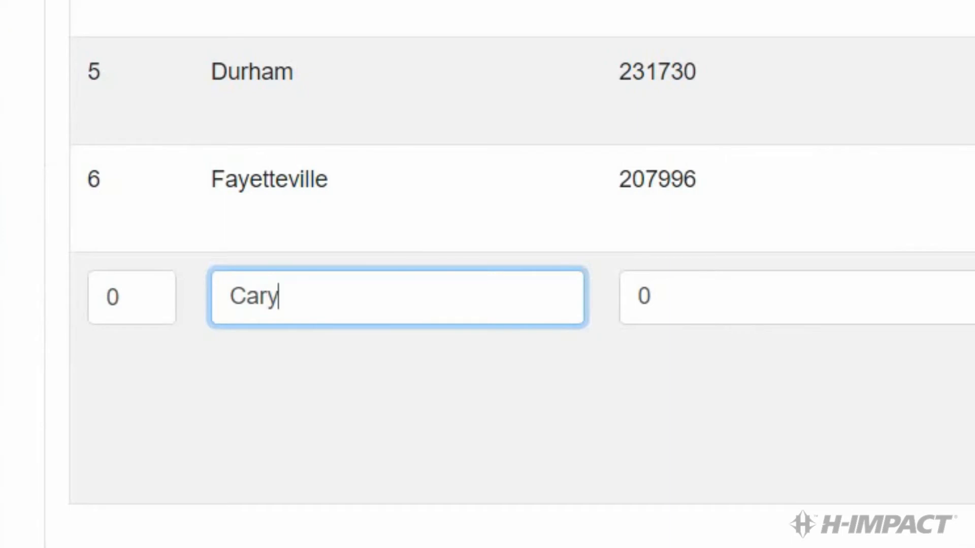
left_click(790, 297)
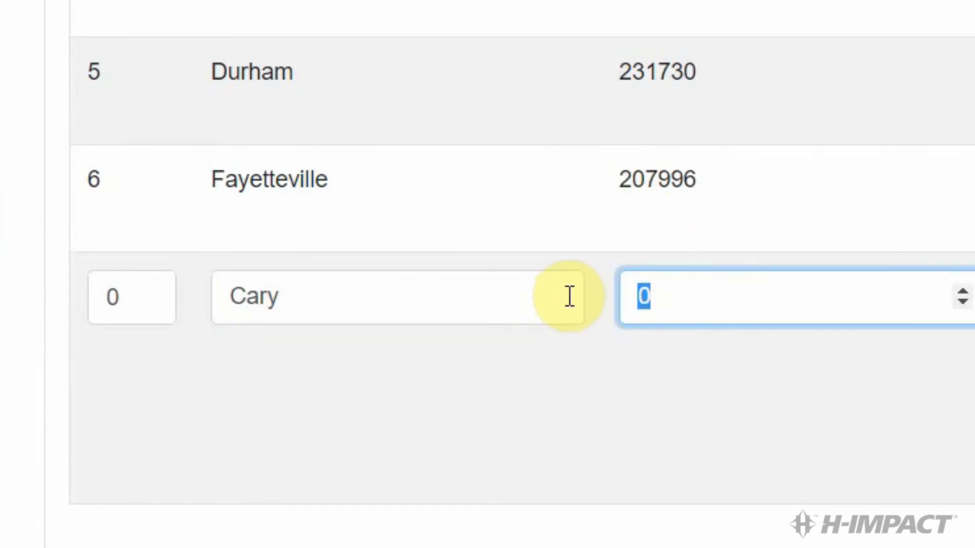
type("170282")
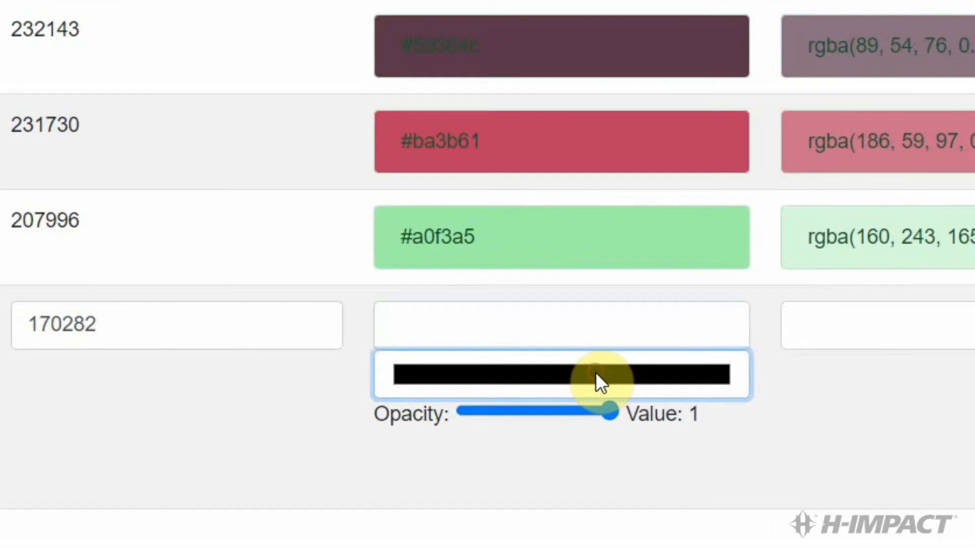
Pick yellow #ffdd00 for Cary and set its opacity to 0.4.
left_click(559, 374)
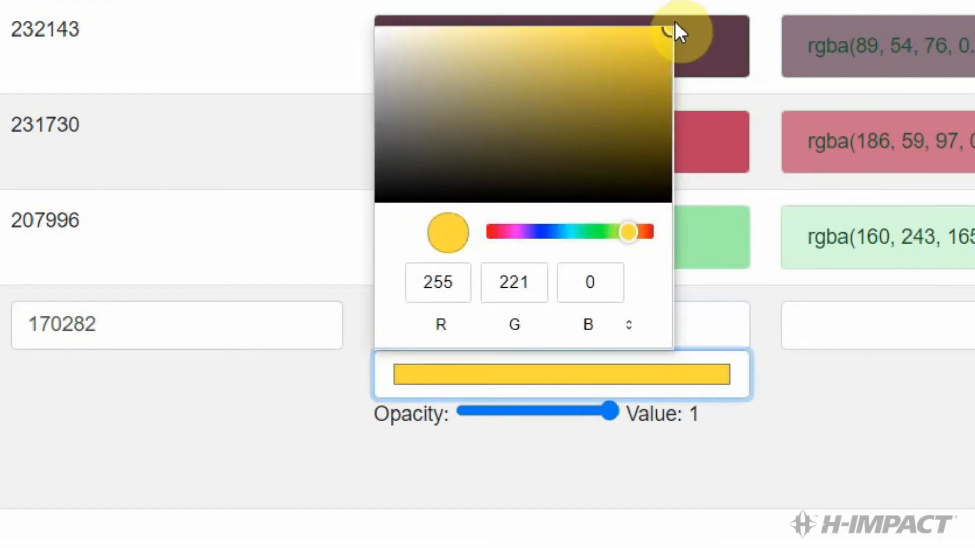
mouse_move(808, 404)
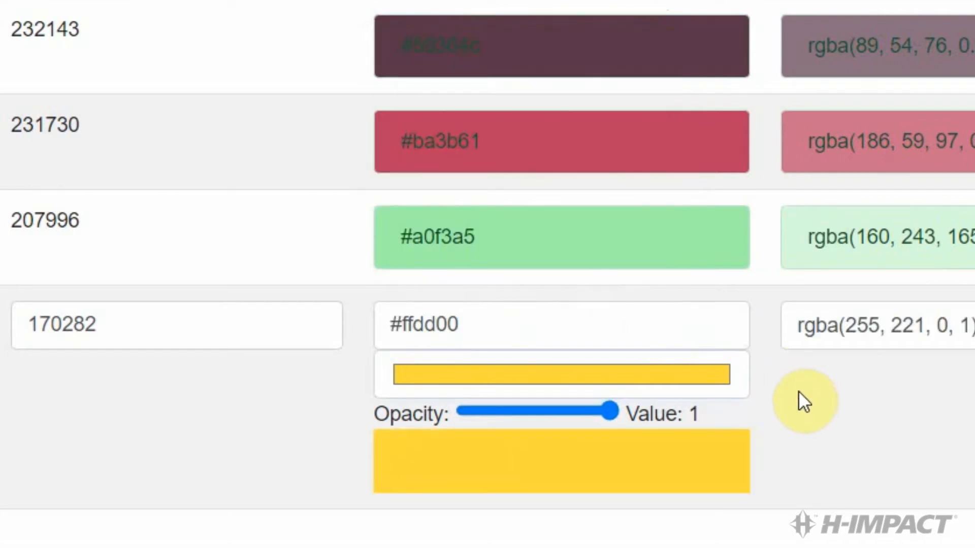
scroll("down", 3)
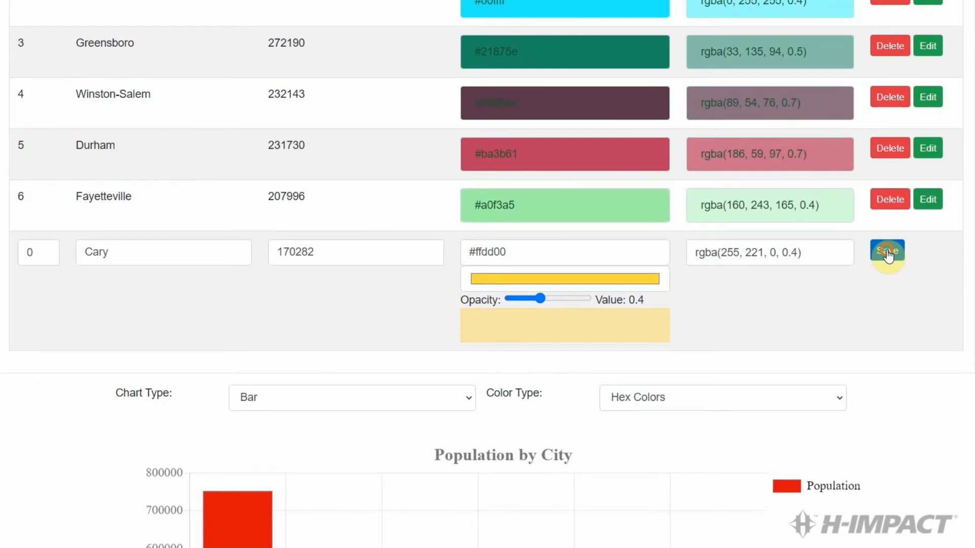
Save Cary as city 8 and check its yellow bar in the Population by City chart.
left_click(888, 252)
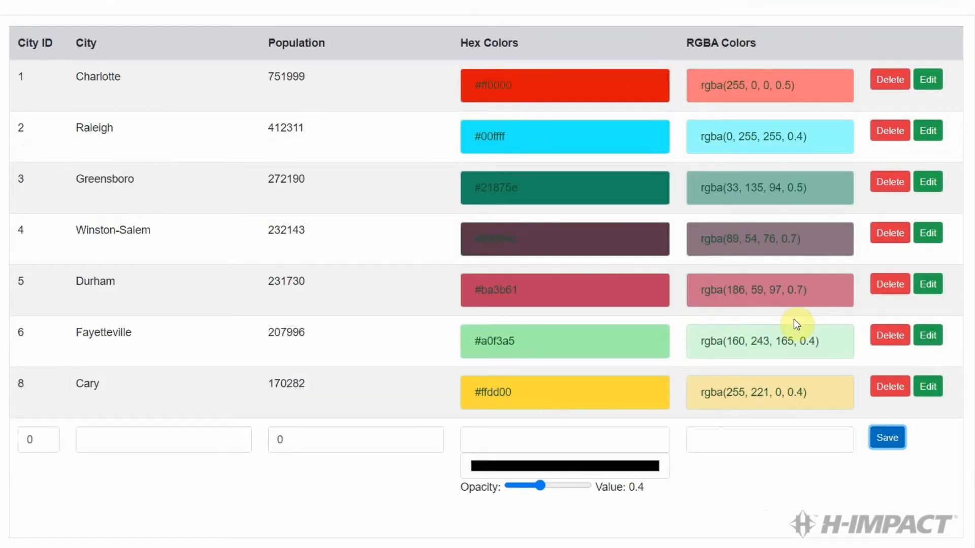
mouse_move(500, 341)
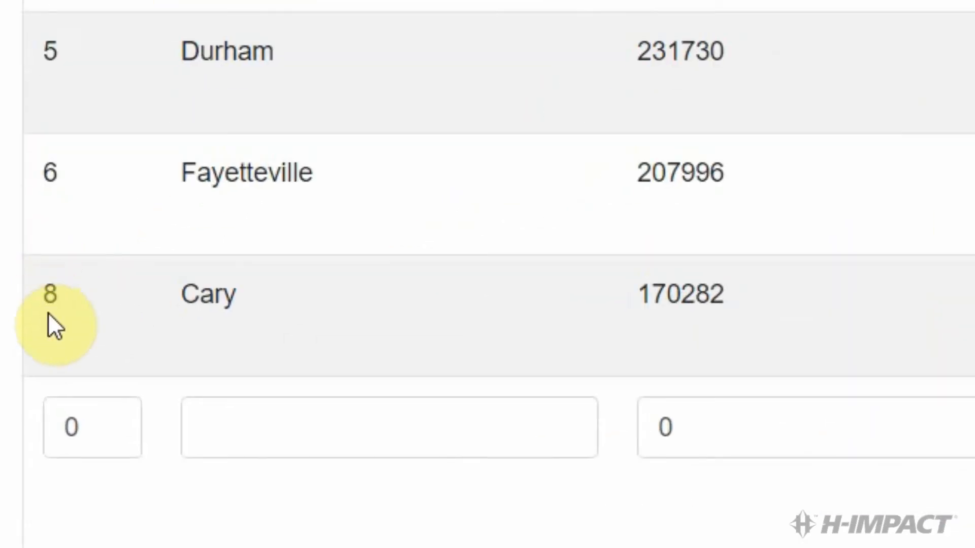
mouse_move(168, 339)
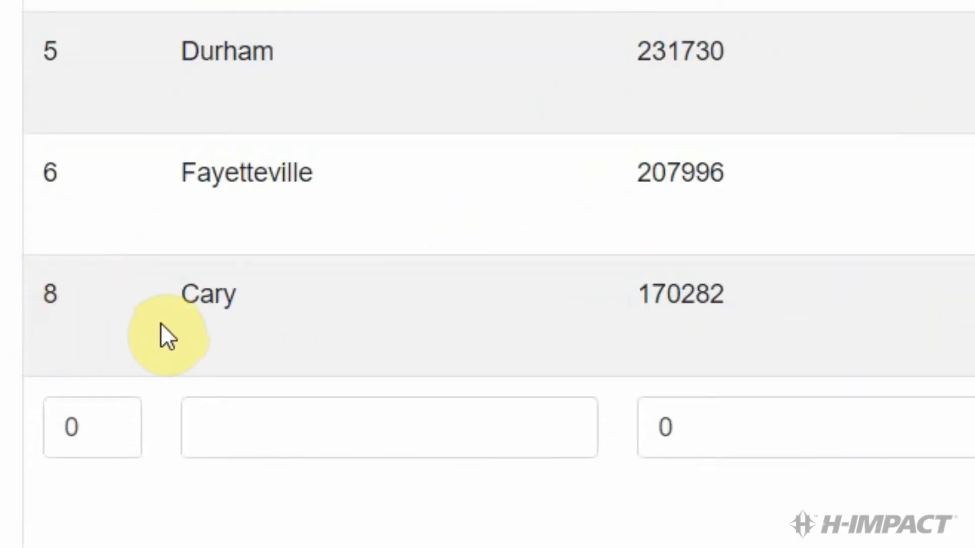
mouse_move(671, 323)
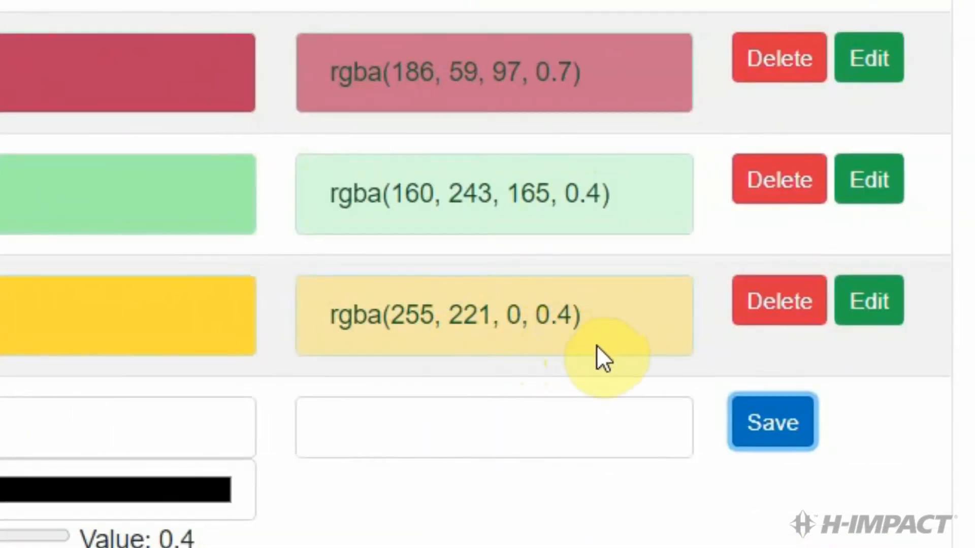
mouse_move(550, 328)
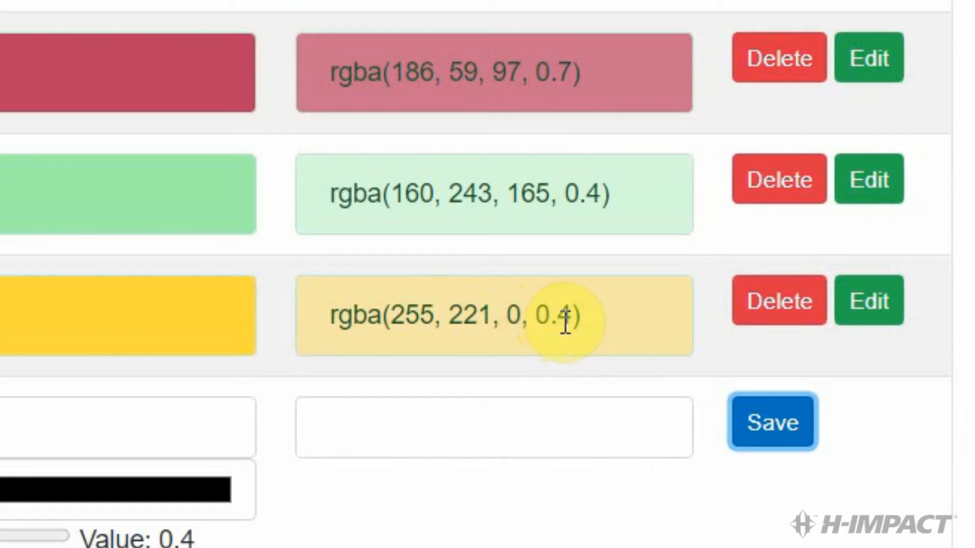
mouse_move(753, 379)
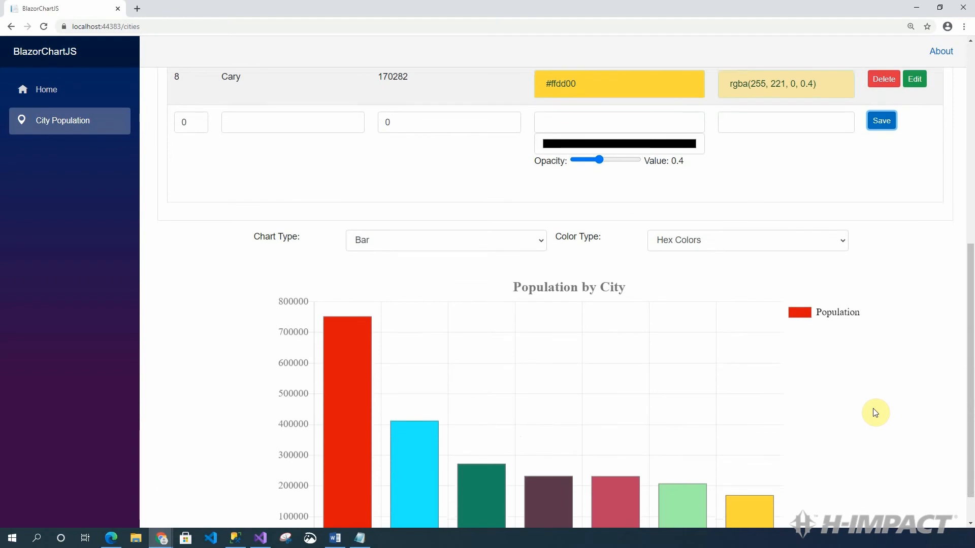
scroll("down", 3)
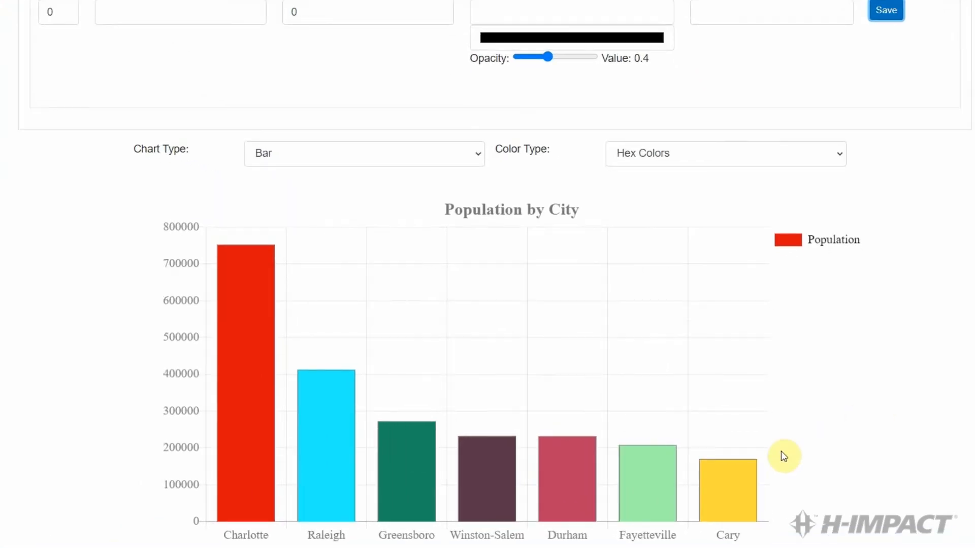
mouse_move(727, 472)
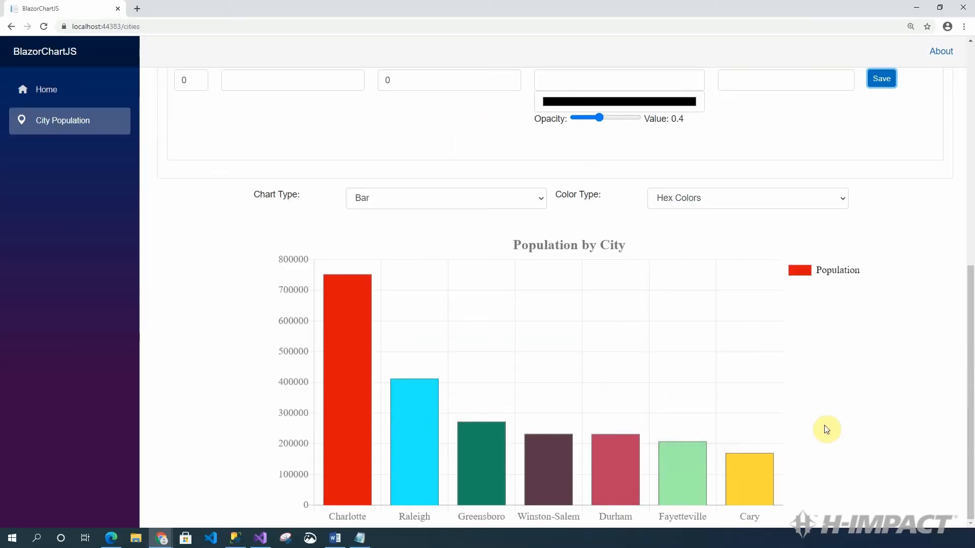
scroll("up", 3)
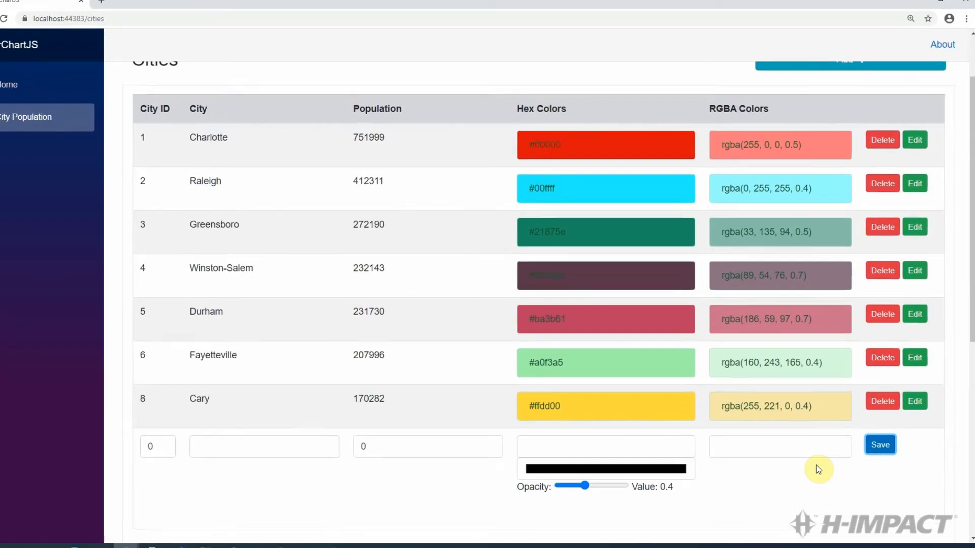
Delete the Cary record and confirm the chart shows six cities again.
left_click(881, 401)
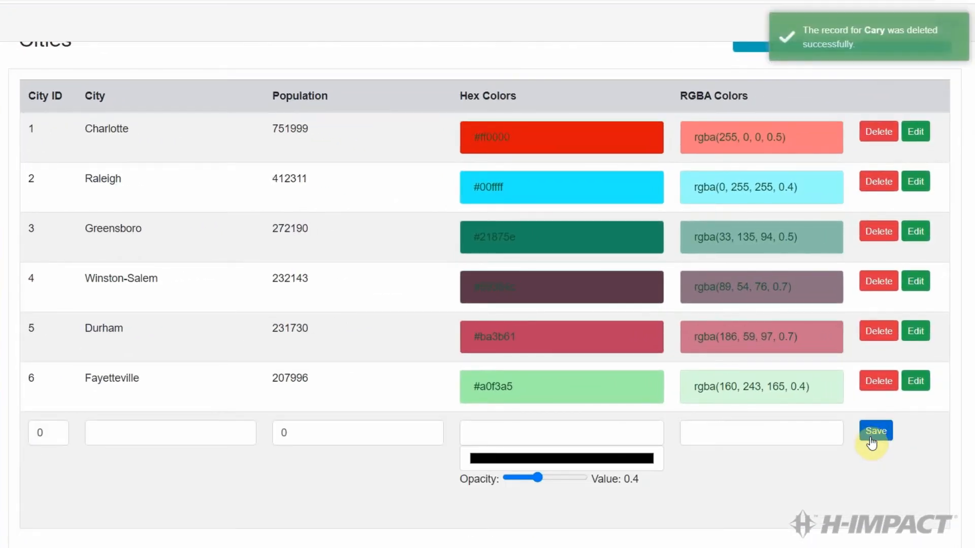
mouse_move(817, 57)
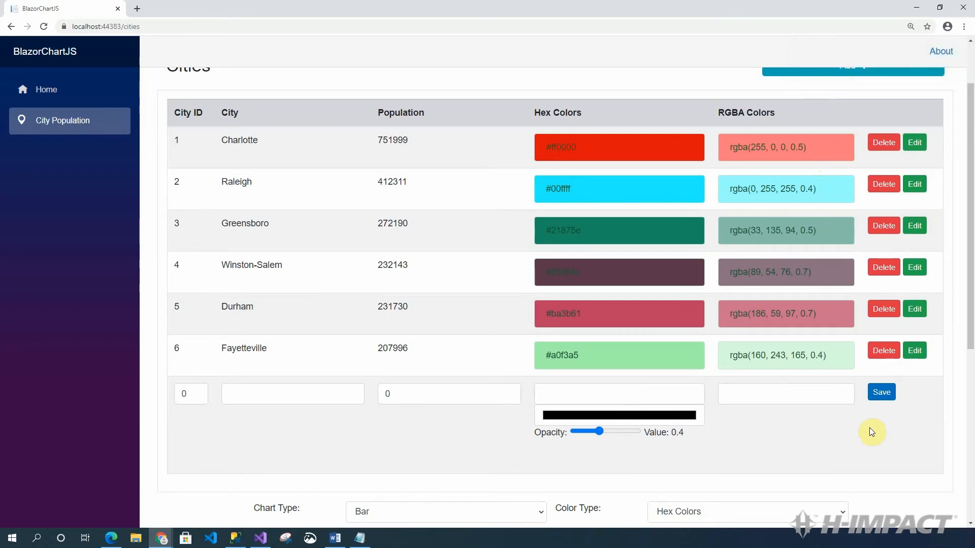
scroll("down", 3)
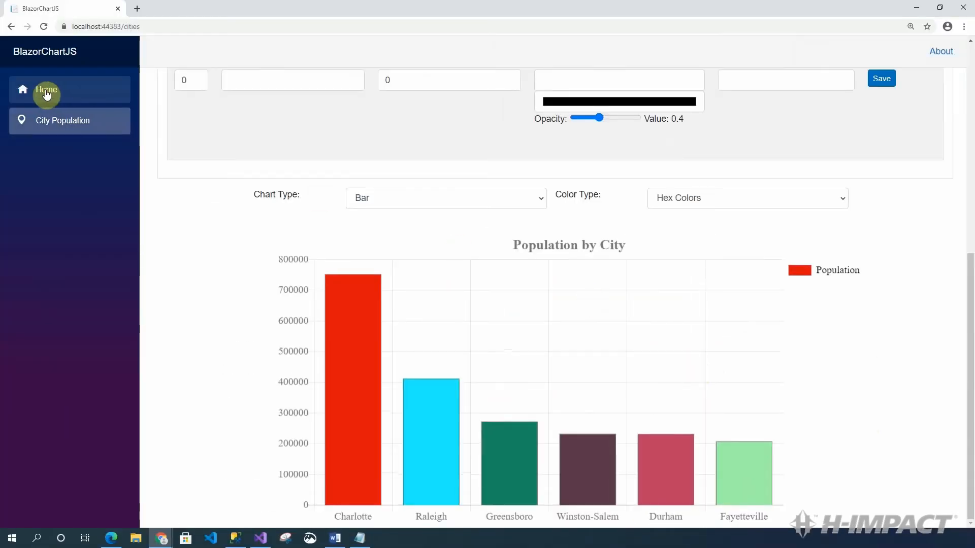
Navigate to the Home page showing only the Population by City chart.
left_click(46, 90)
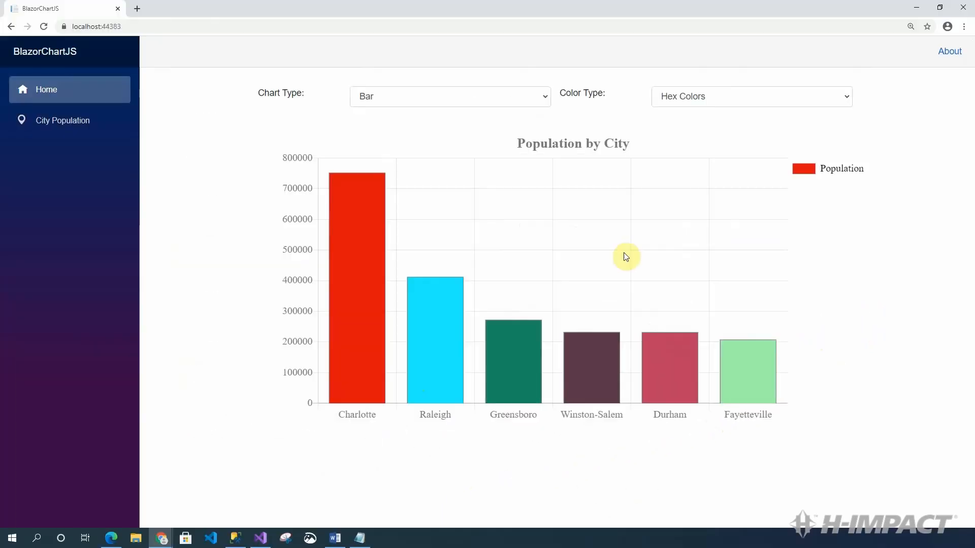
mouse_move(501, 217)
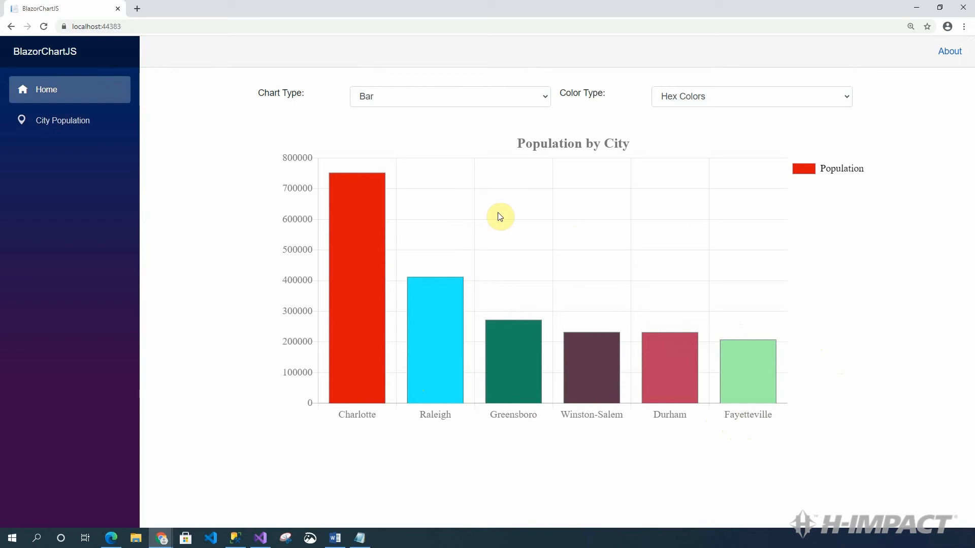
mouse_move(550, 204)
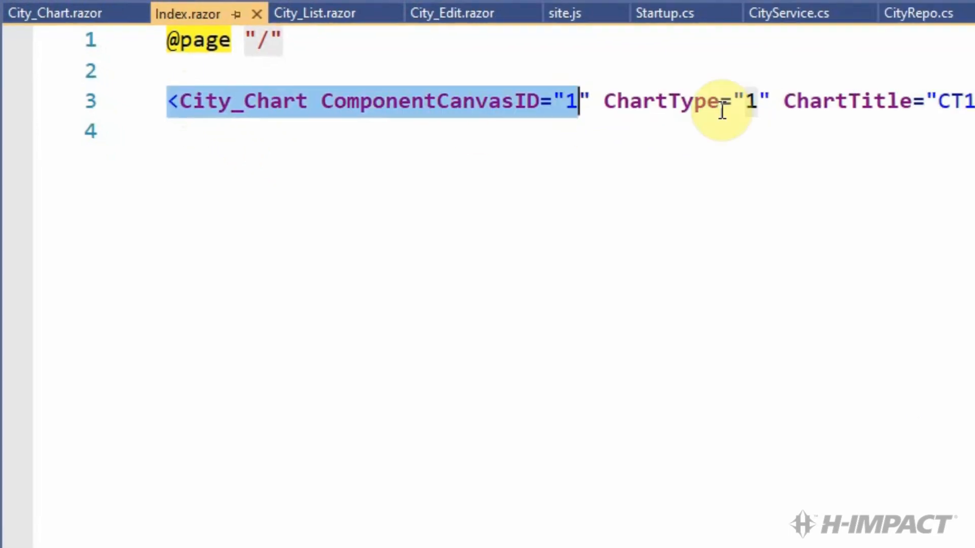
Show Index.razor's City_Chart tag with ChartLegendTitle="CLegT1" and IsAdminModeOn="false".
type("ChartLegendTitle=\"CLegT1\" IsAdminModeOn=\"false\" />")
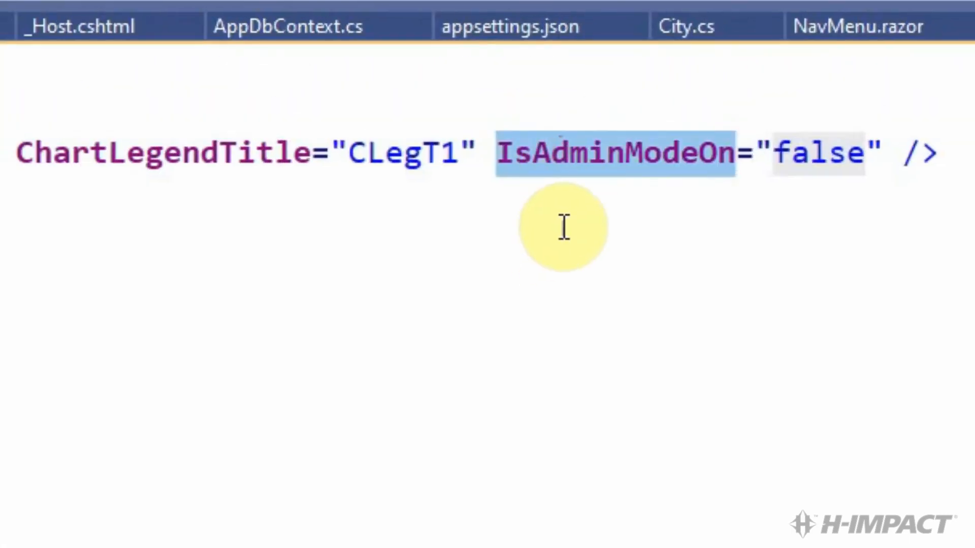
mouse_move(715, 153)
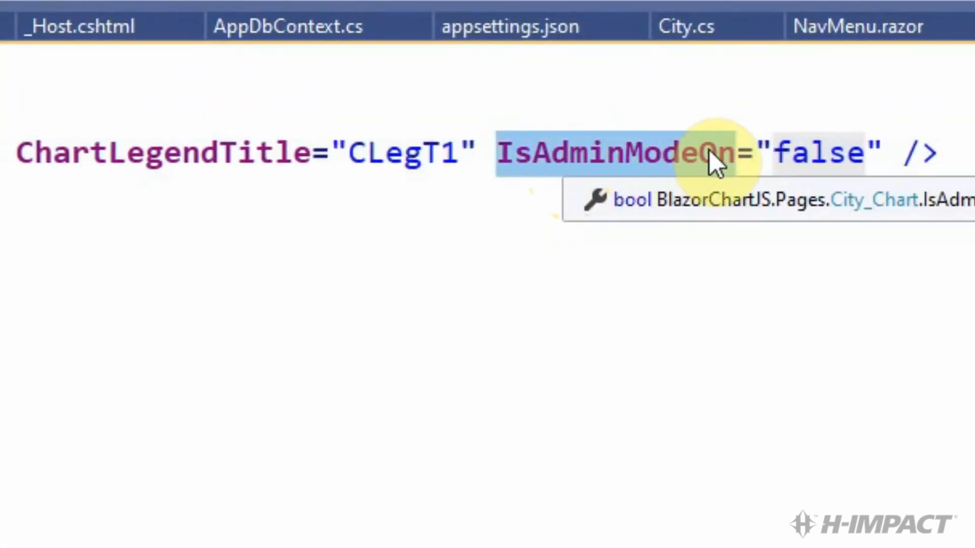
double_click(818, 153)
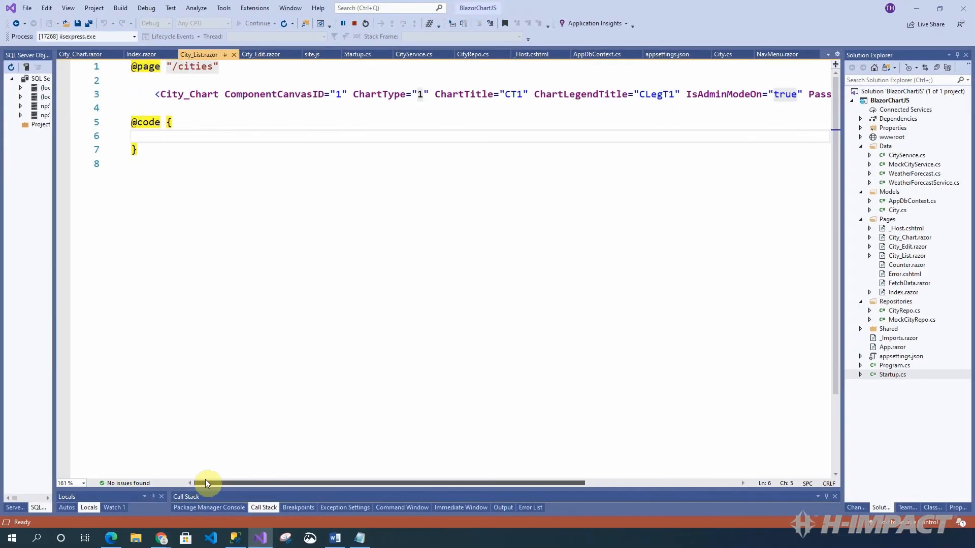
mouse_move(305, 94)
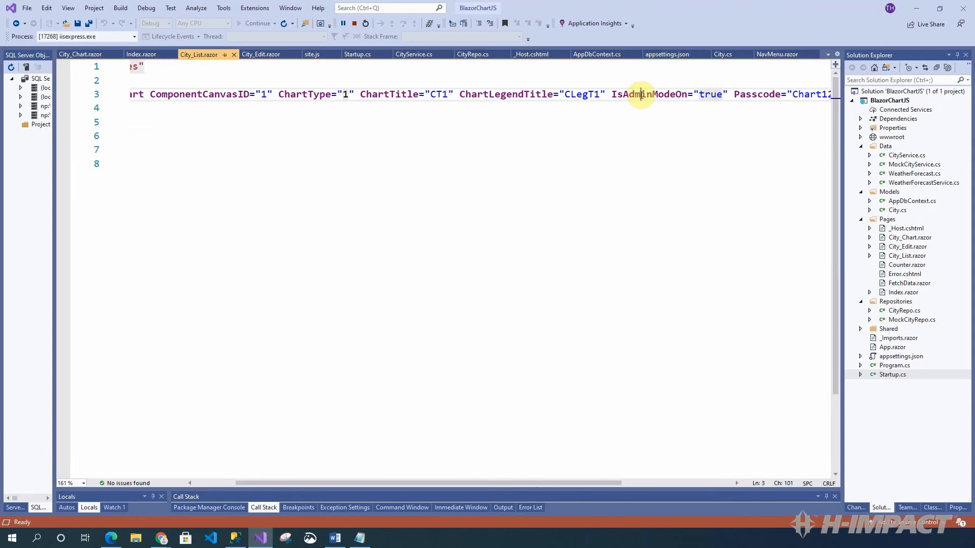
Highlight IsAdminModeOn="true" in City_List.razor, then move to City_Edit.razor.
double_click(711, 93)
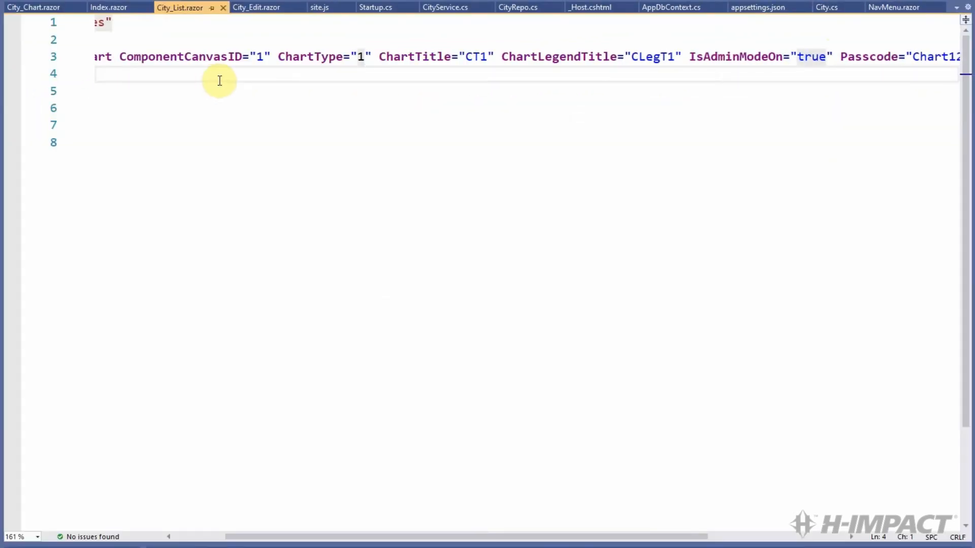
left_click(256, 7)
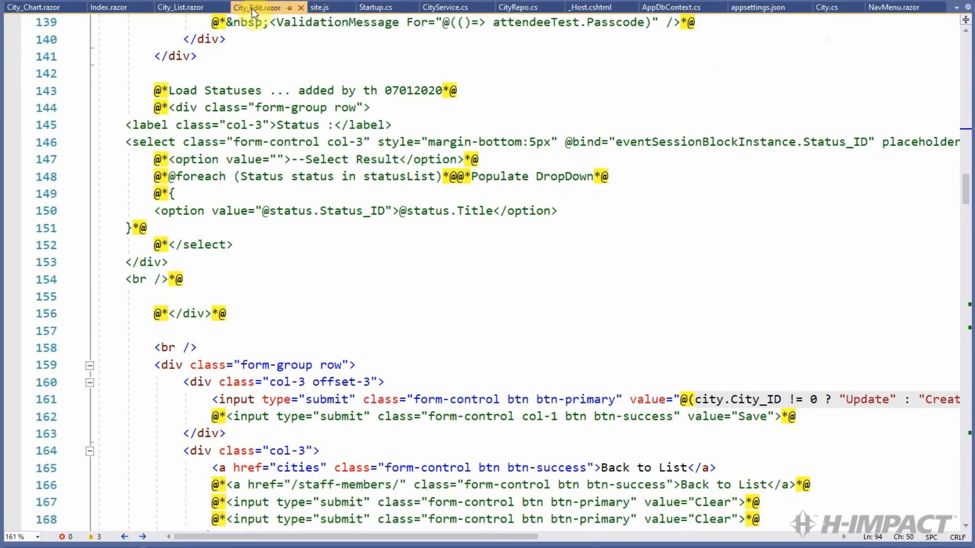
mouse_move(366, 163)
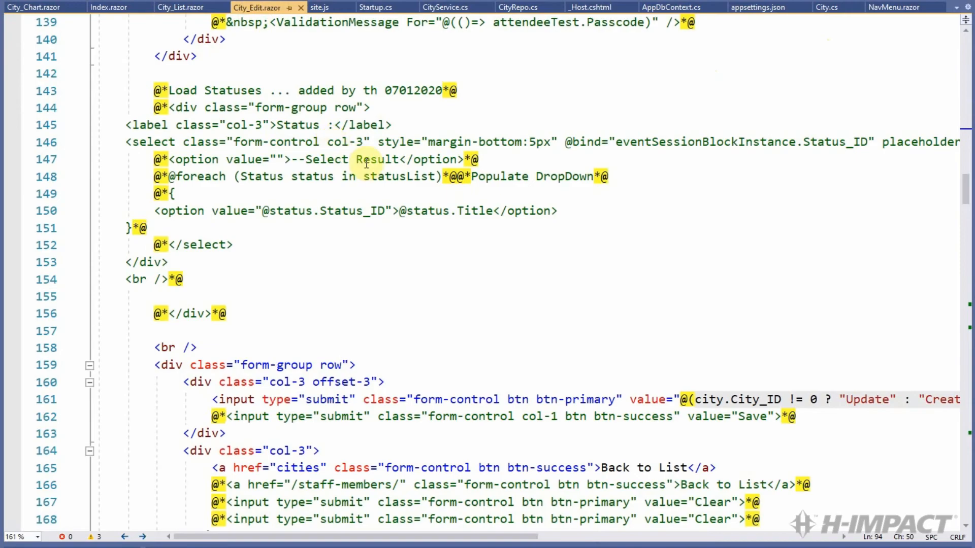
scroll("down", 3)
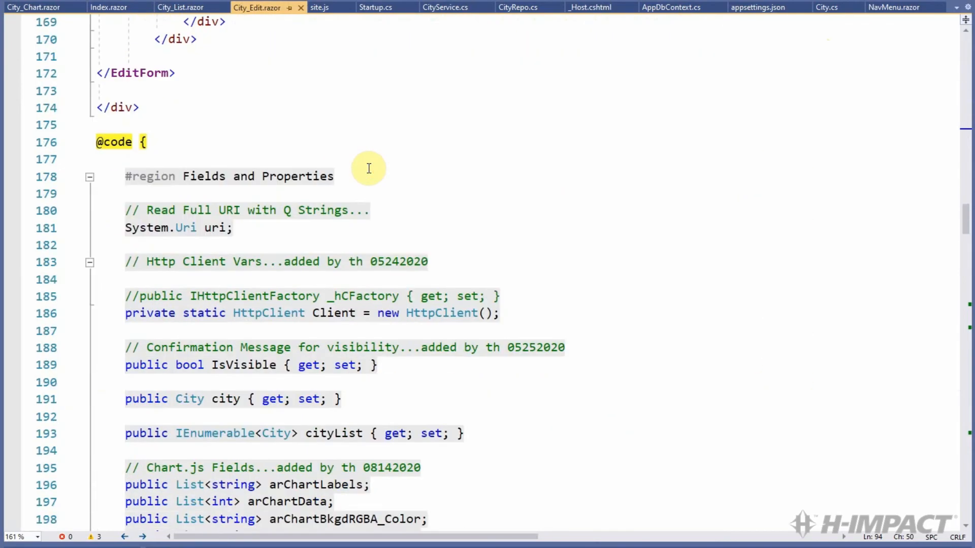
scroll("down", 3)
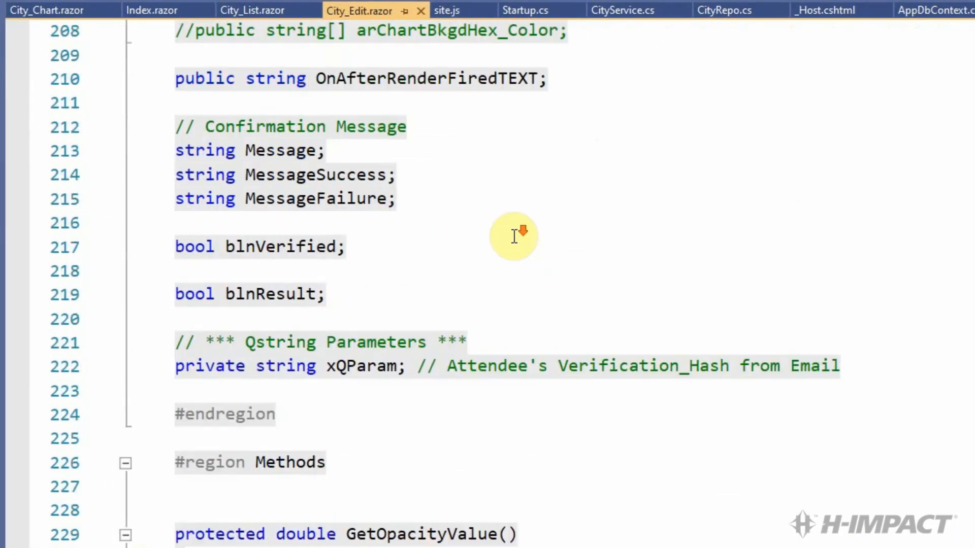
scroll("down", 3)
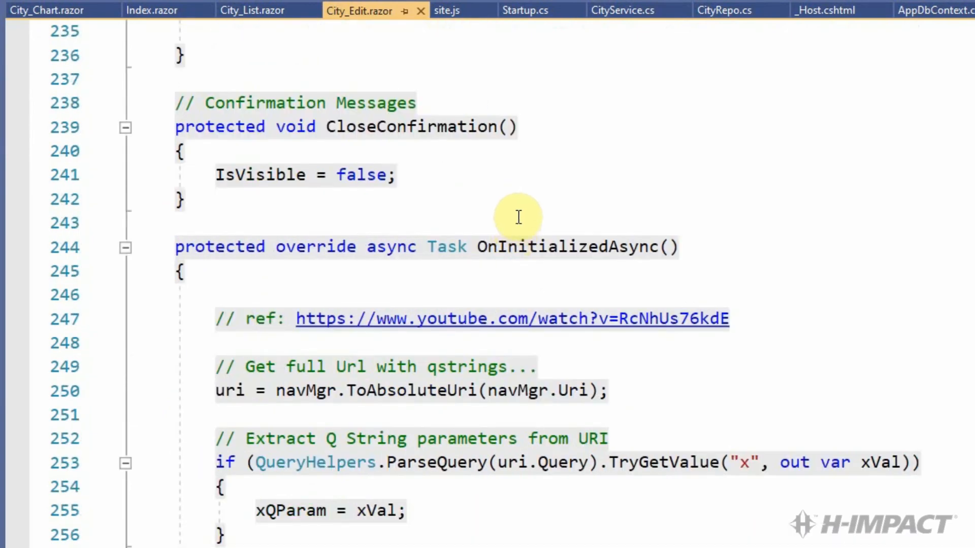
mouse_move(519, 211)
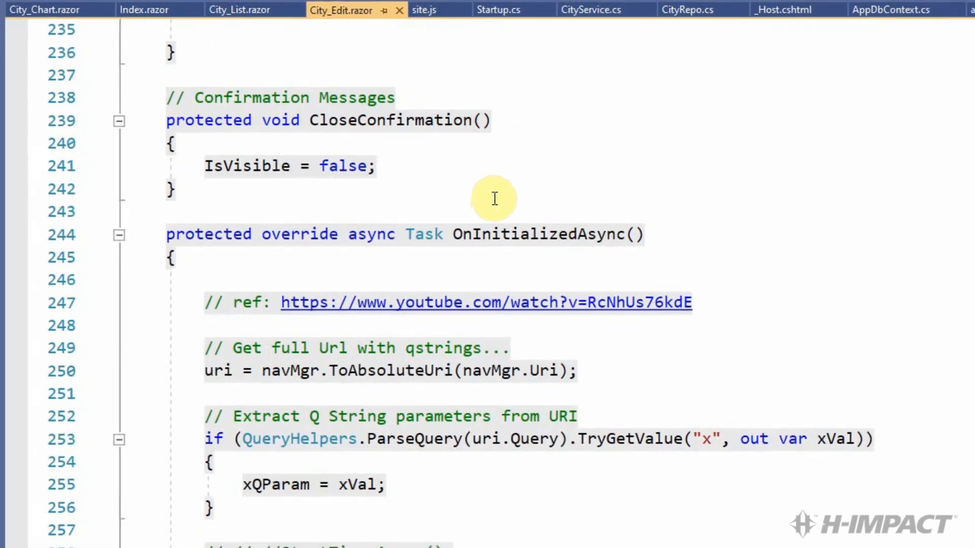
scroll("up", 3)
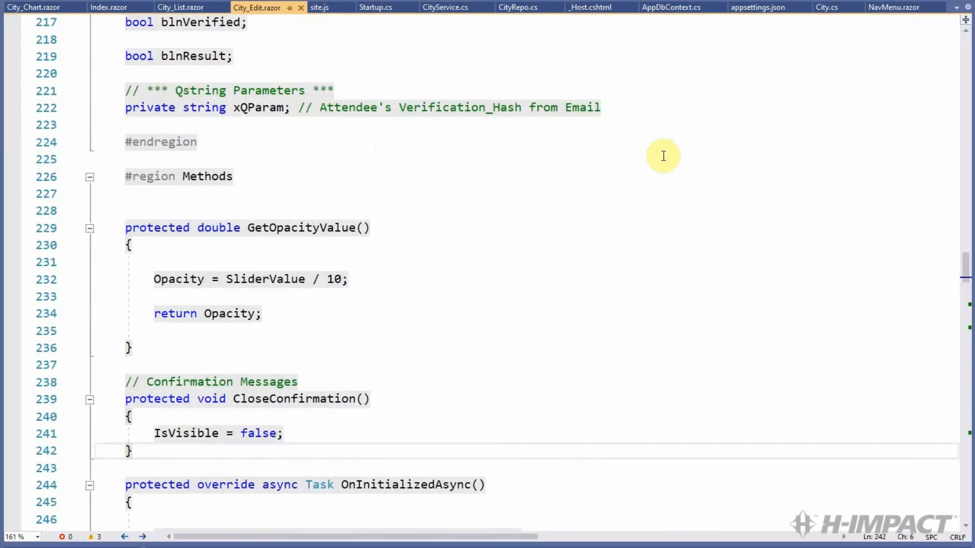
scroll("up", 3)
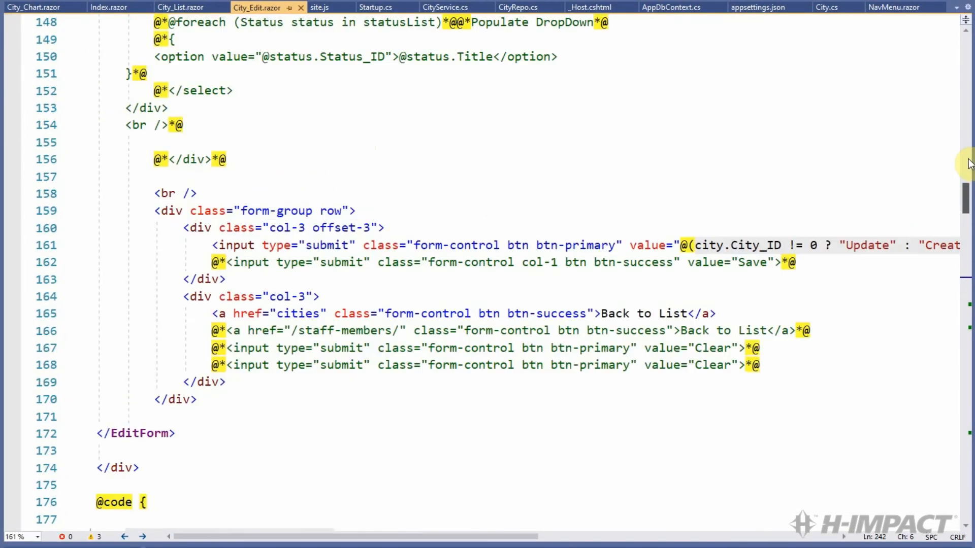
scroll("up", 3)
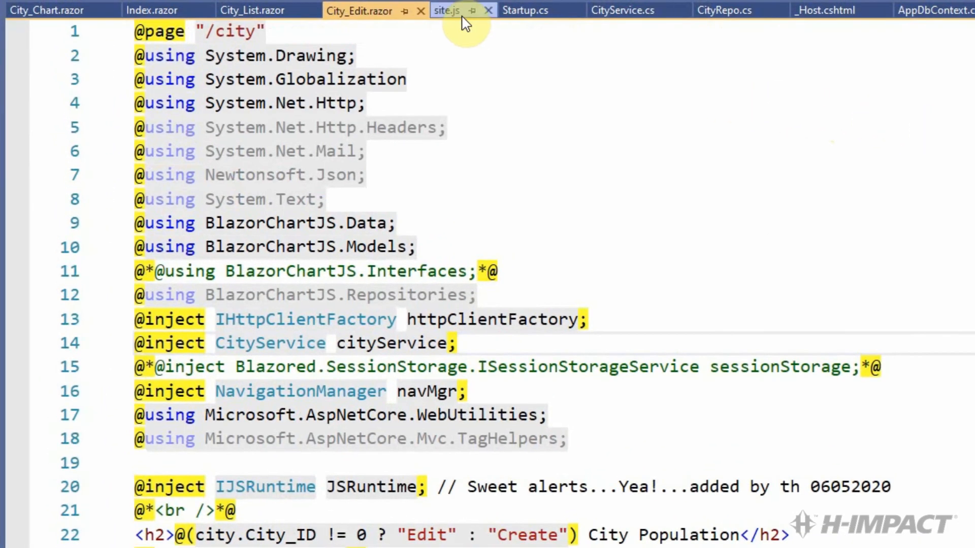
Review site.js functions: fillChartBasedOnColorType, alertThePage, Delete and the UpdateCharts chart-type switch.
left_click(448, 10)
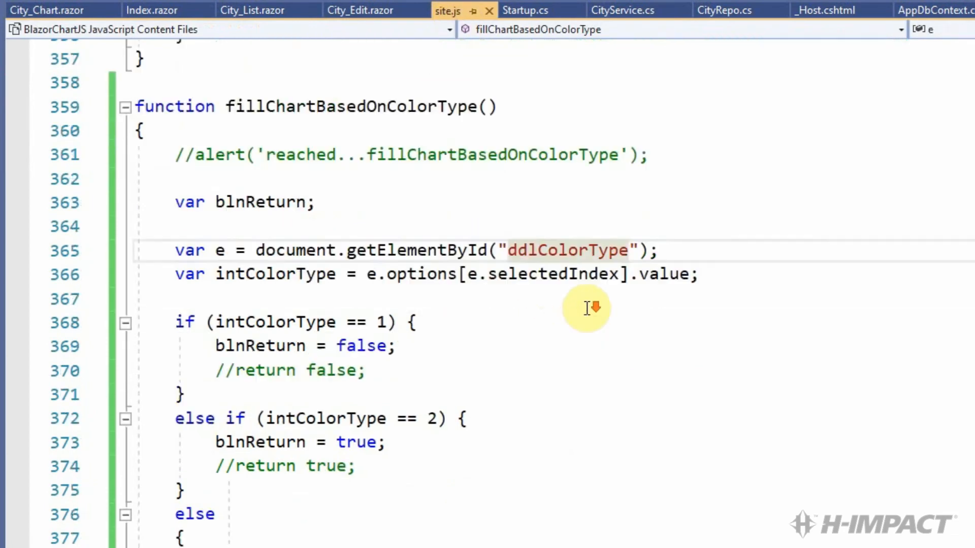
scroll("down", 3)
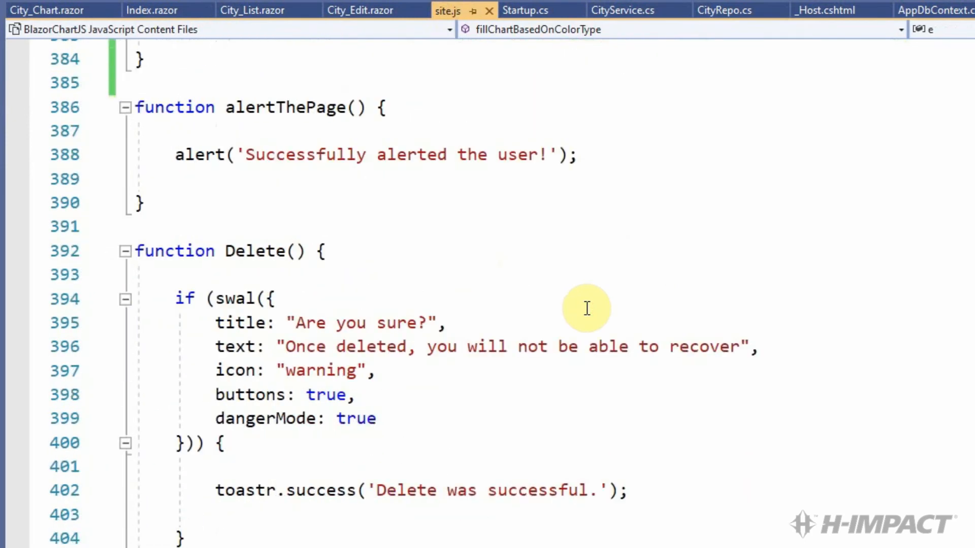
scroll("up", 3)
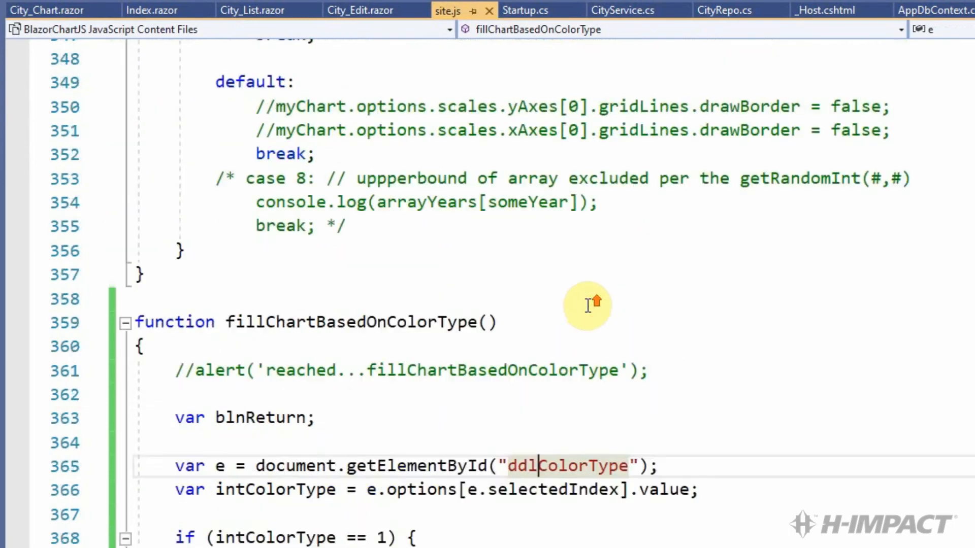
scroll("up", 3)
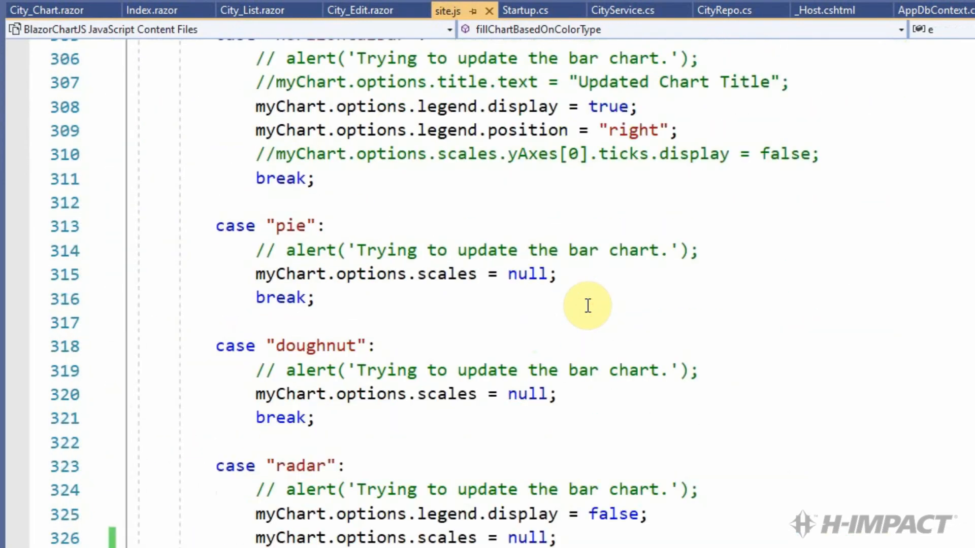
scroll("up", 3)
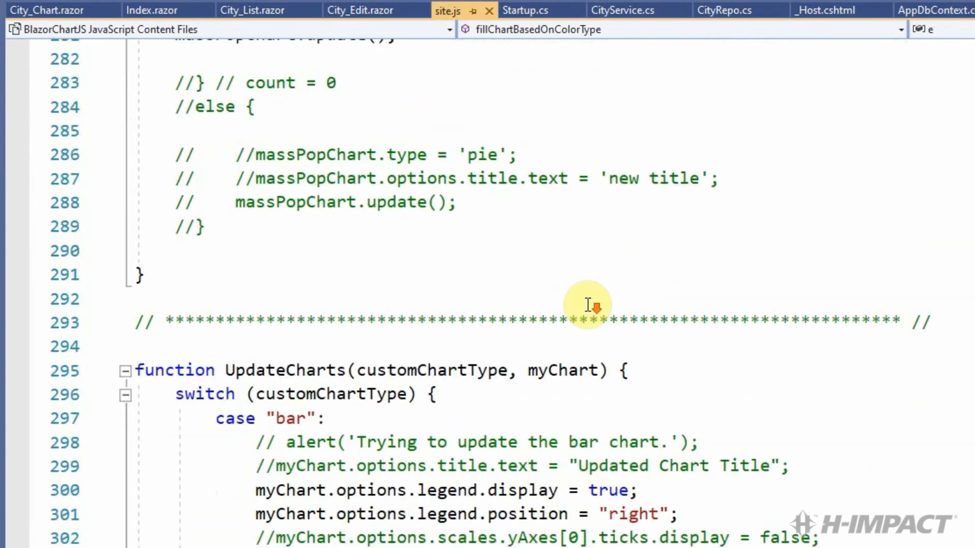
scroll("down", 3)
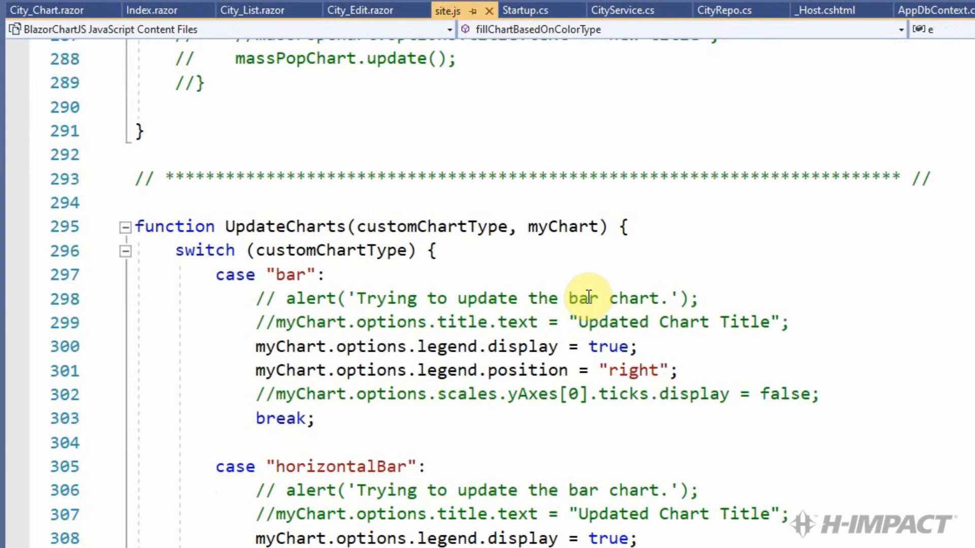
Show Startup.cs ConfigureServices using the ChartJSDemo connection string.
left_click(524, 10)
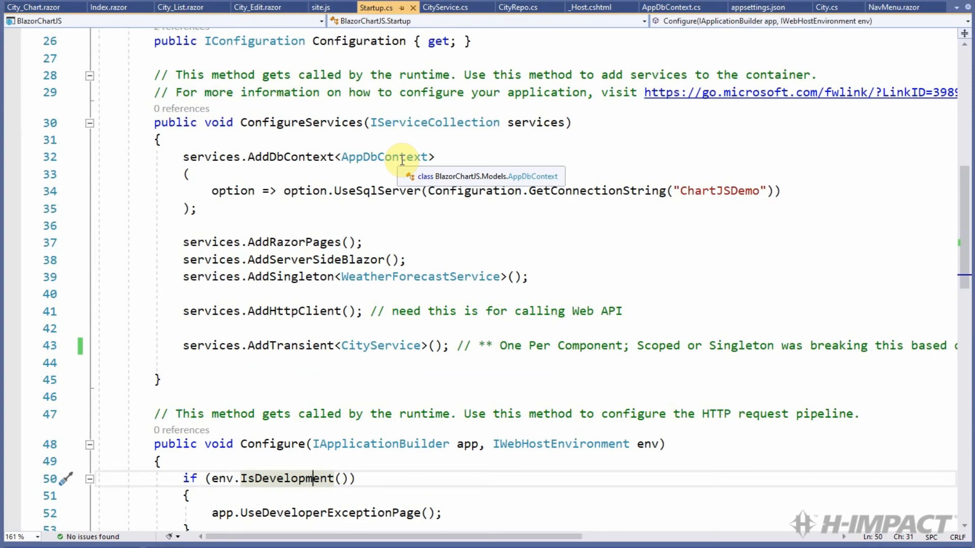
mouse_move(378, 11)
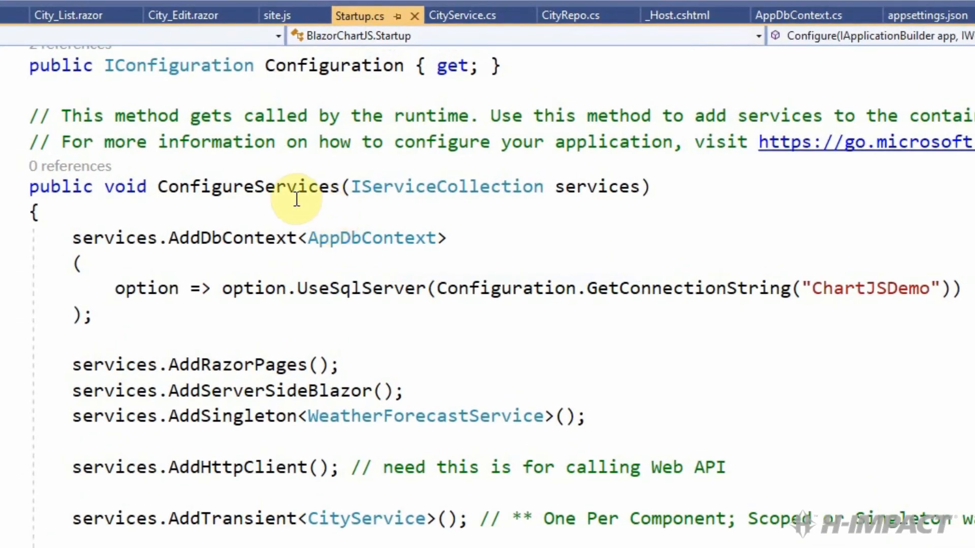
mouse_move(821, 313)
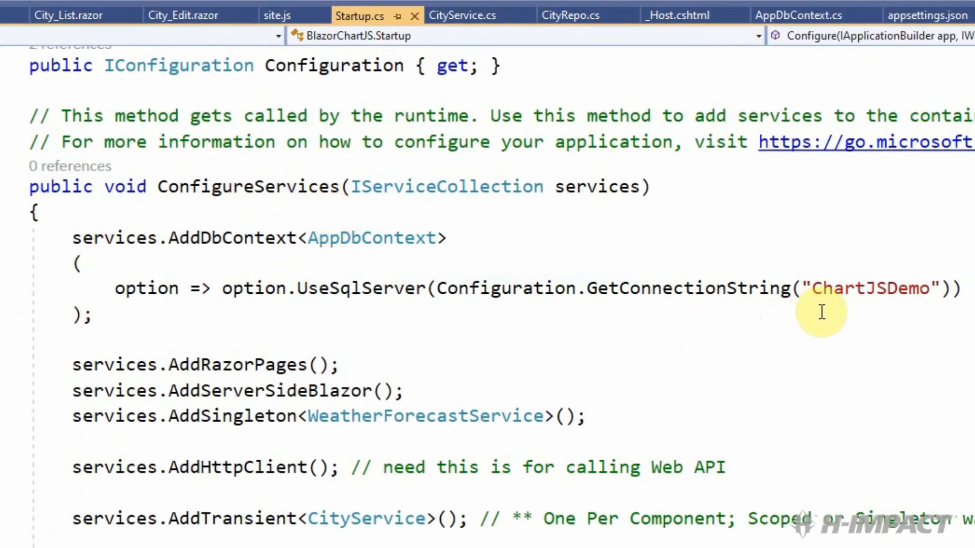
scroll("down", 3)
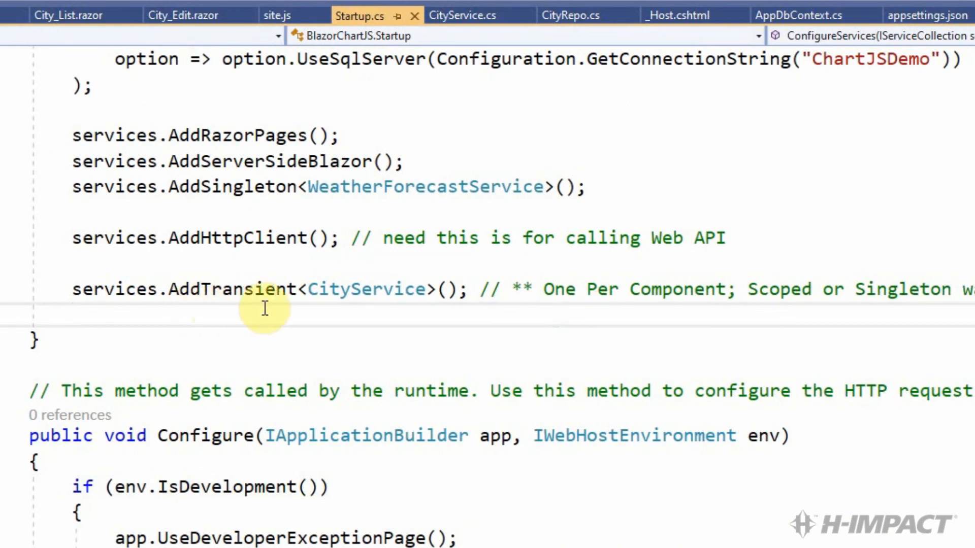
mouse_move(316, 301)
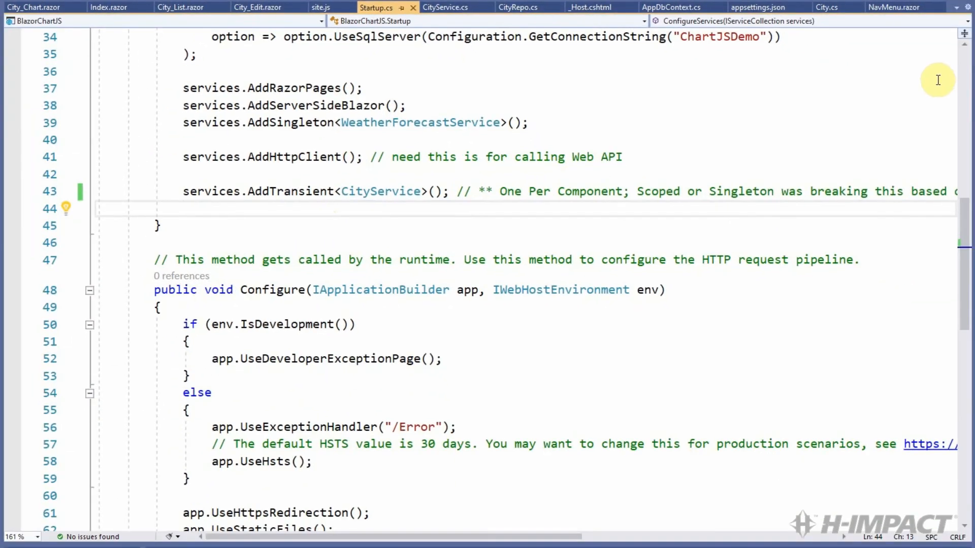
mouse_move(819, 88)
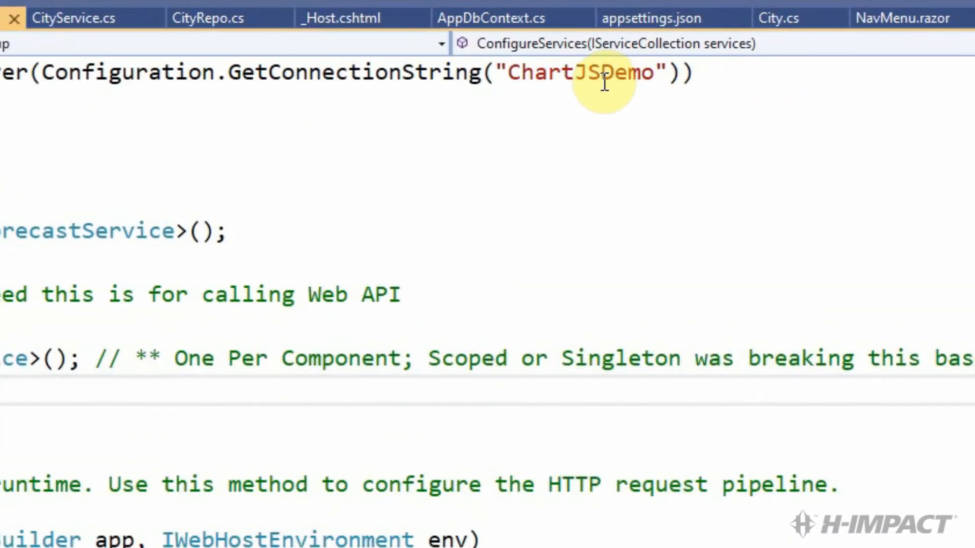
double_click(580, 72)
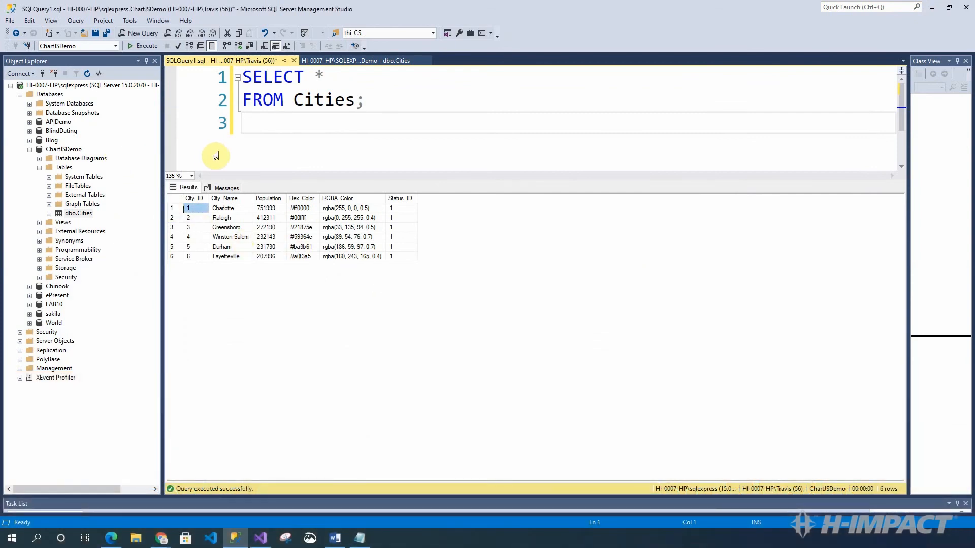
mouse_move(237, 158)
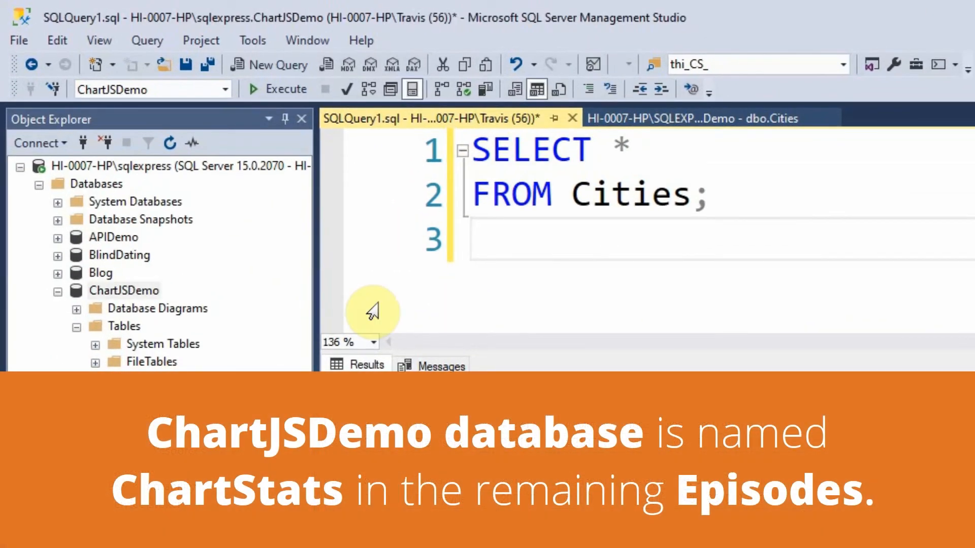
mouse_move(143, 305)
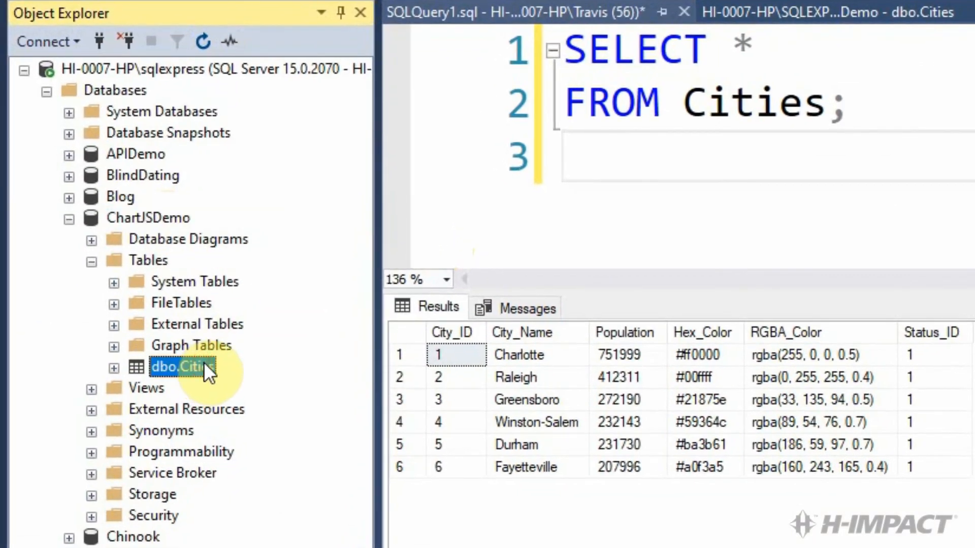
mouse_move(181, 389)
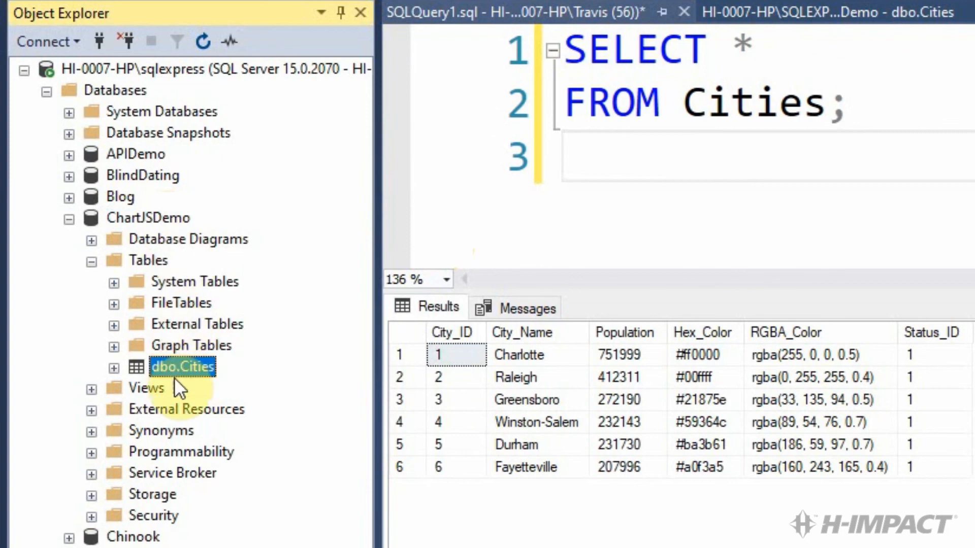
mouse_move(199, 379)
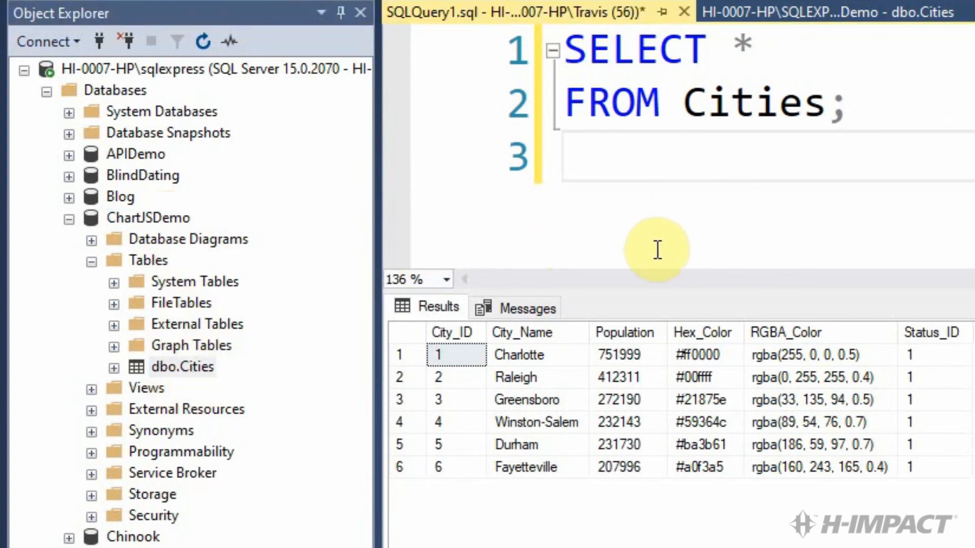
mouse_move(495, 389)
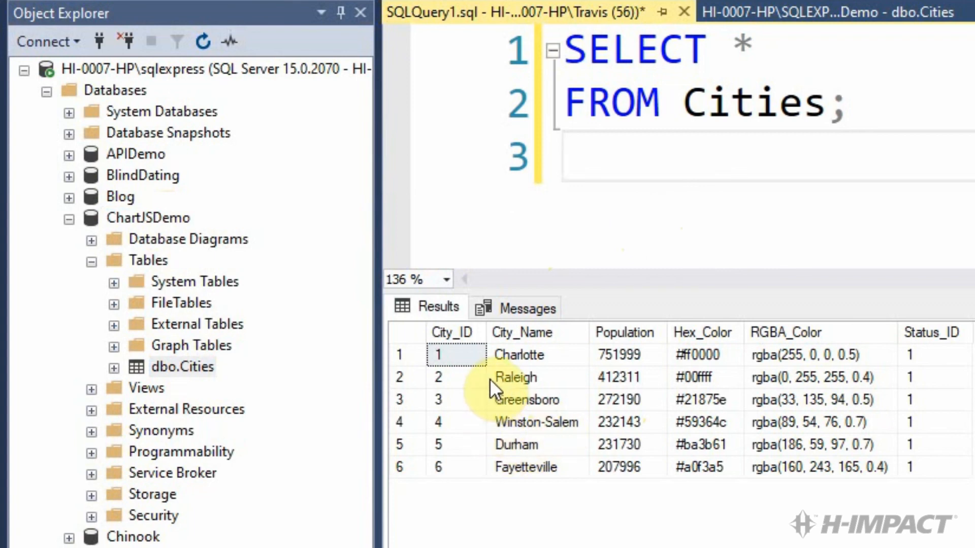
mouse_move(415, 364)
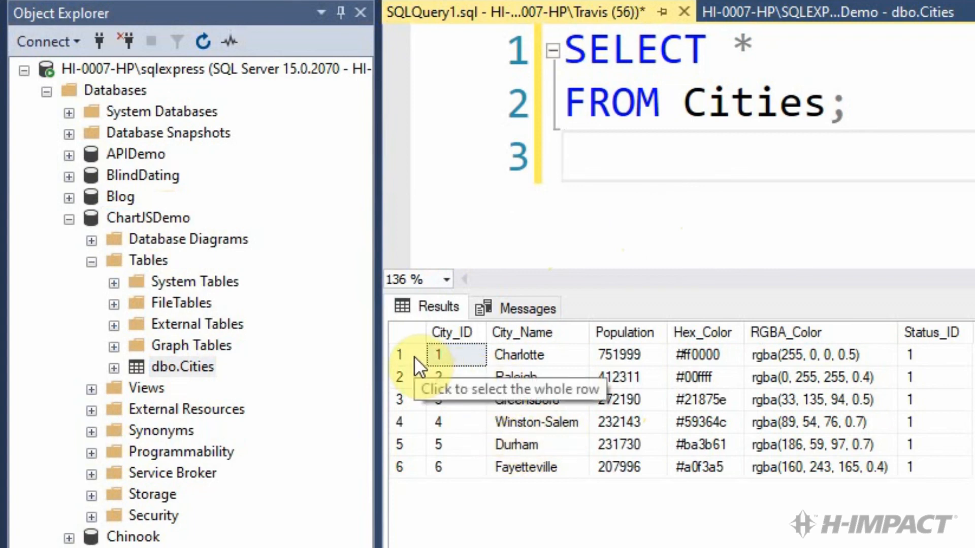
mouse_move(623, 207)
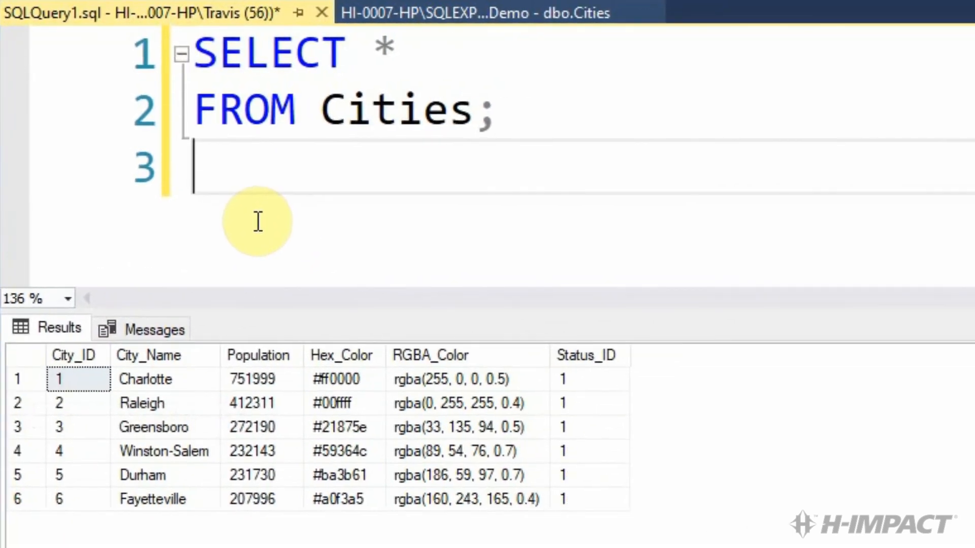
mouse_move(336, 118)
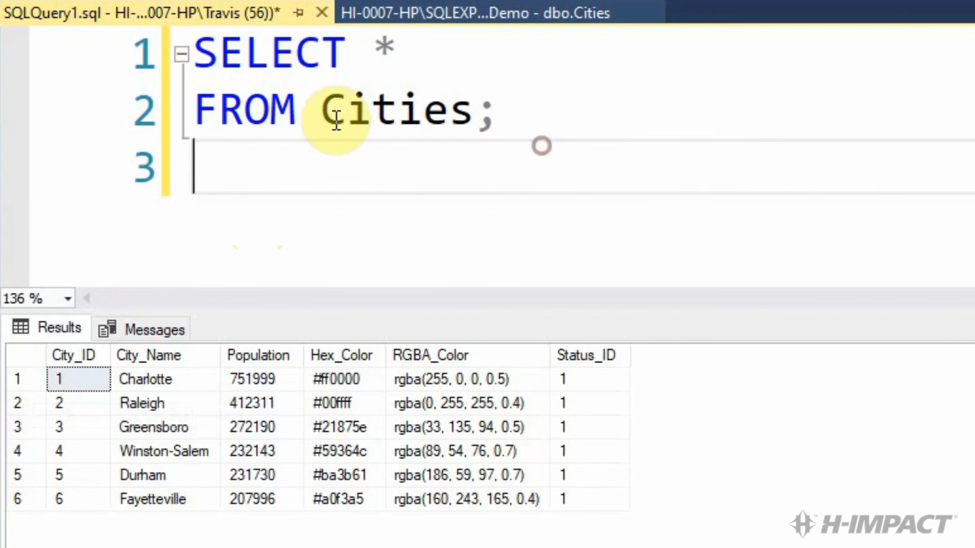
Select the Cities query in SSMS and point out Fayetteville's rgba(160, 243, 165, 0.4) value.
key("ctrl+a")
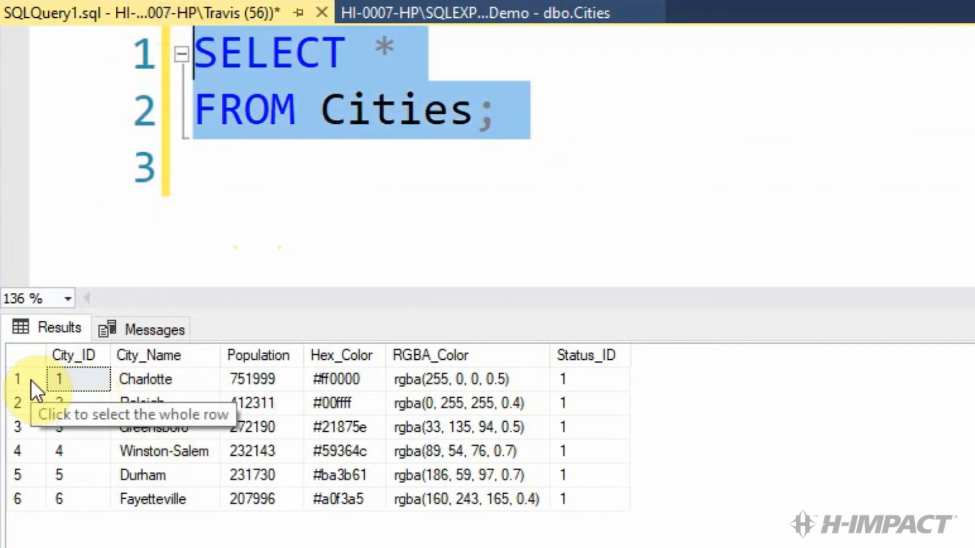
mouse_move(106, 439)
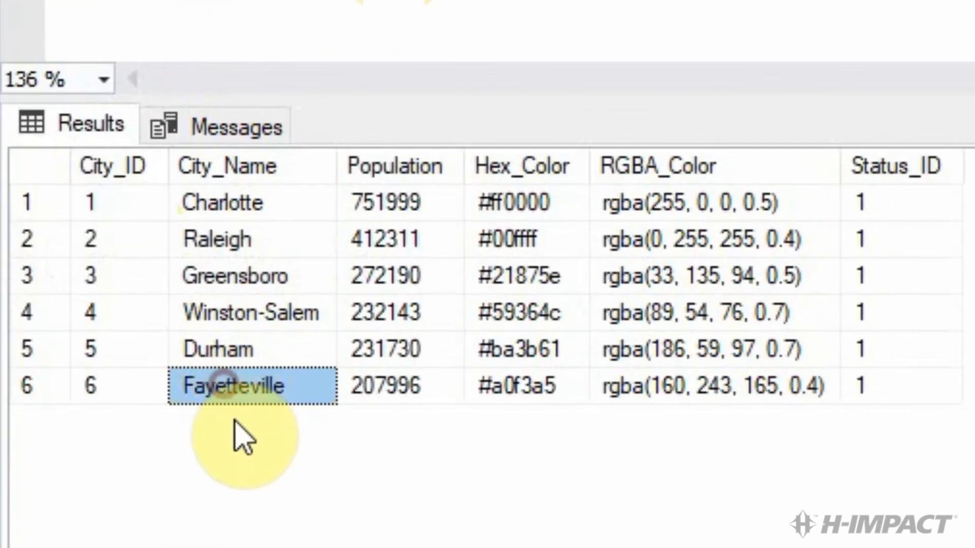
mouse_move(633, 410)
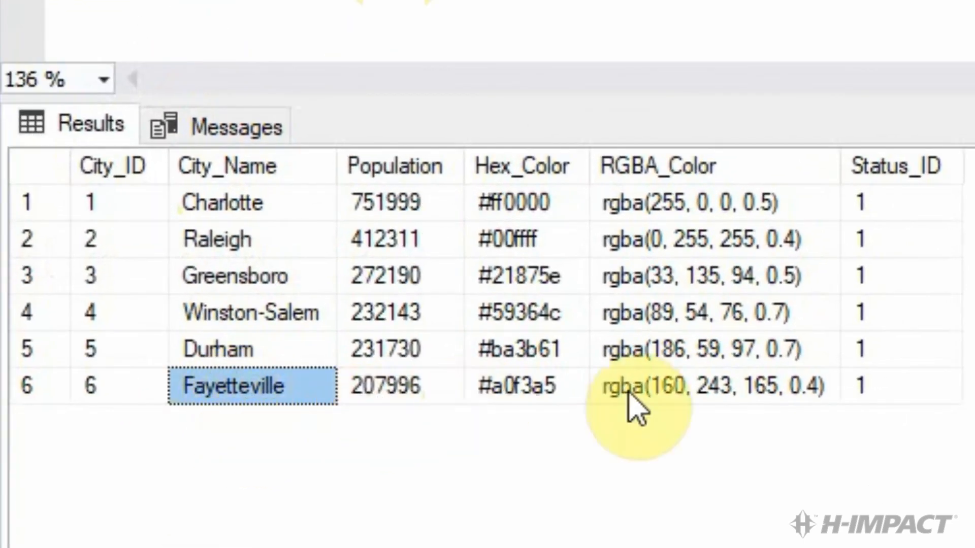
left_click(712, 386)
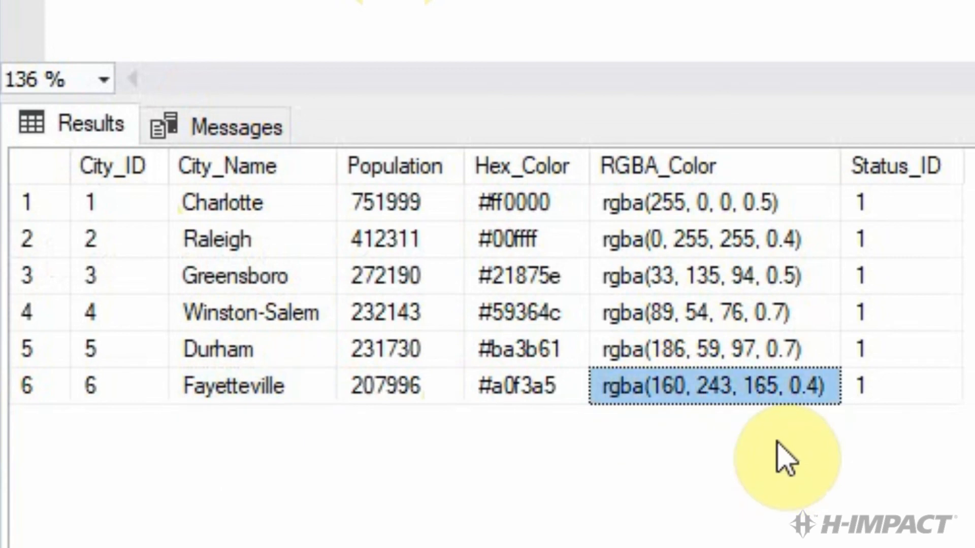